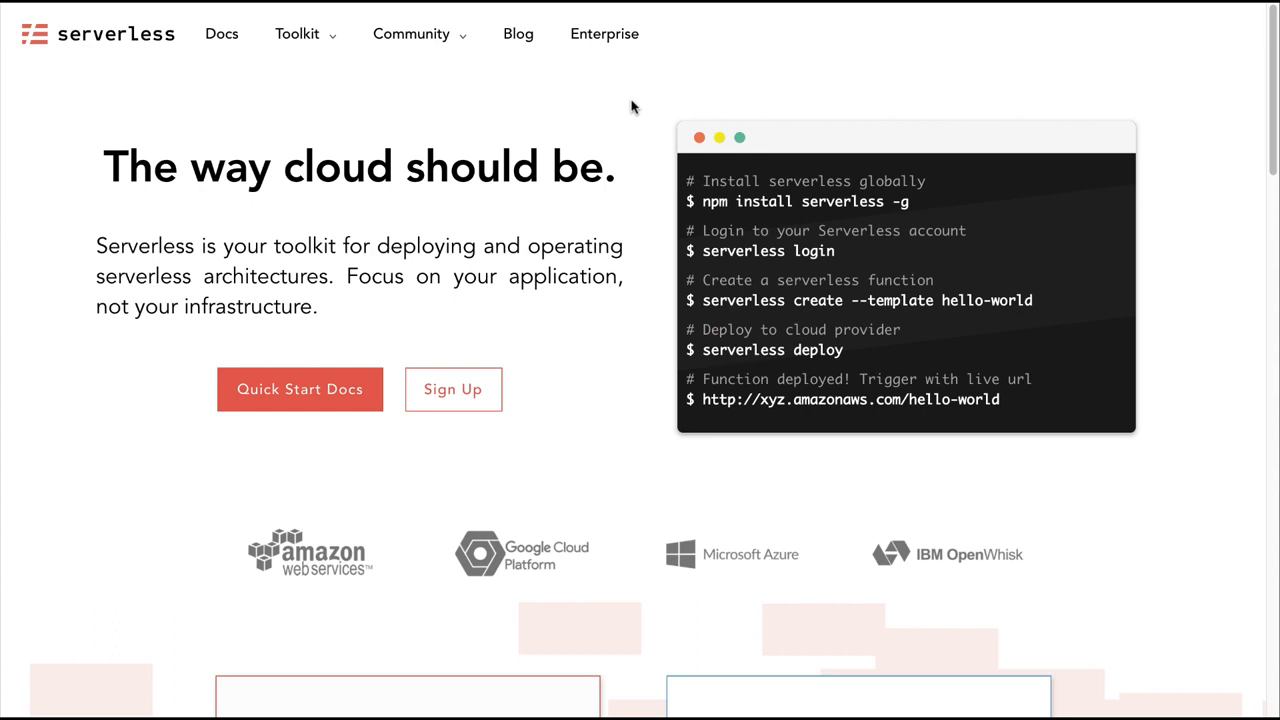
{"action": "mouse_move", "coordinate": [622, 124]}
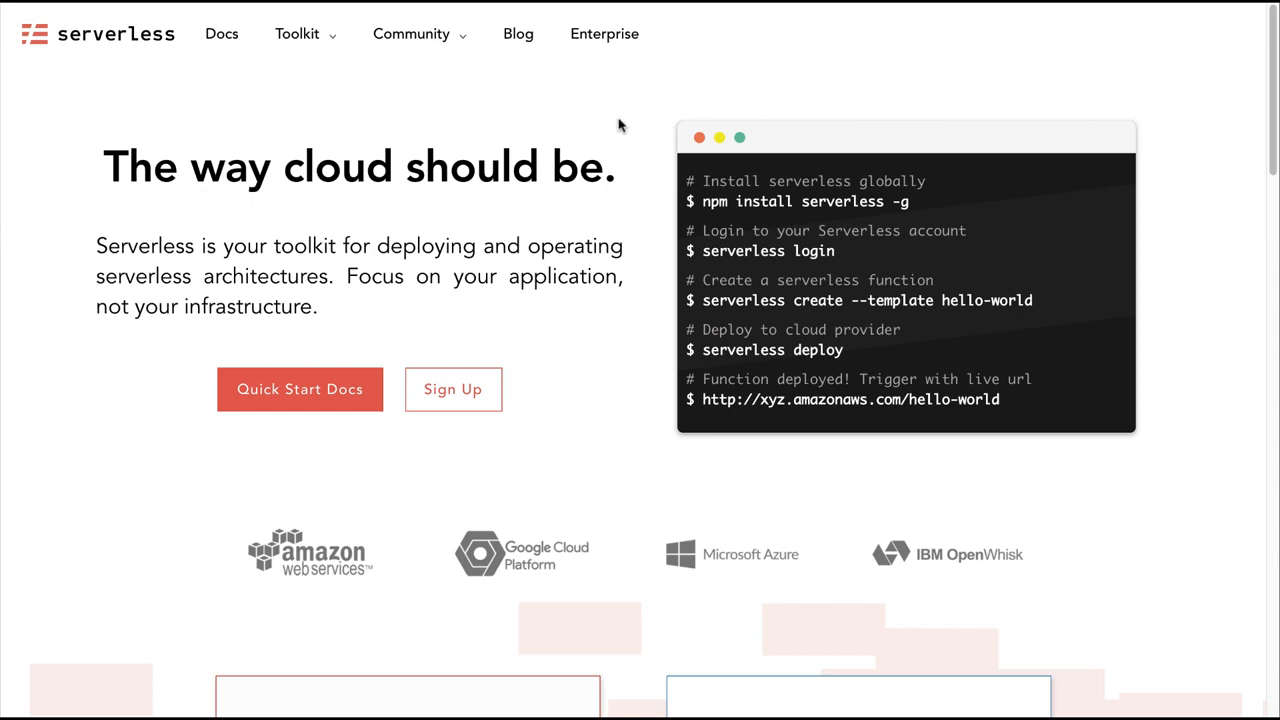
{"action": "mouse_move", "coordinate": [76, 196]}
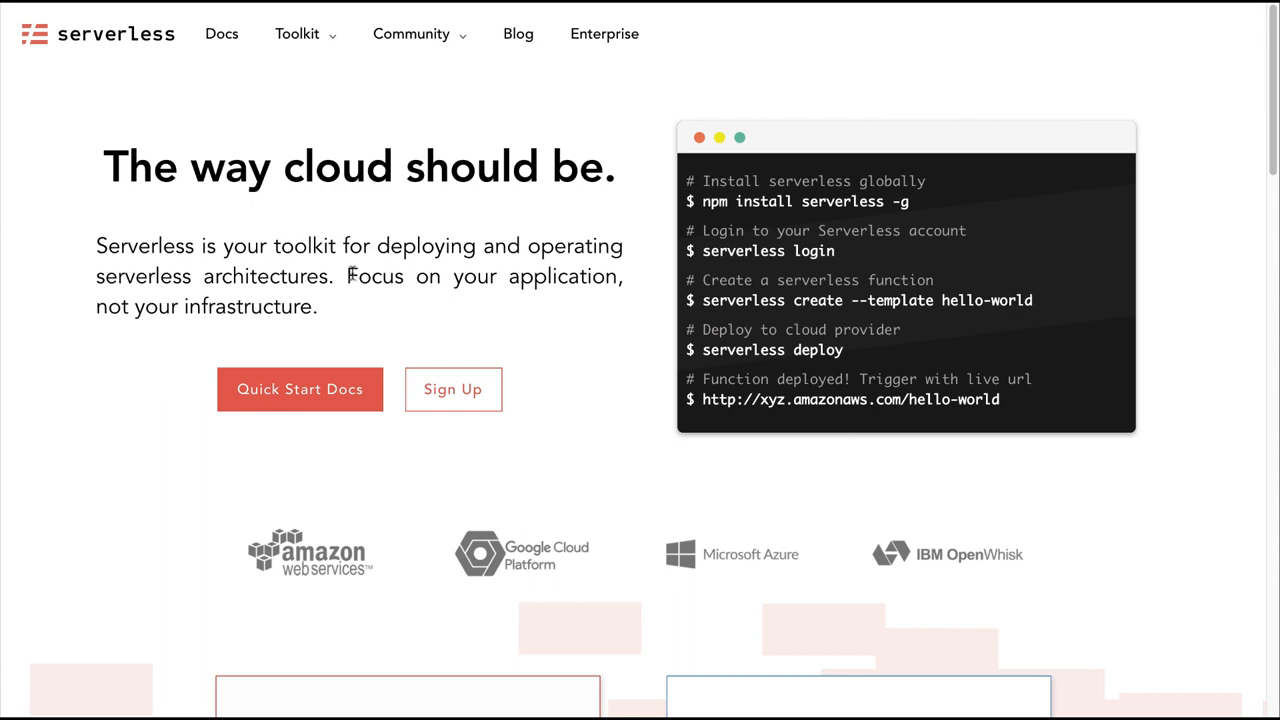
{"action": "mouse_move", "coordinate": [384, 312]}
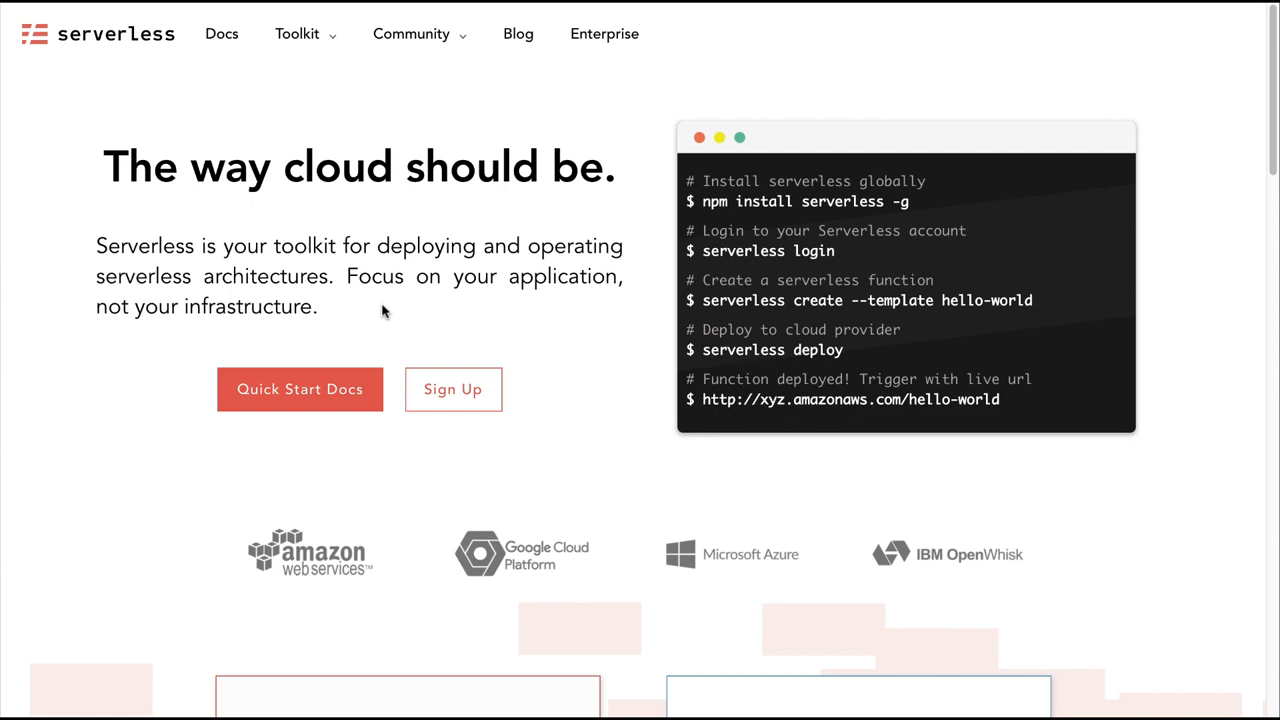
{"action": "mouse_move", "coordinate": [330, 556]}
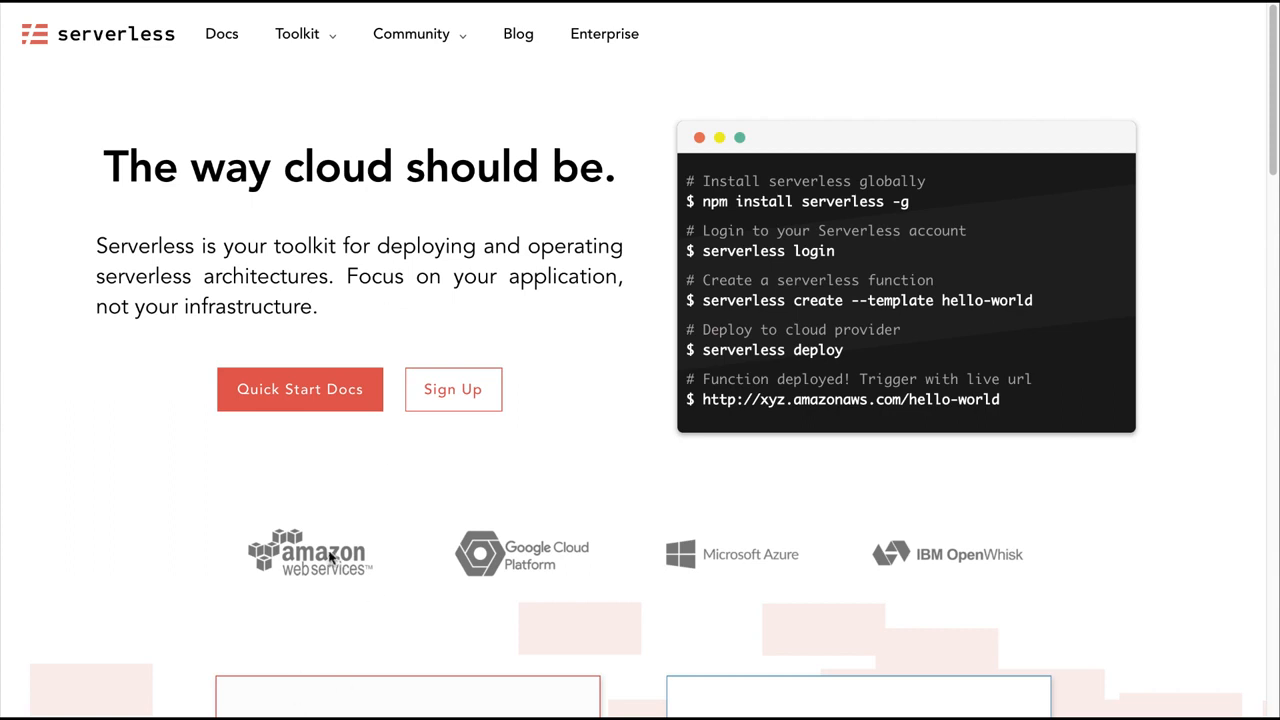
{"action": "mouse_move", "coordinate": [752, 570]}
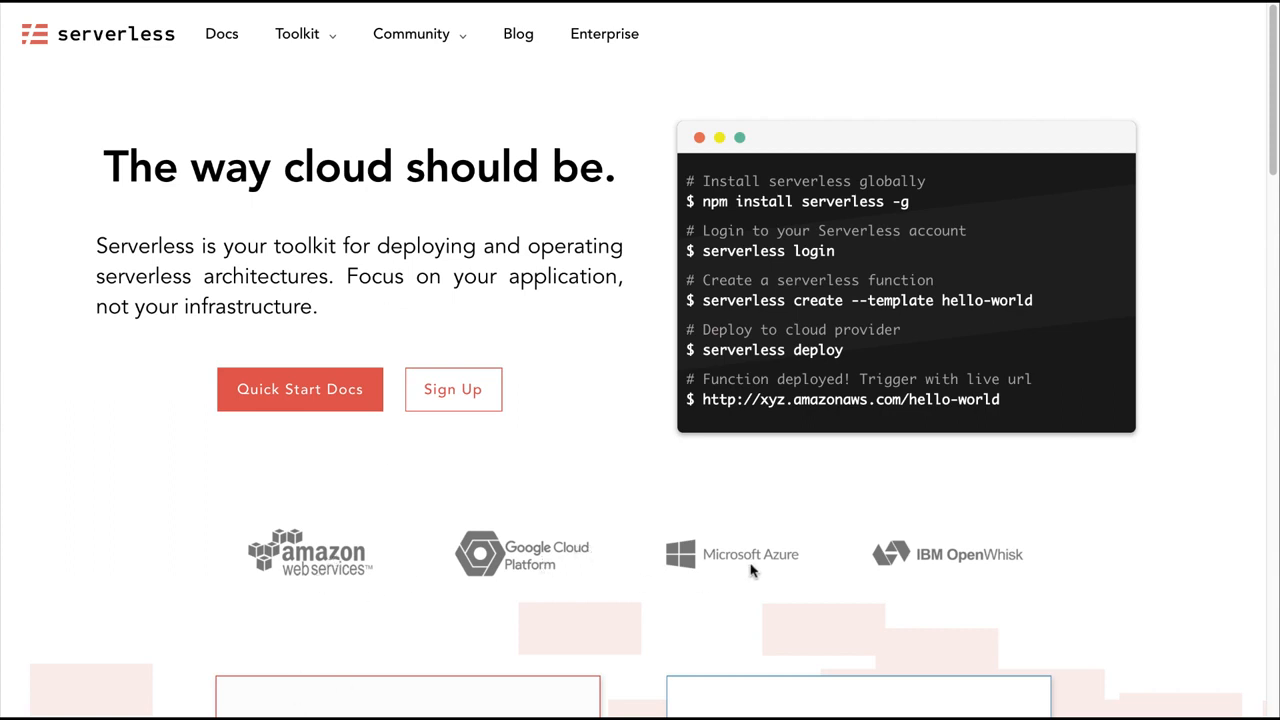
{"action": "mouse_move", "coordinate": [594, 444]}
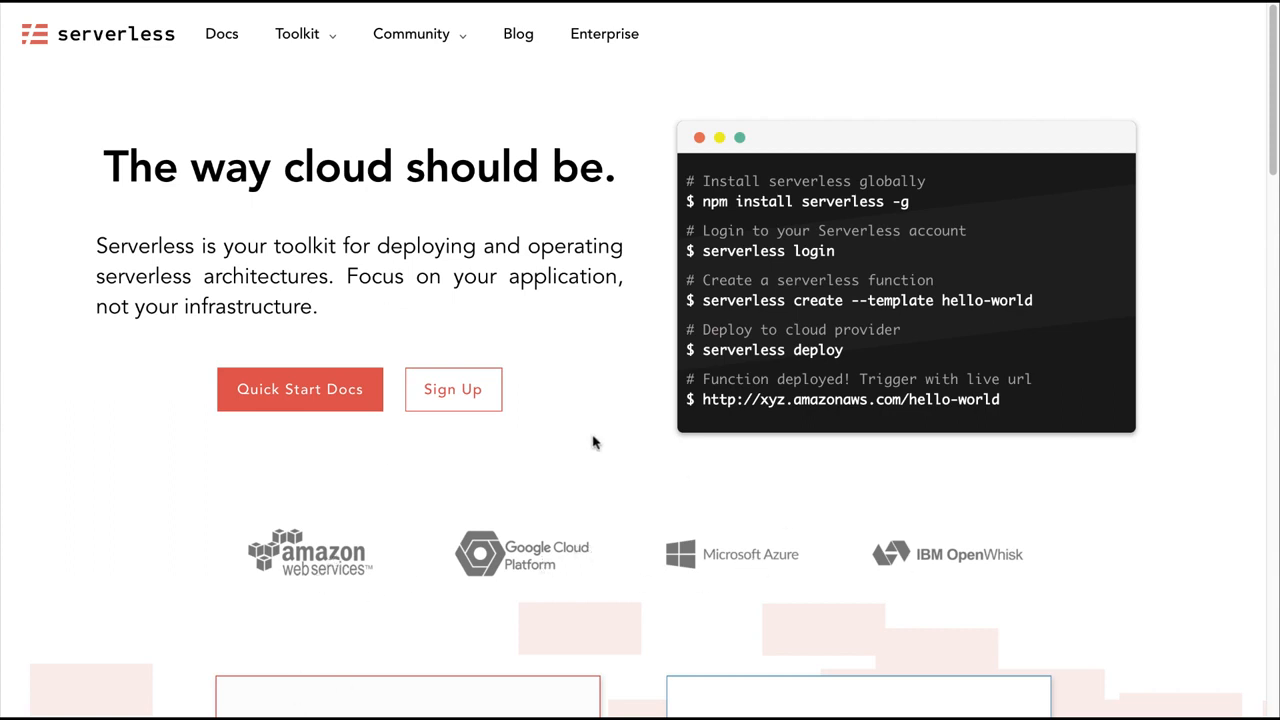
{"action": "mouse_move", "coordinate": [580, 430]}
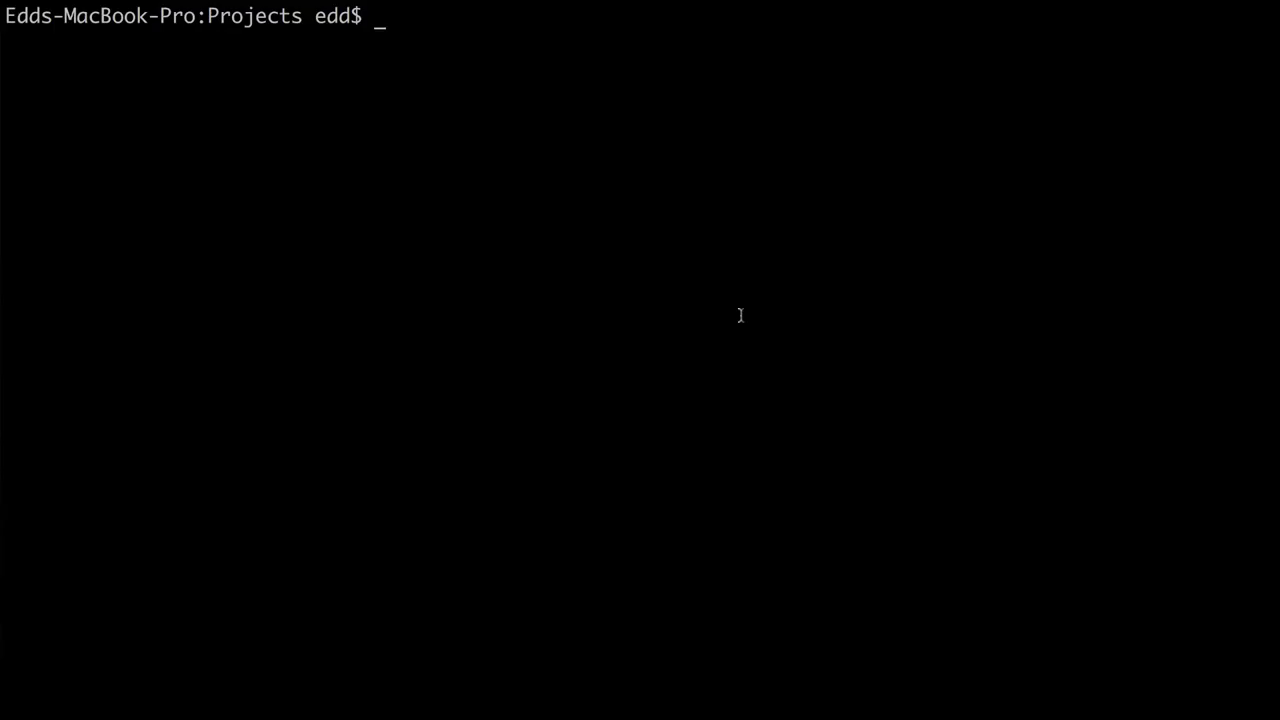
Run serverless create --template aws-nodejs --path start-stop-ec2-instances to scaffold the project
{"action": "type", "text": "serverle"}
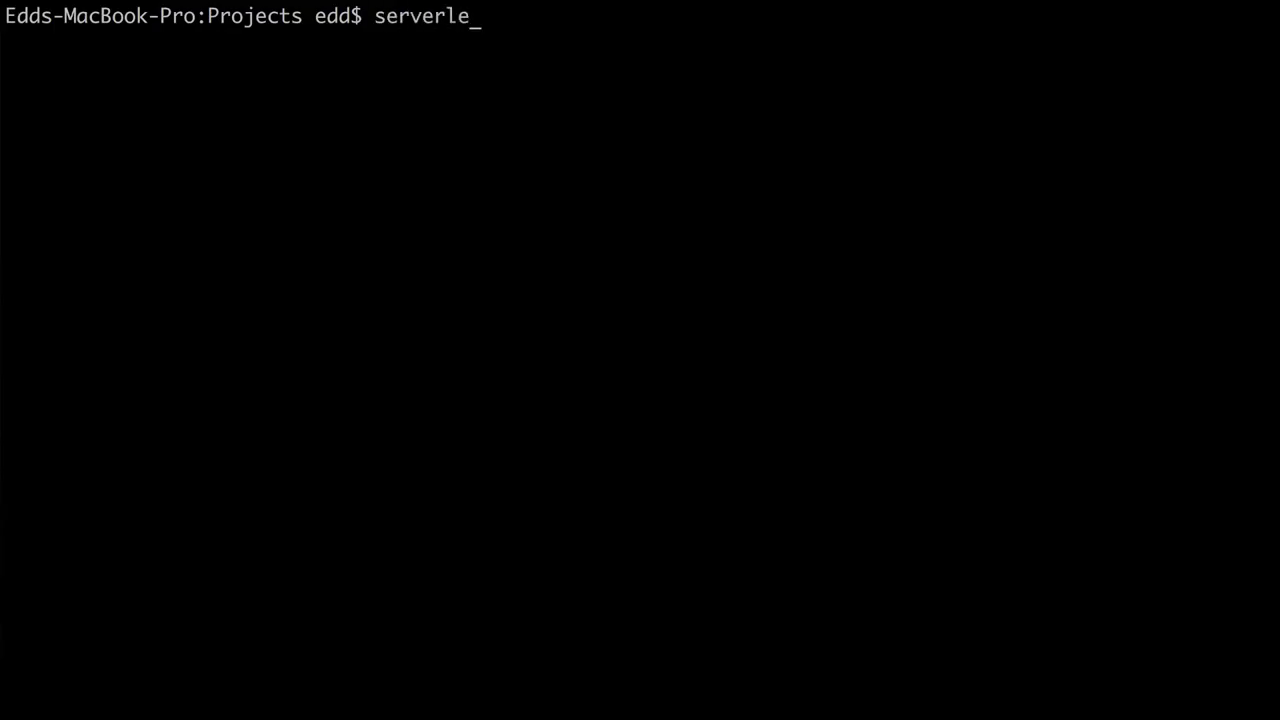
{"action": "type", "text": "ss create"}
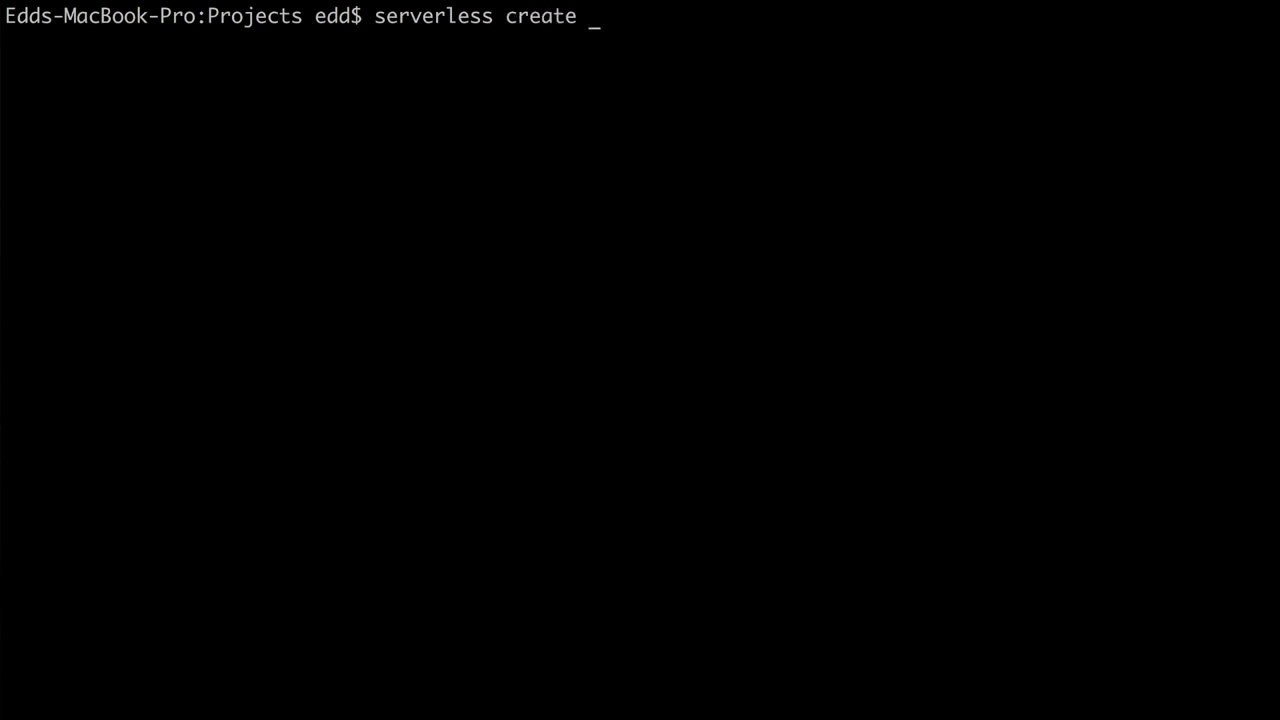
{"action": "type", "text": "--template aw"}
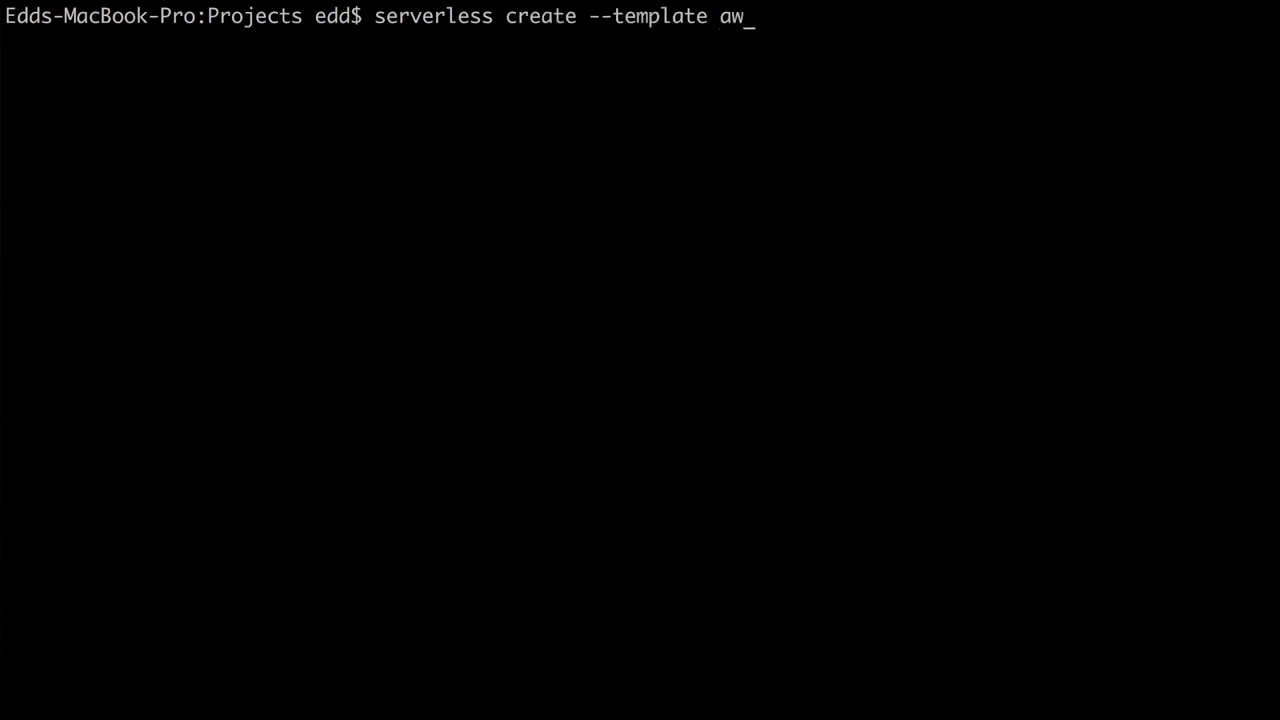
{"action": "type", "text": "s-nodejs"}
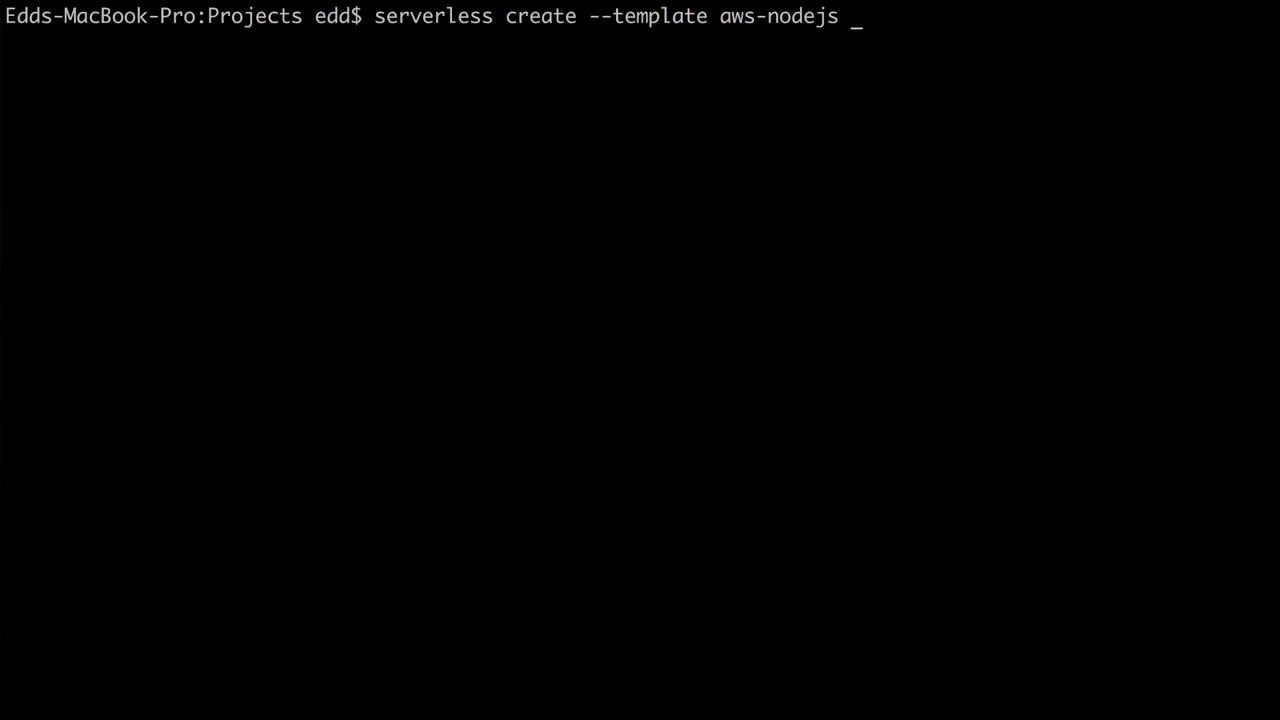
{"action": "type", "text": "--pa"}
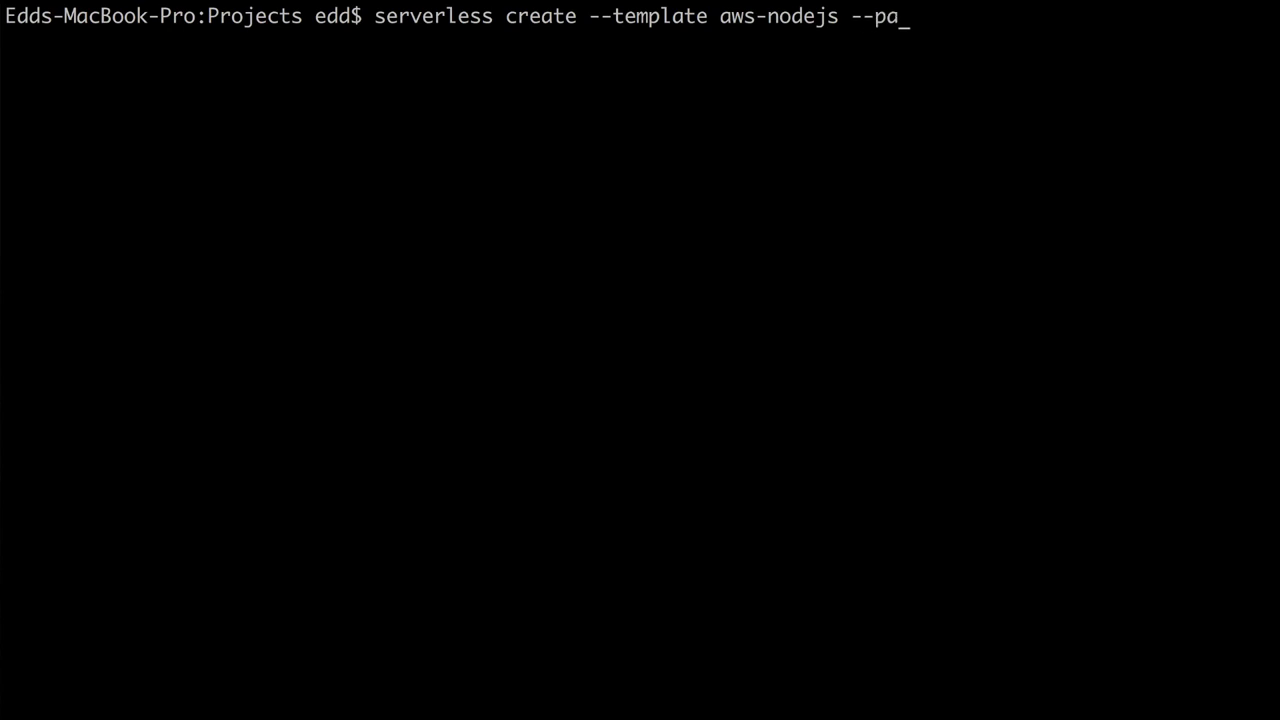
{"action": "type", "text": "th s"}
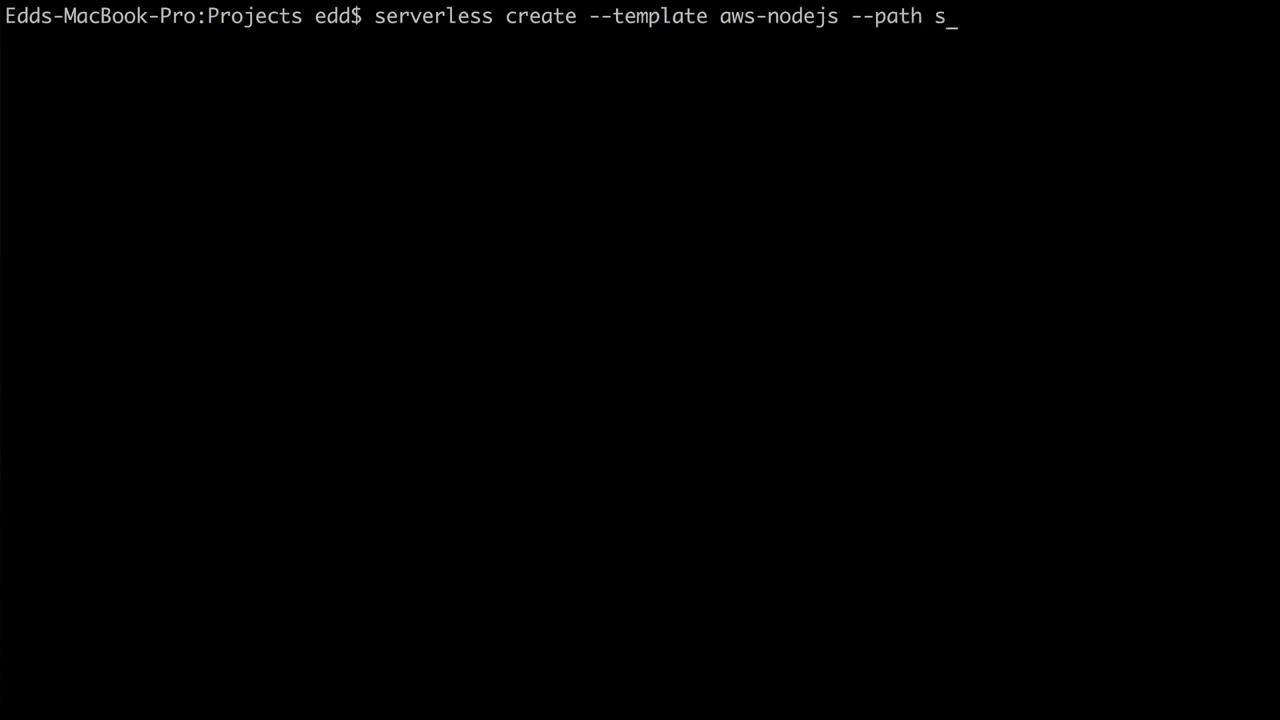
{"action": "type", "text": "tart-stop-ec"}
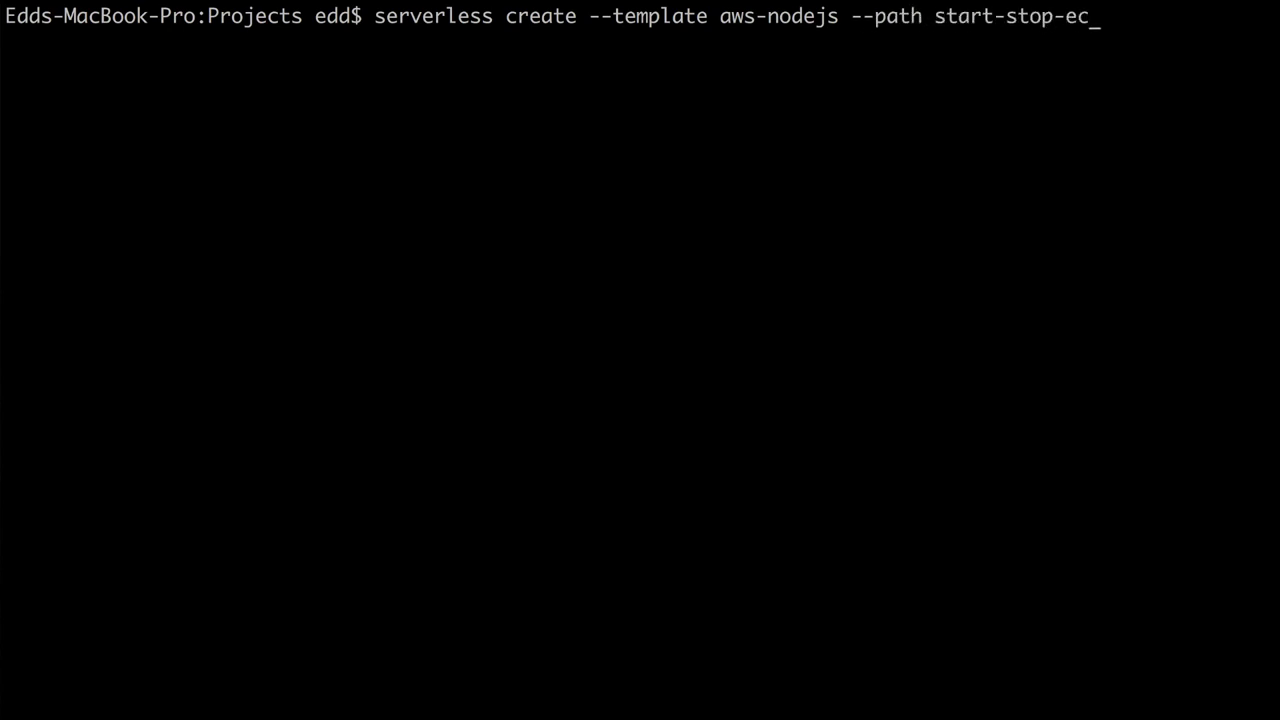
{"action": "type", "text": "2-instances"}
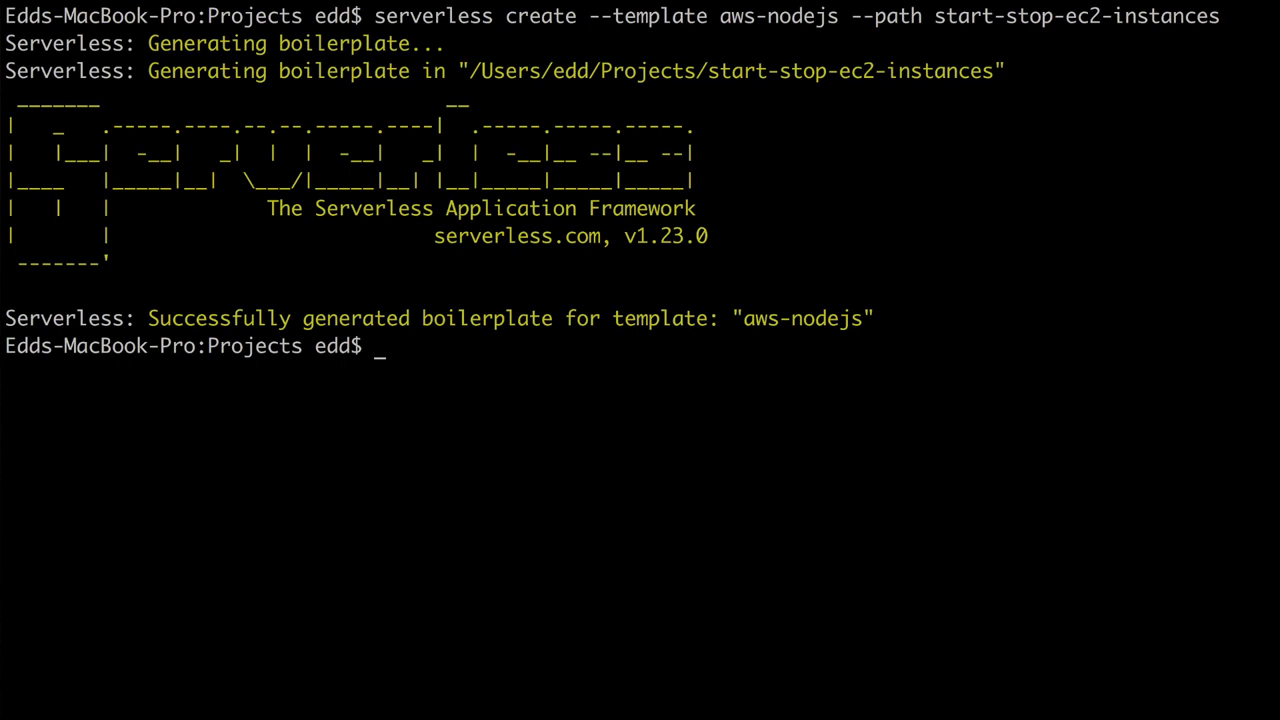
Change into start-stop-ec2-instances and list handler.js and serverless.yml with ls
{"action": "type", "text": "l"}
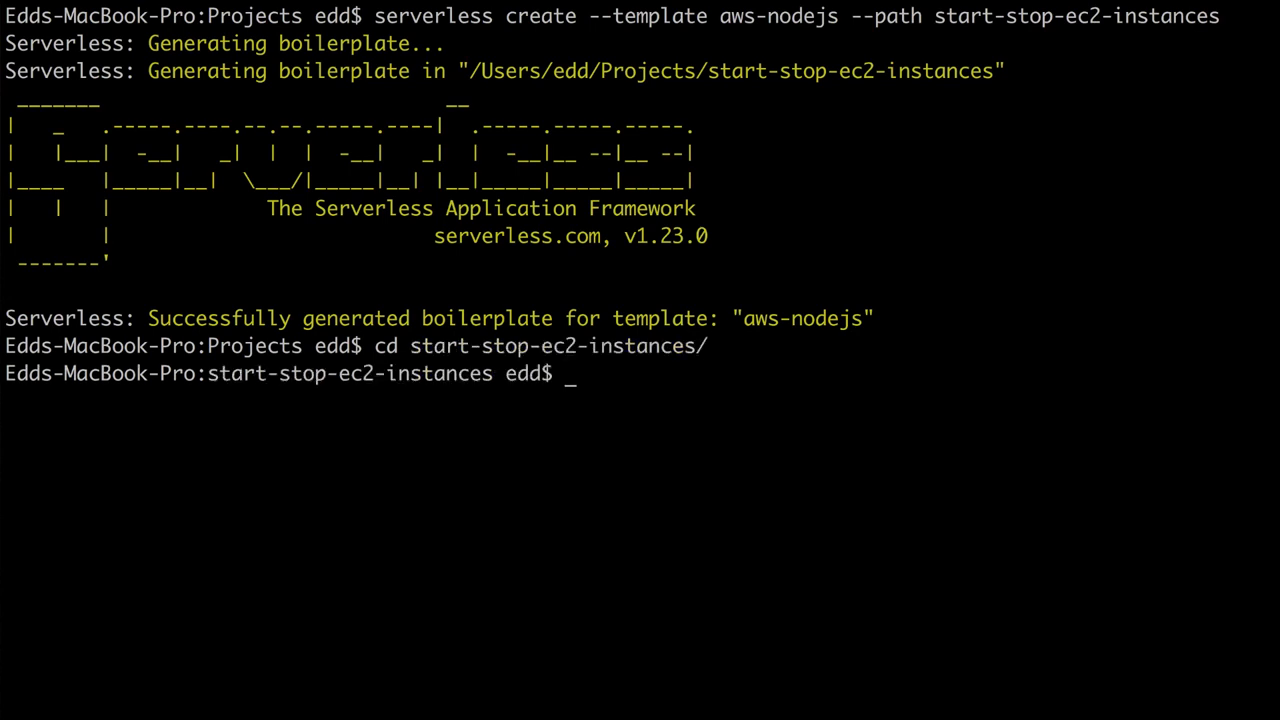
{"action": "type", "text": "ls"}
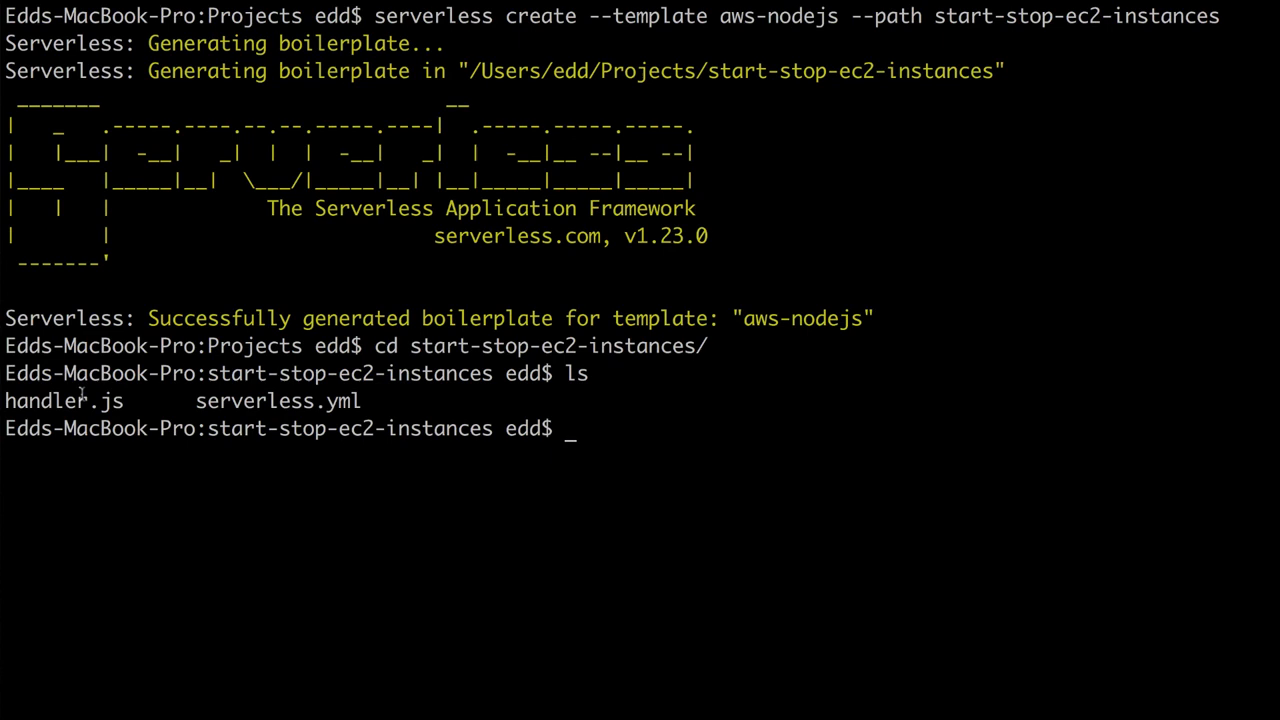
{"action": "mouse_move", "coordinate": [278, 400]}
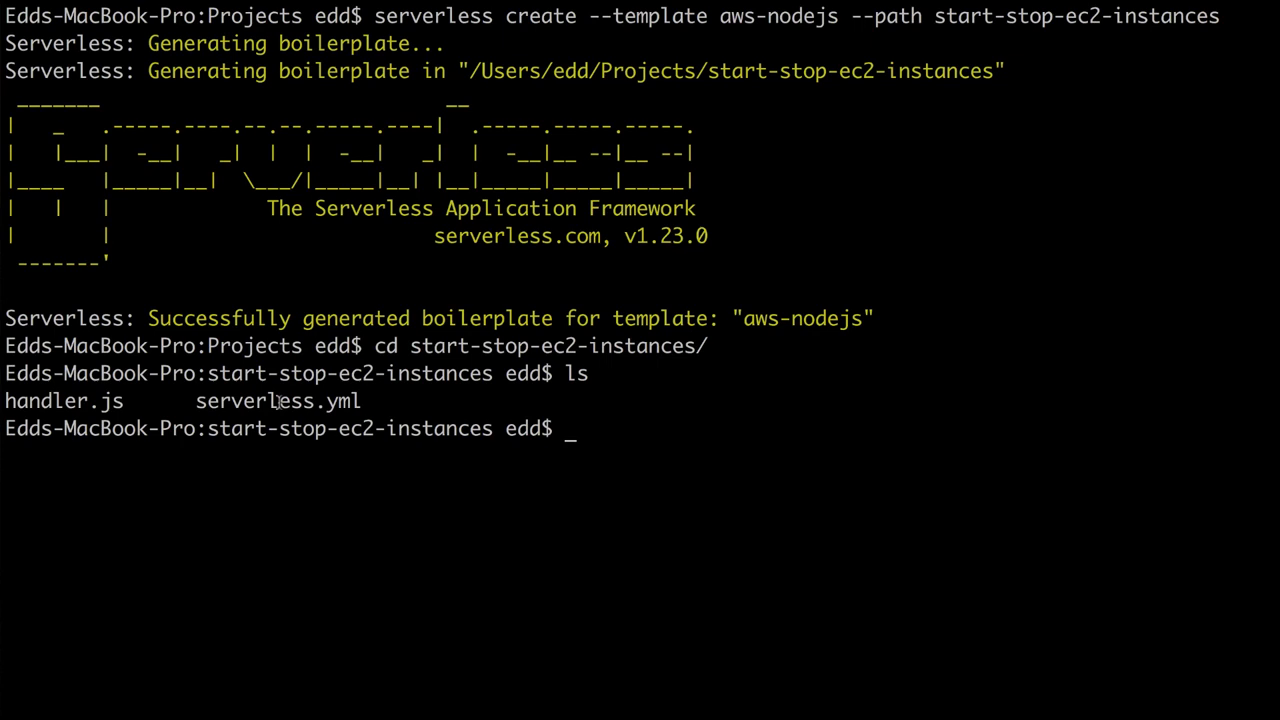
{"action": "mouse_move", "coordinate": [790, 444]}
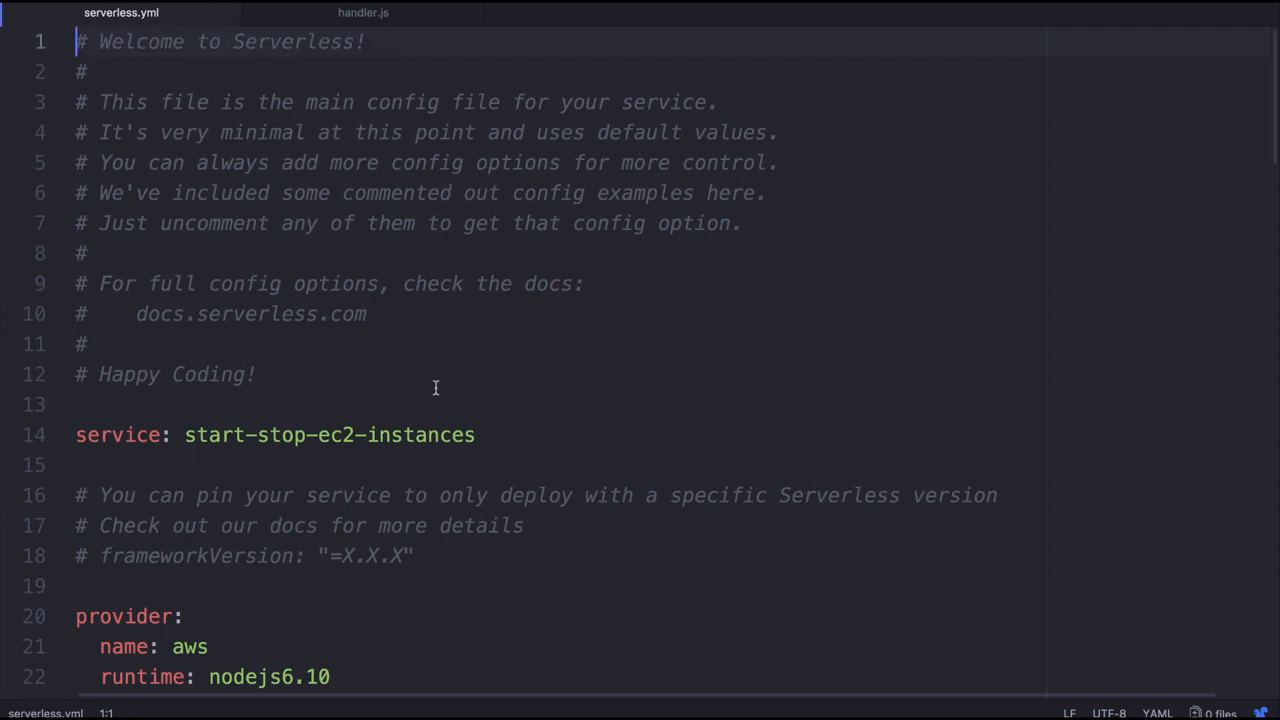
Scroll through the boilerplate serverless.yml before clearing its contents
{"action": "scroll", "scroll_direction": "down", "scroll_amount": 3}
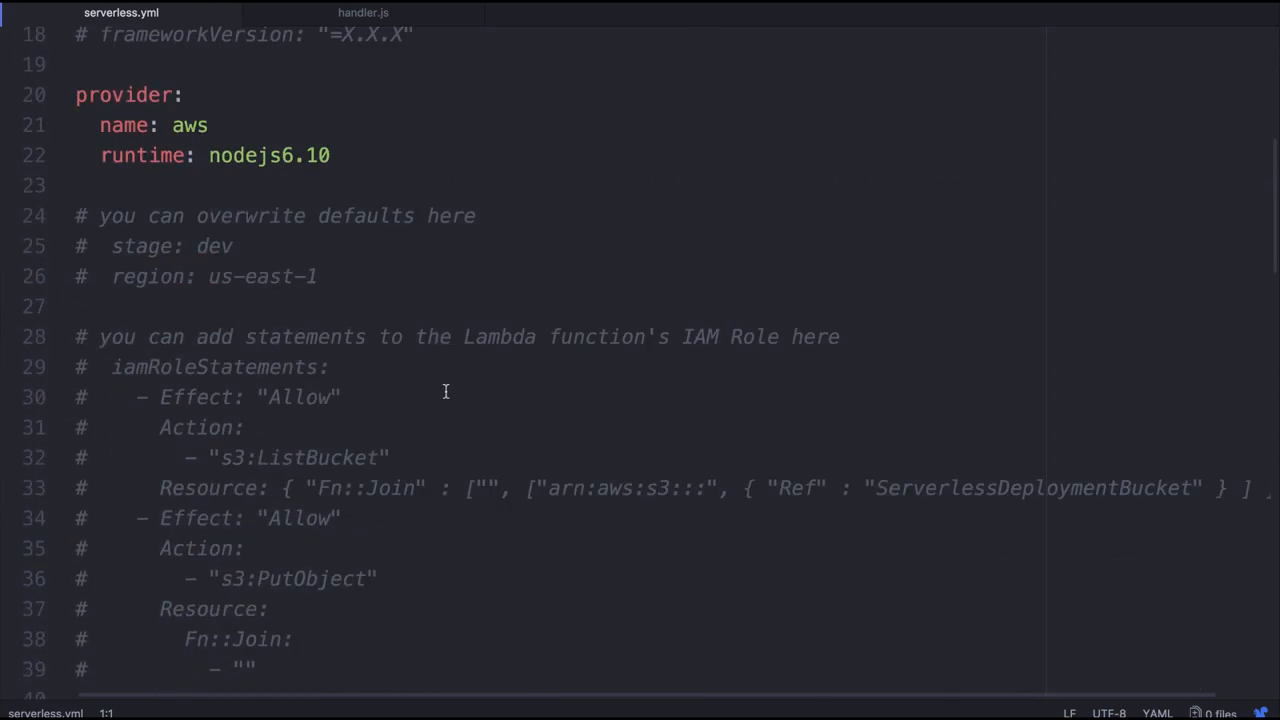
{"action": "scroll", "scroll_direction": "down", "scroll_amount": 3}
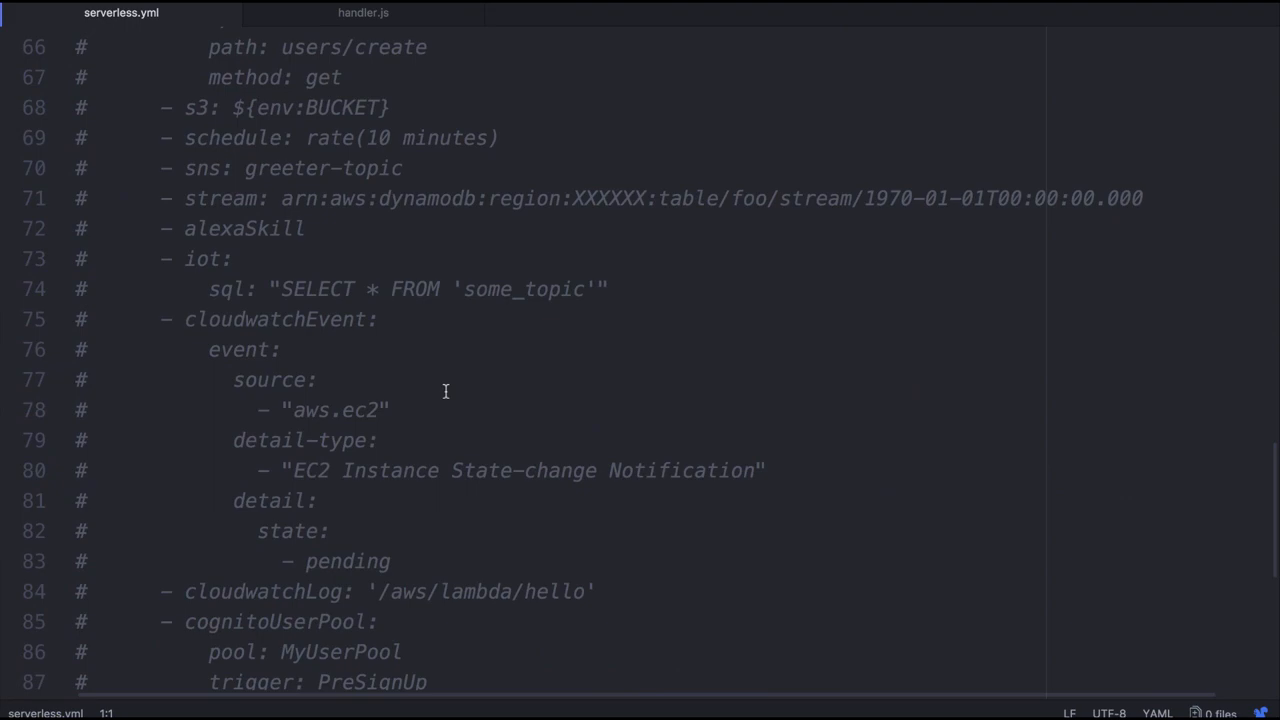
{"action": "scroll", "scroll_direction": "down", "scroll_amount": 3}
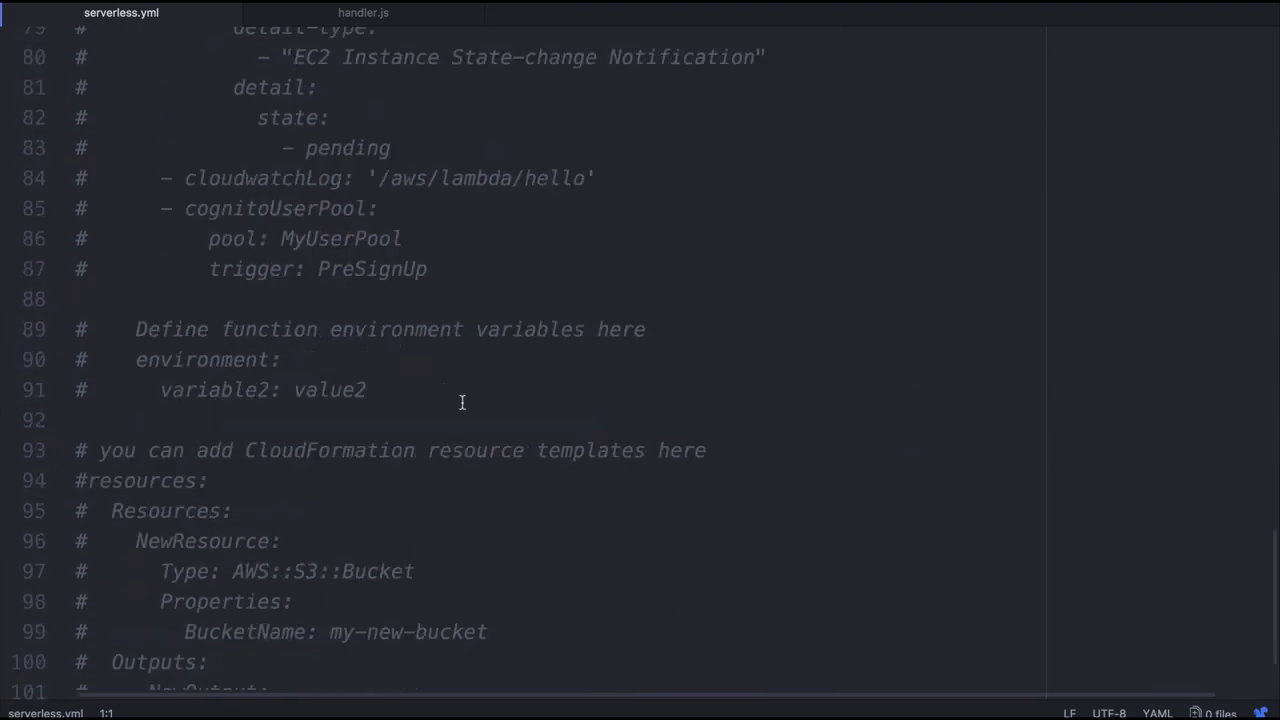
{"action": "scroll", "scroll_direction": "up", "scroll_amount": 3}
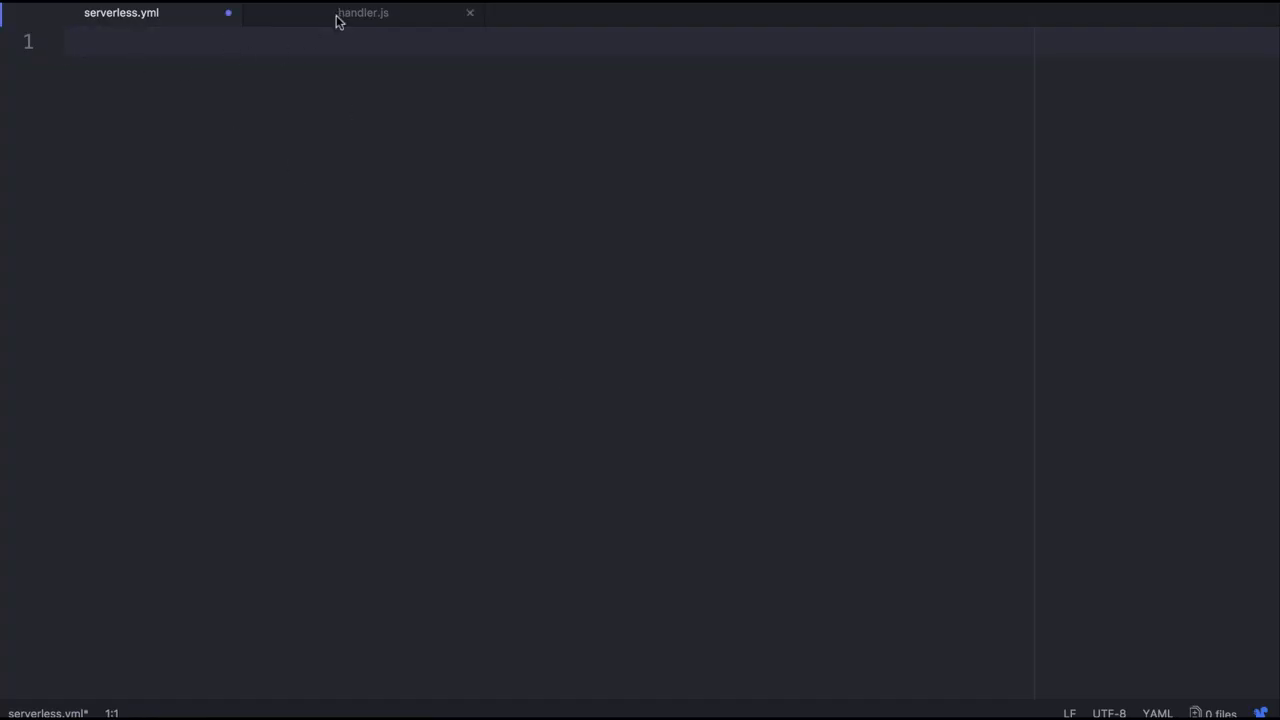
Empty handler.js, then return to the blank serverless.yml
{"action": "left_click", "coordinate": [364, 12]}
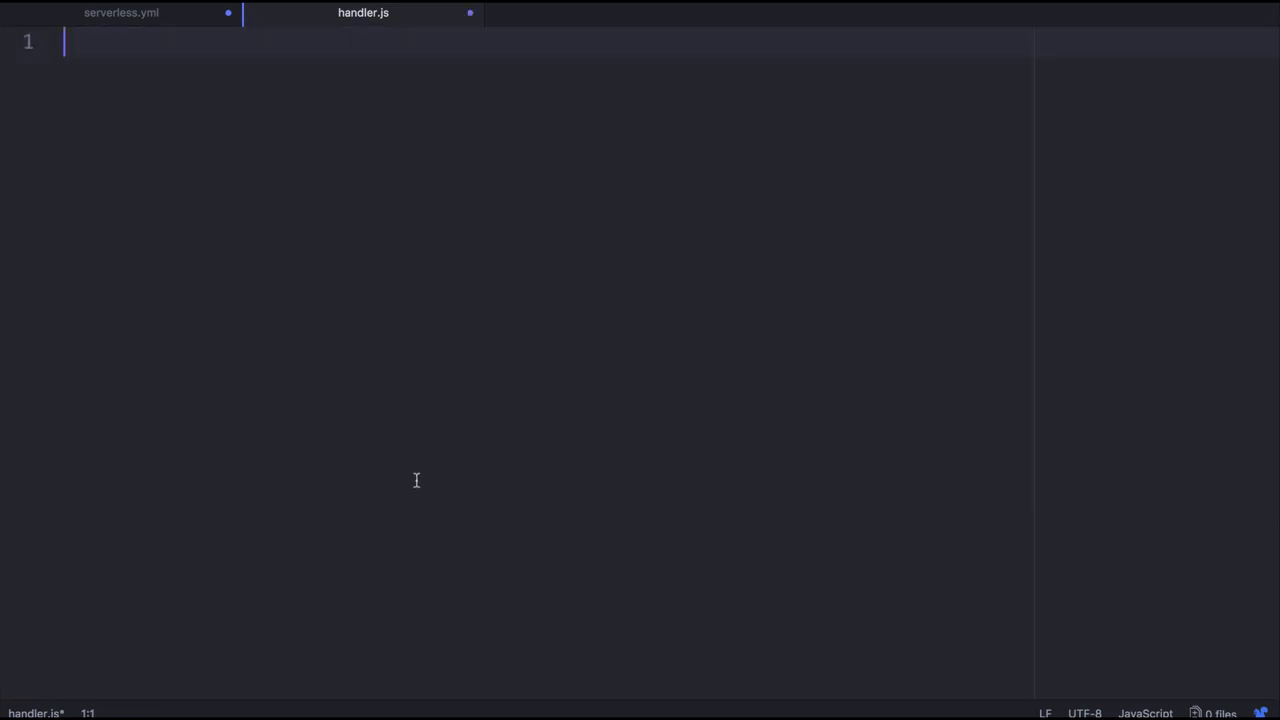
{"action": "left_click", "coordinate": [120, 12]}
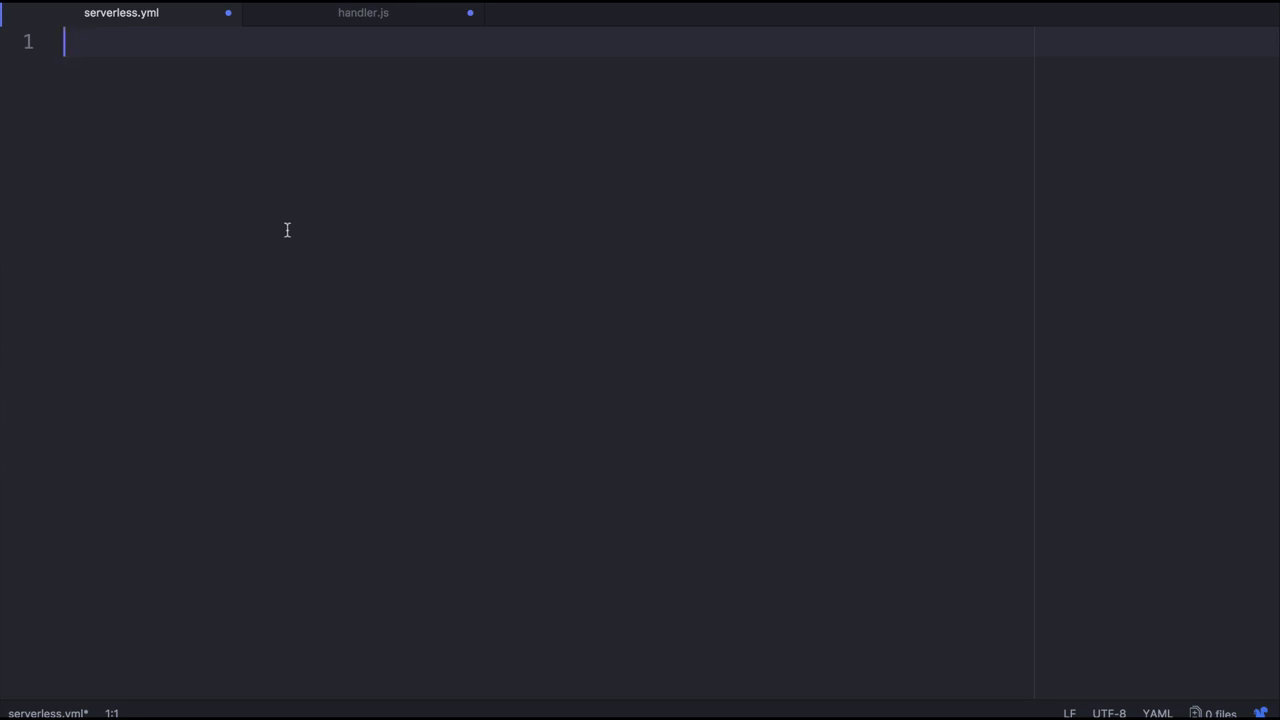
{"action": "mouse_move", "coordinate": [492, 358]}
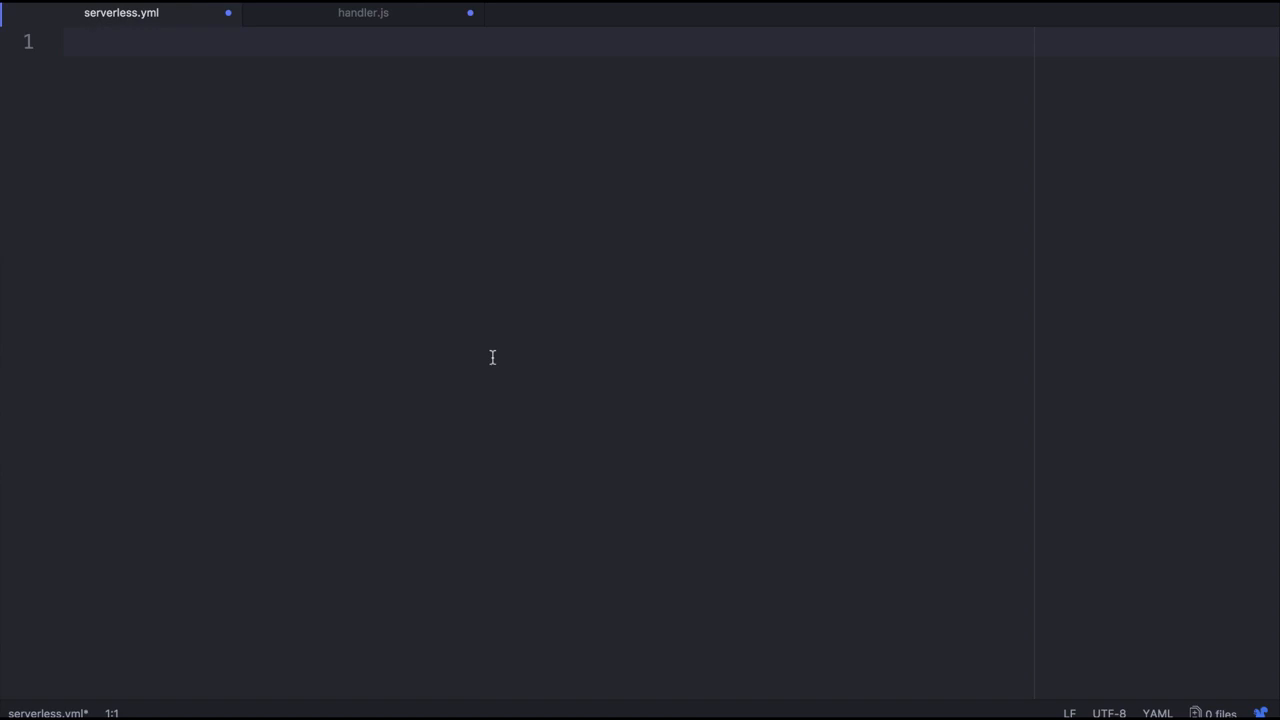
Declare the start-stop service and an aws provider with the nodejs6.10 runtime
{"action": "type", "text": "service:"}
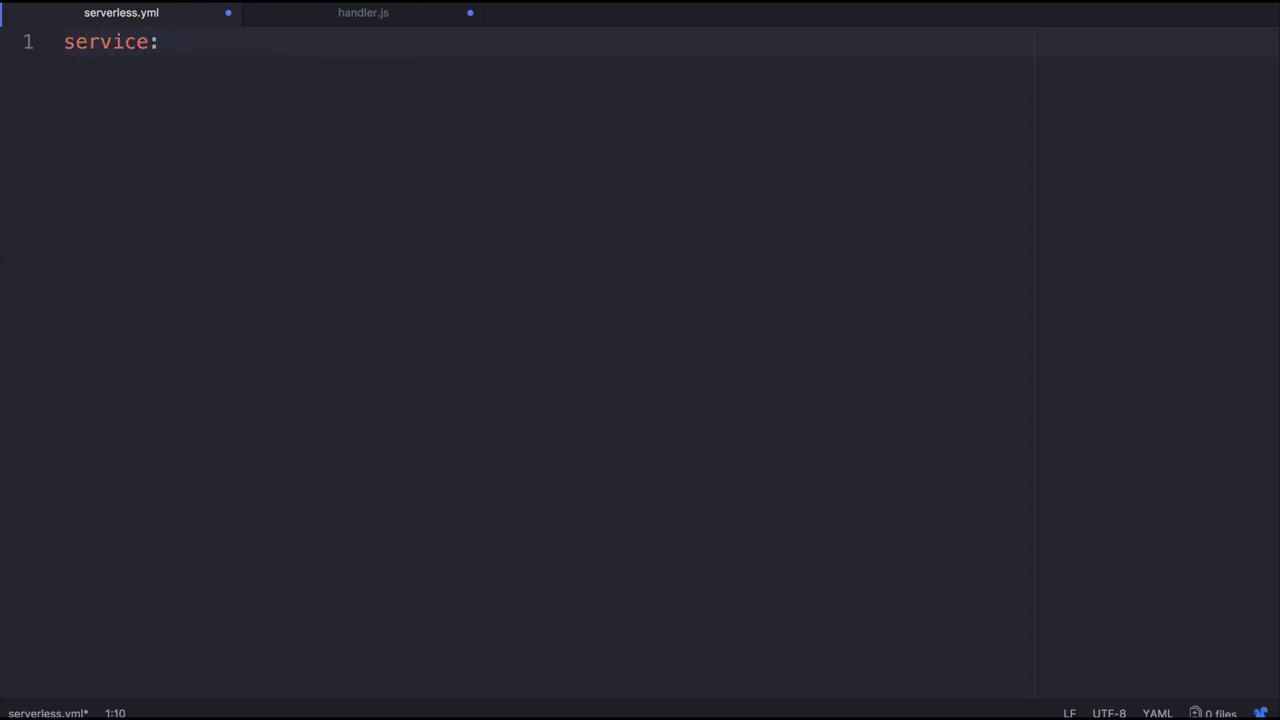
{"action": "type", "text": "start-stop-ec2-instances"}
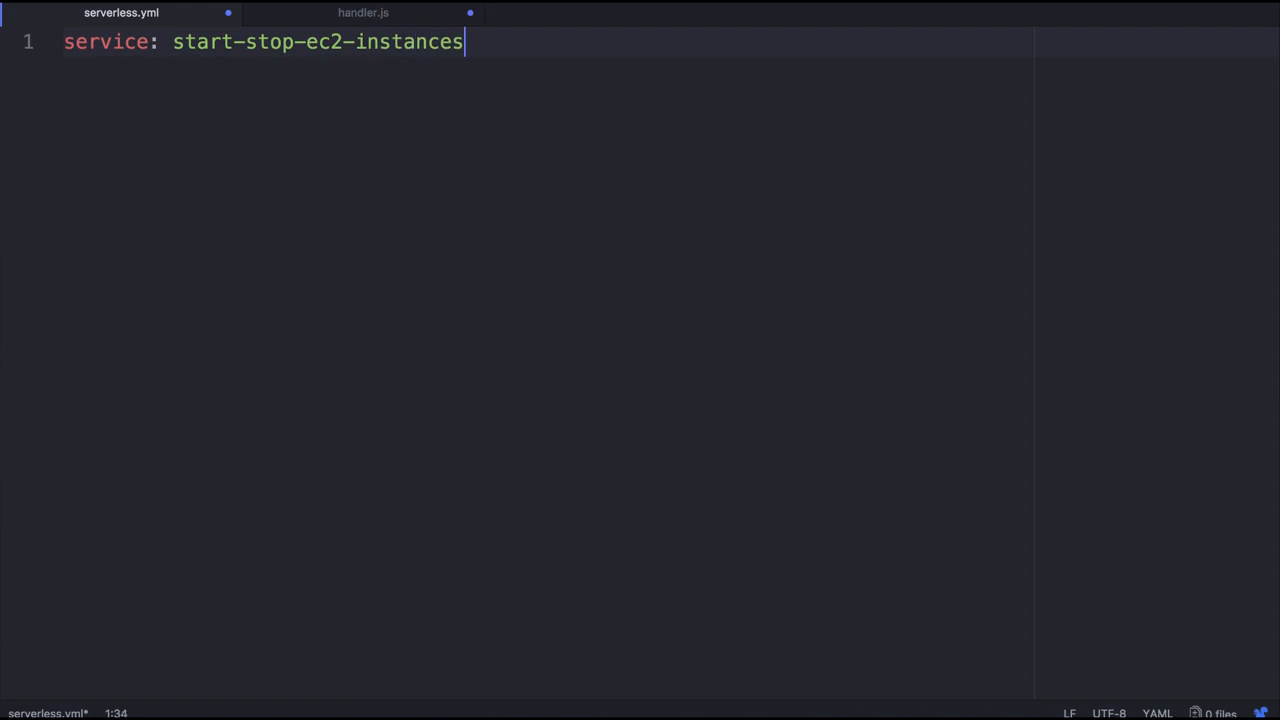
{"action": "type", "text": "provid"}
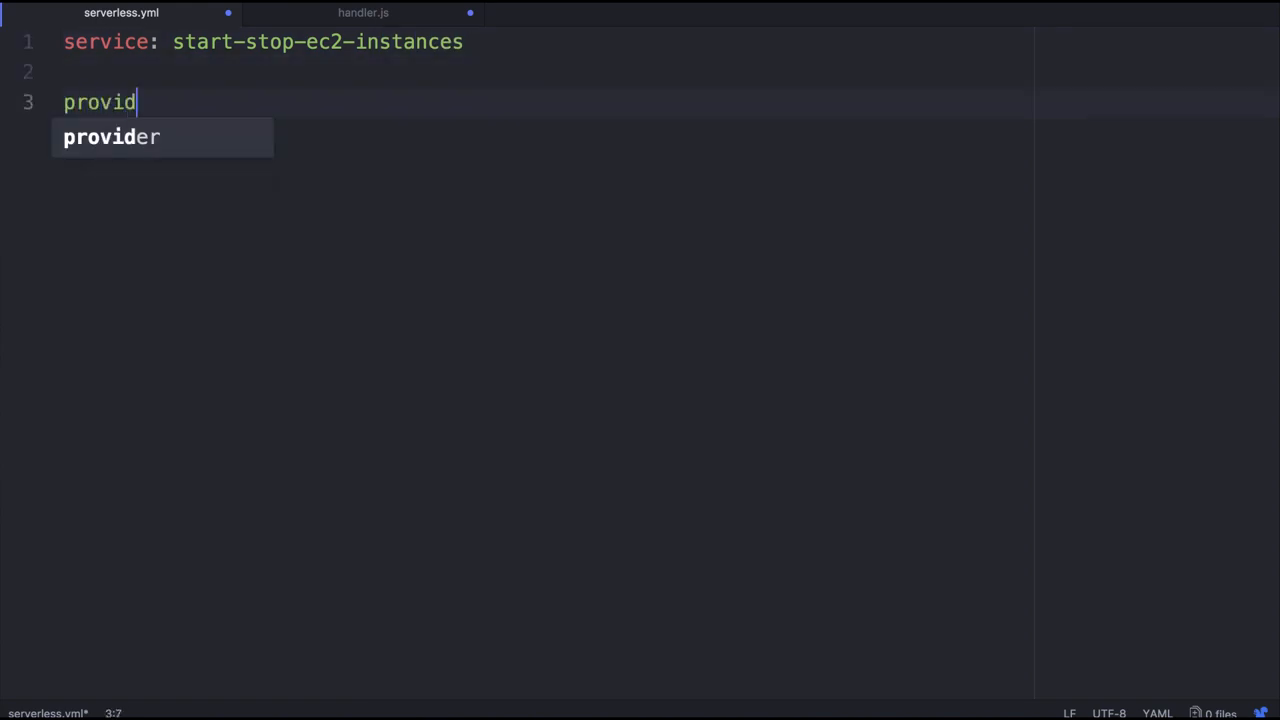
{"action": "key", "text": "Enter"}
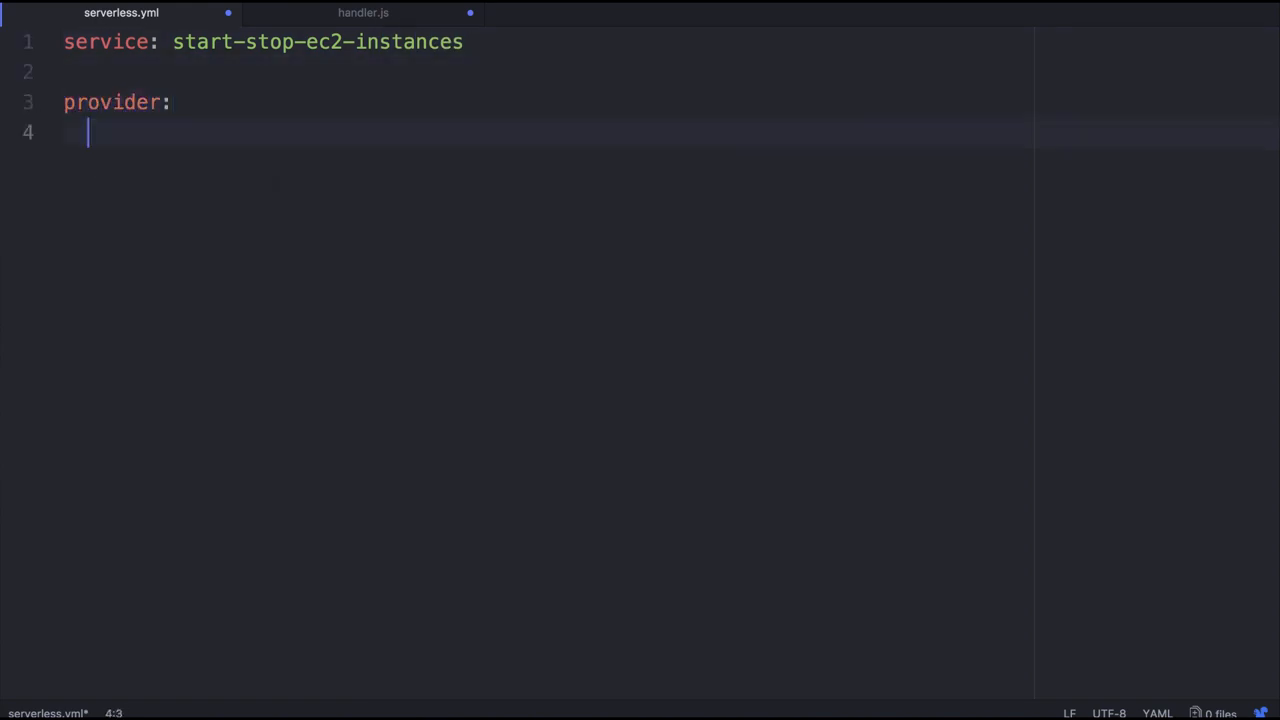
{"action": "type", "text": "name: aw"}
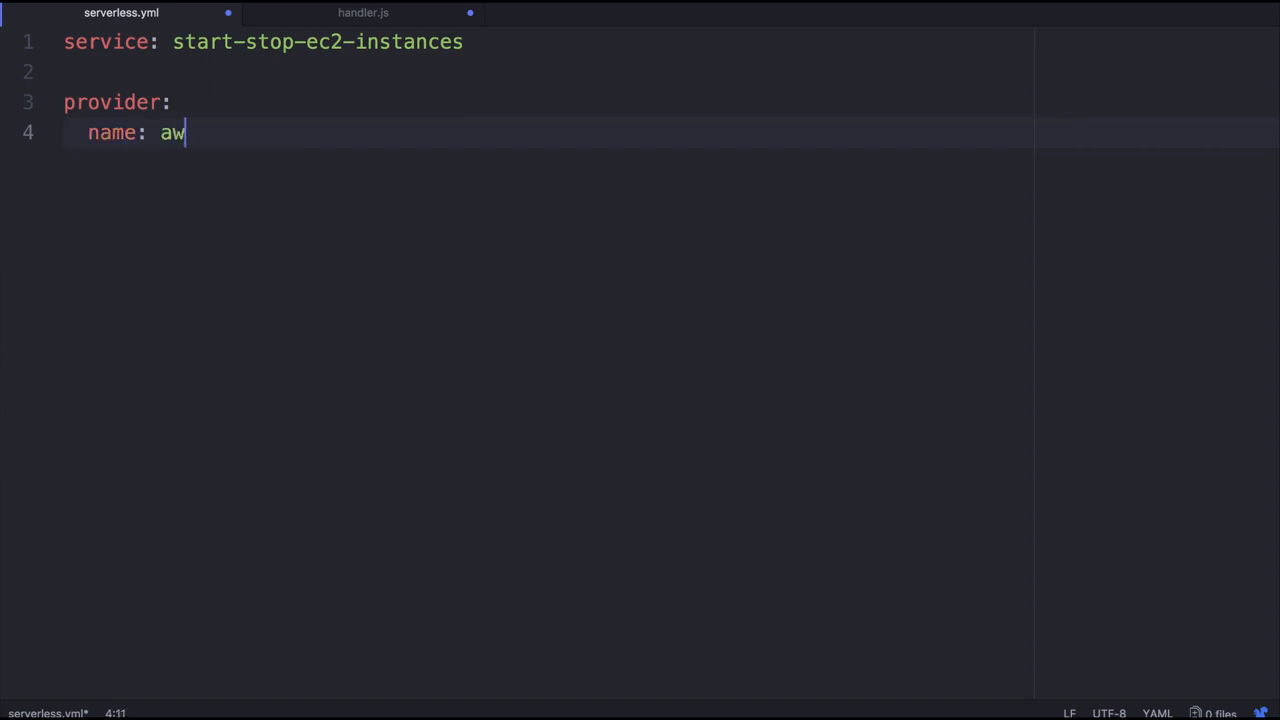
{"action": "type", "text": "s"}
{"action": "type", "text": "runtime: nod"}
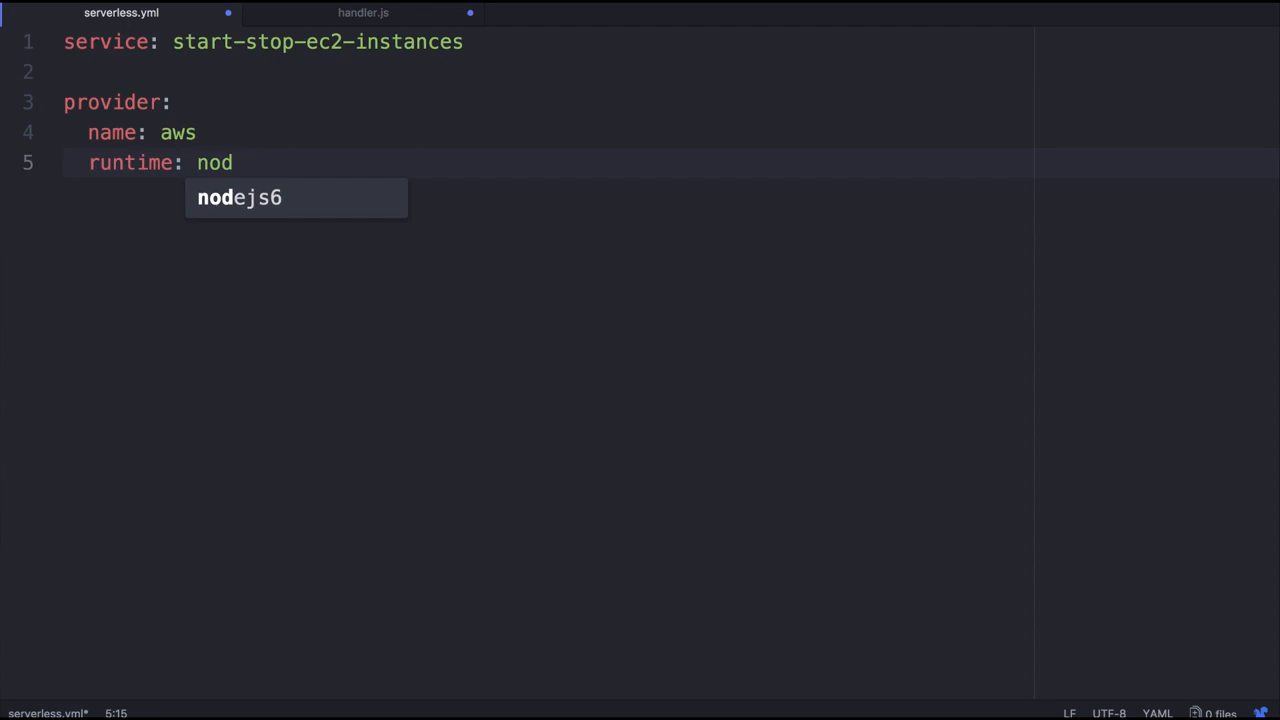
{"action": "type", "text": "ejs6."}
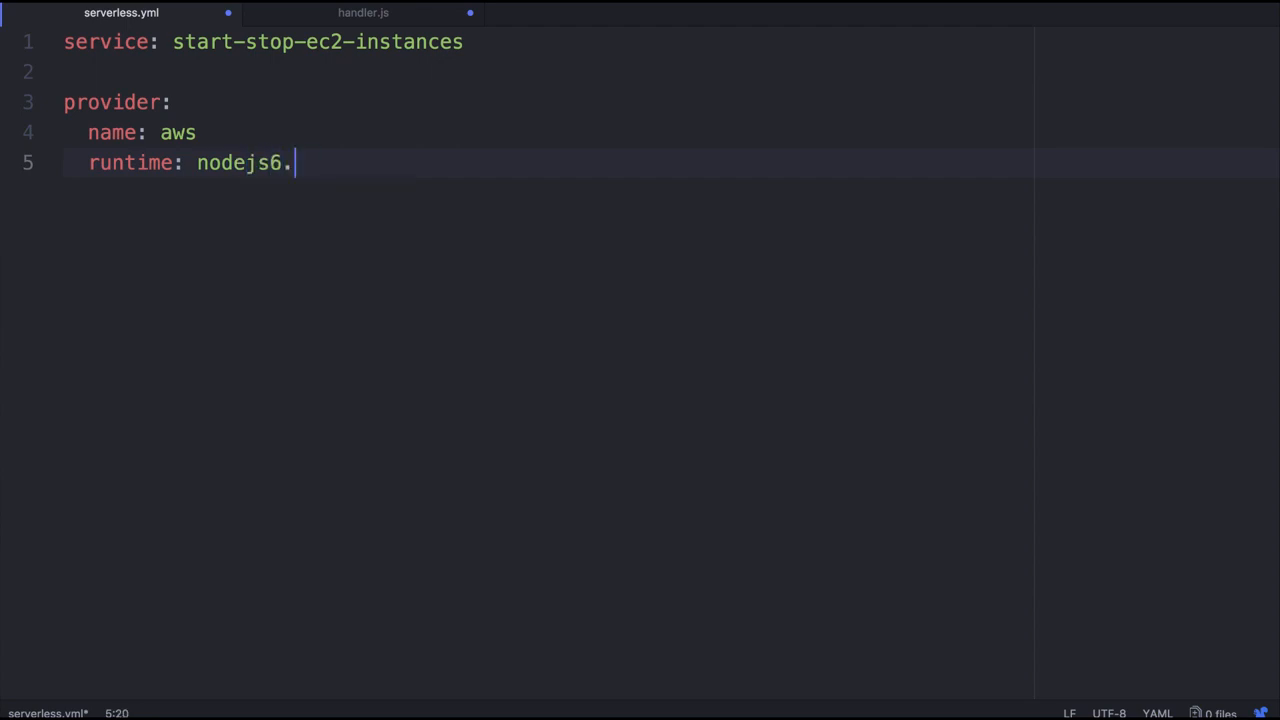
{"action": "type", "text": "10"}
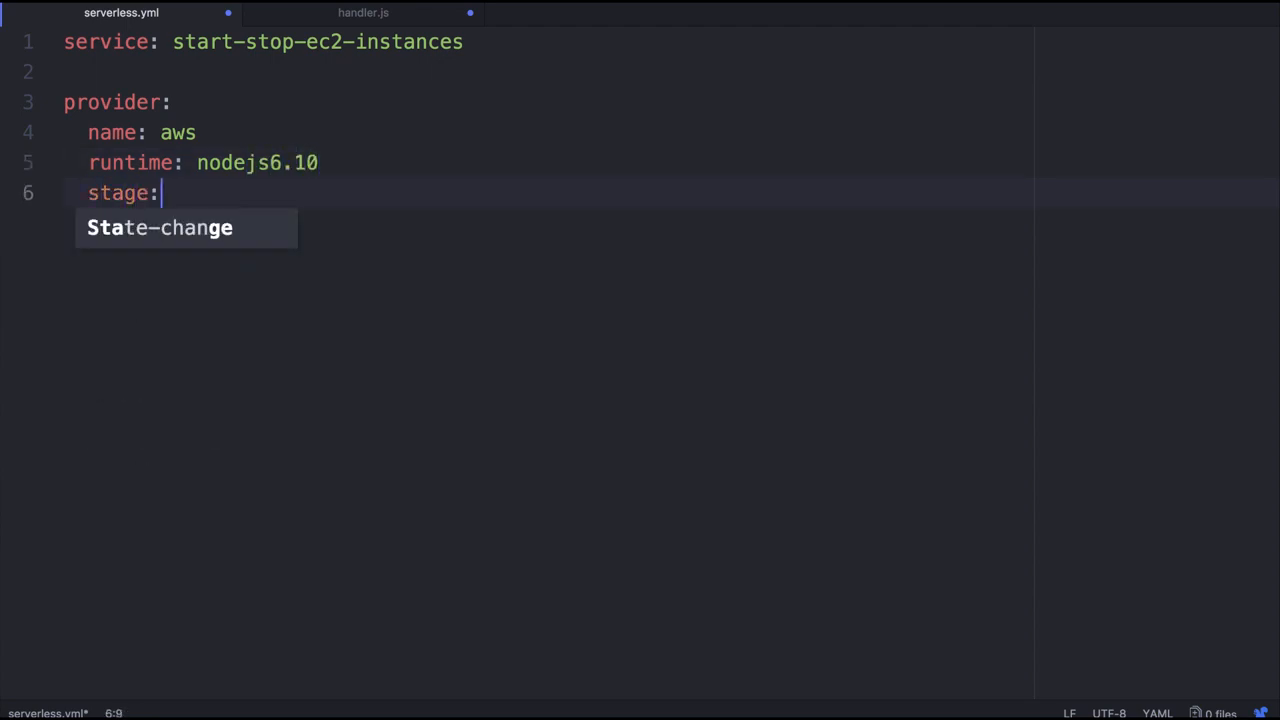
Add stage prod and region eu-west-1, then leave a new line below the provider block
{"action": "type", "text": "prod"}
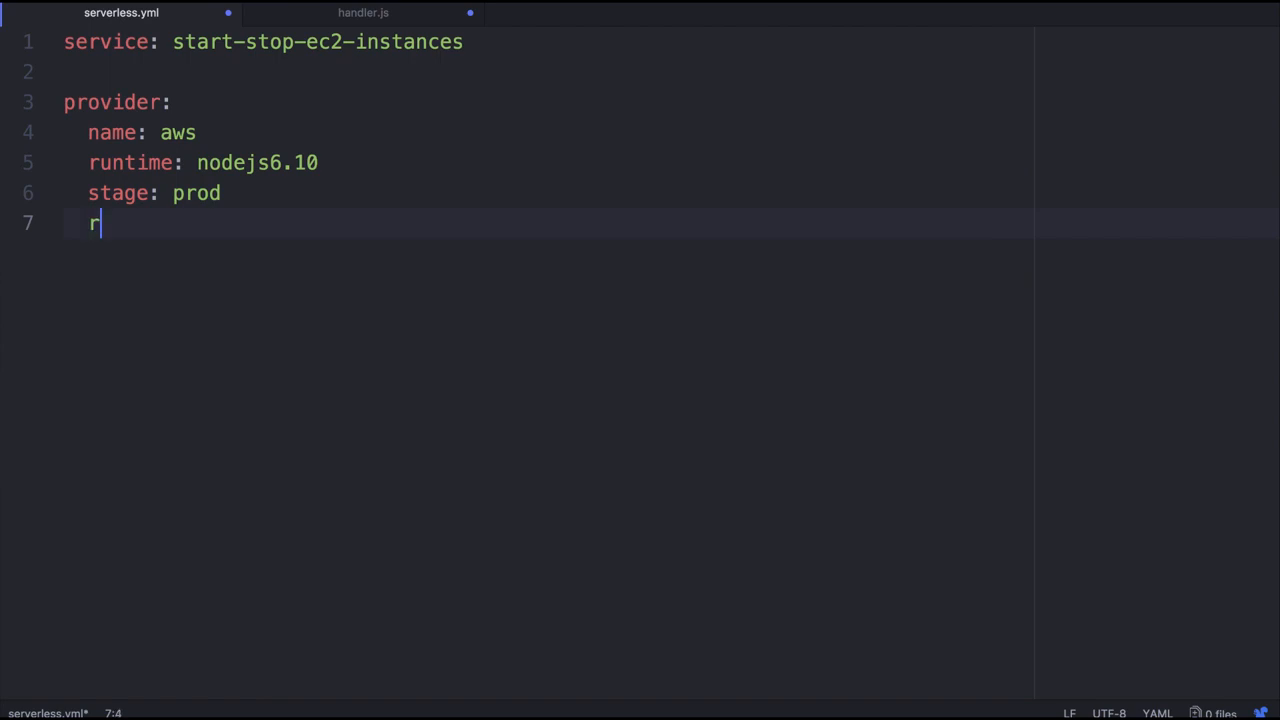
{"action": "type", "text": "egion"}
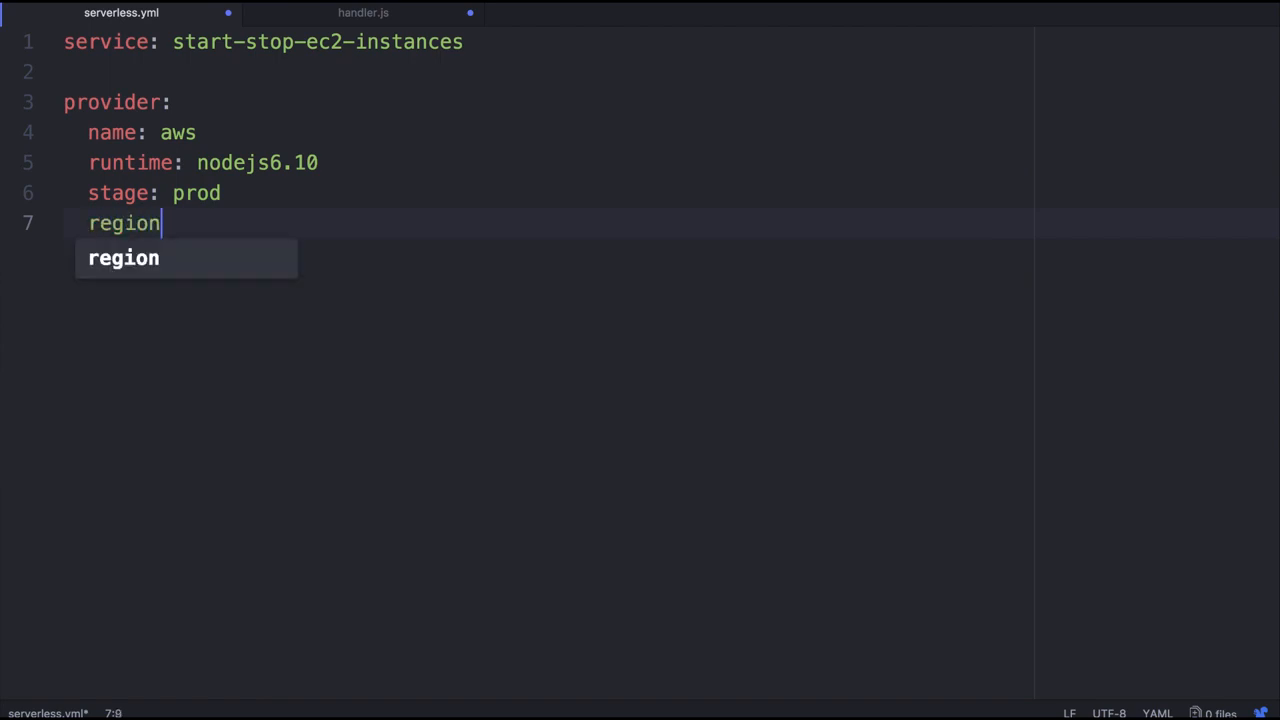
{"action": "type", "text": ": eu-west"}
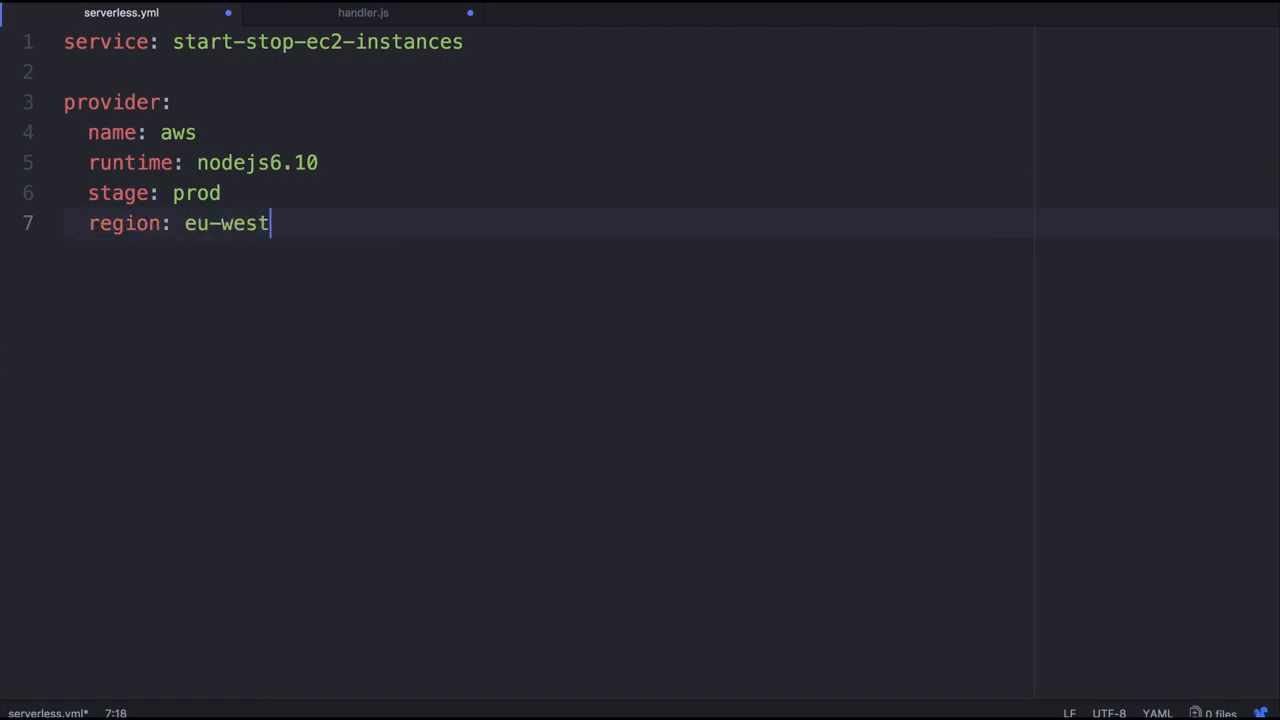
{"action": "type", "text": "-1"}
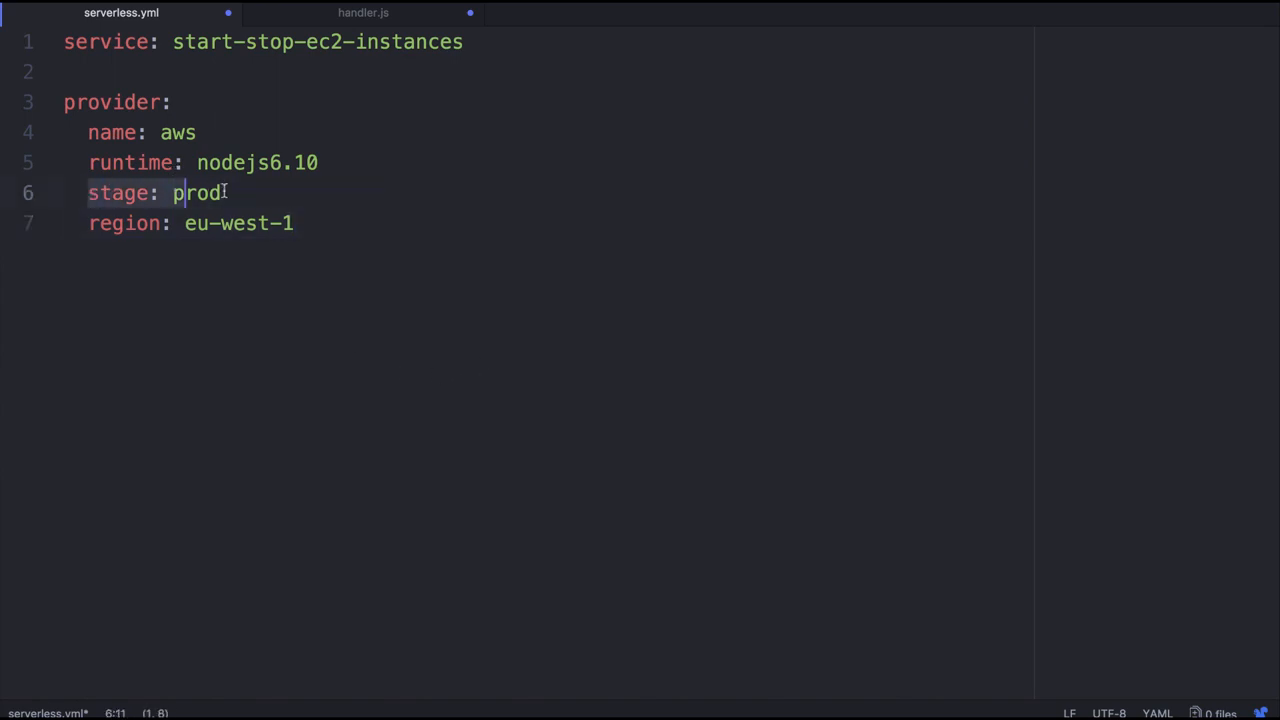
{"action": "left_click", "coordinate": [224, 192]}
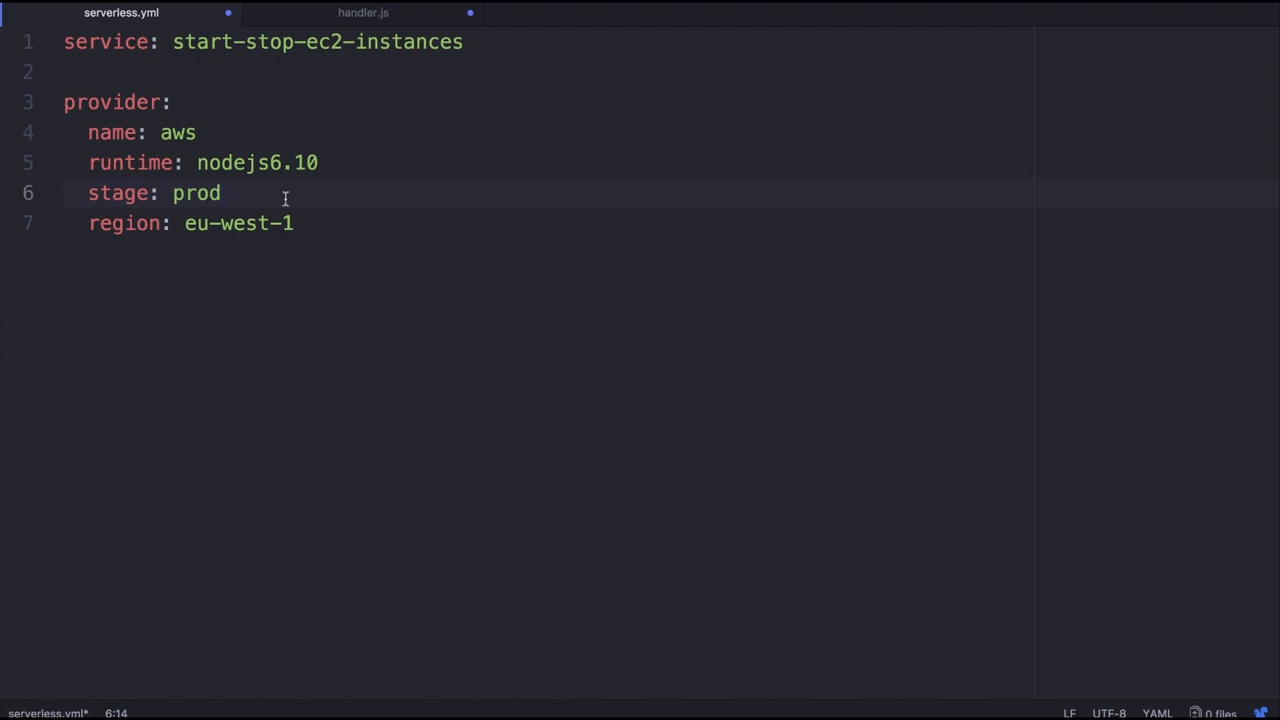
{"action": "double_click", "coordinate": [118, 192]}
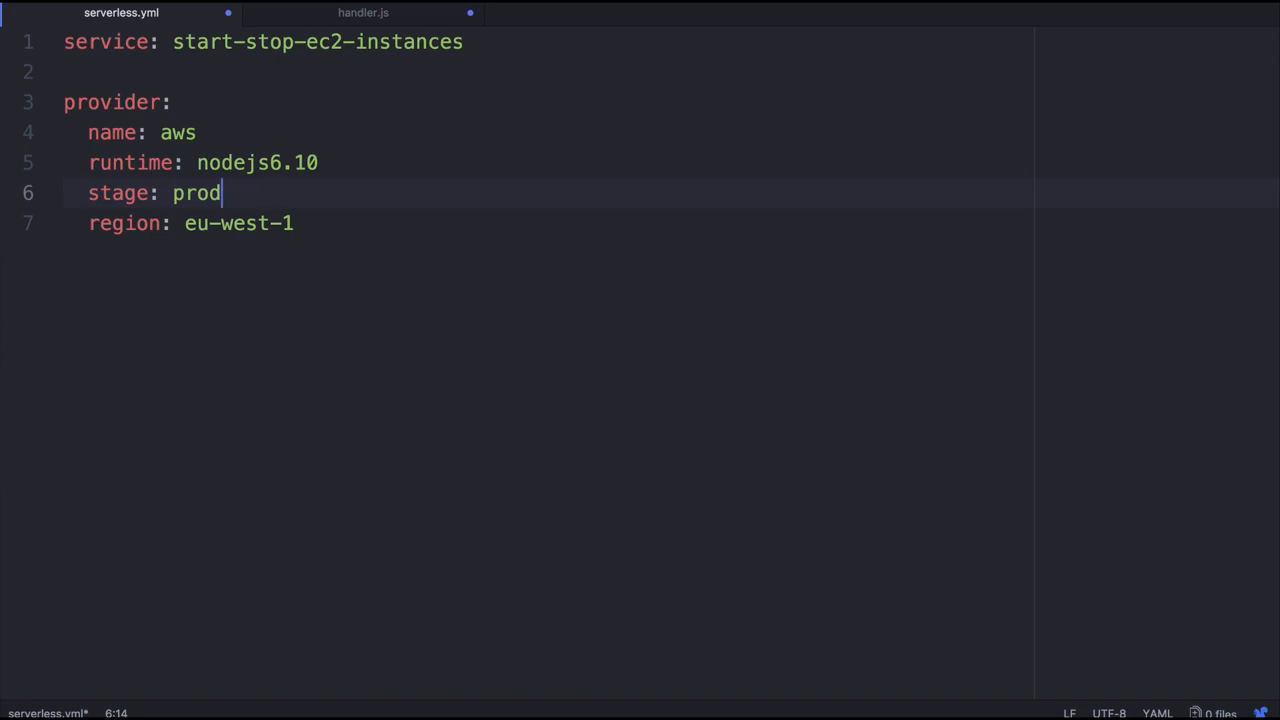
{"action": "key", "text": "Enter"}
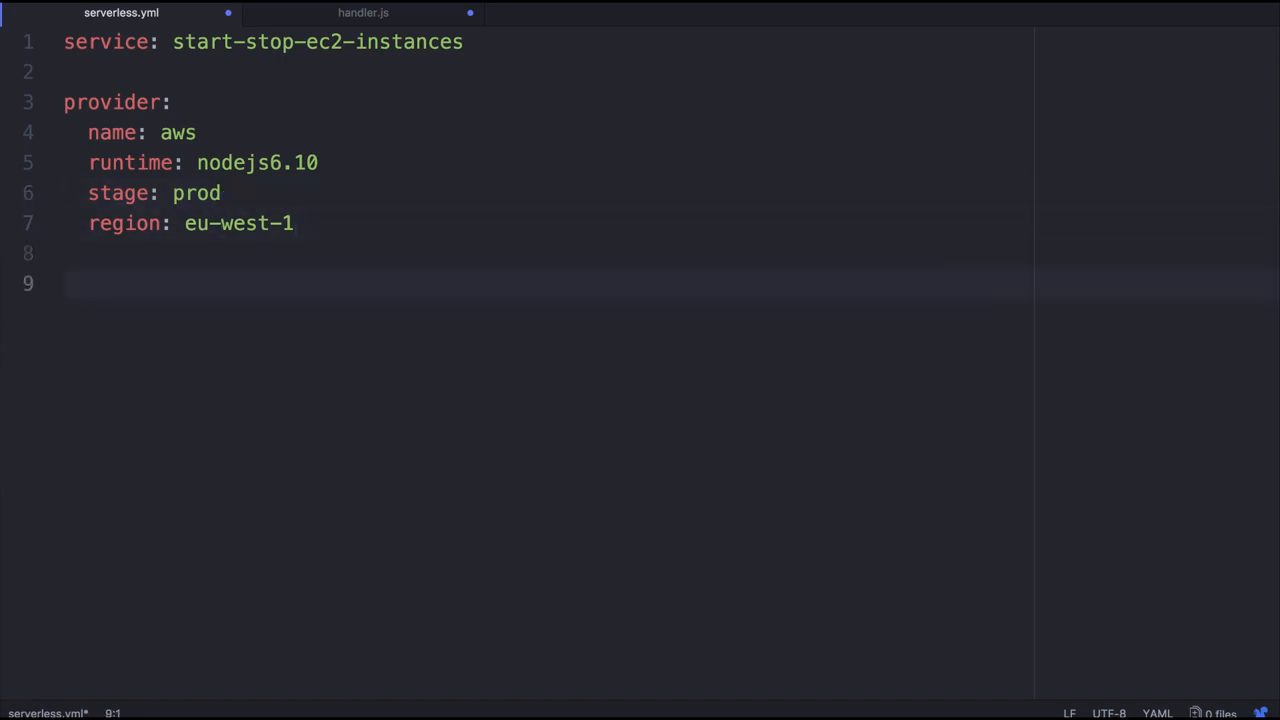
Write functions: start with handler handler.start and a schedule event with an empty rate
{"action": "type", "text": "fu"}
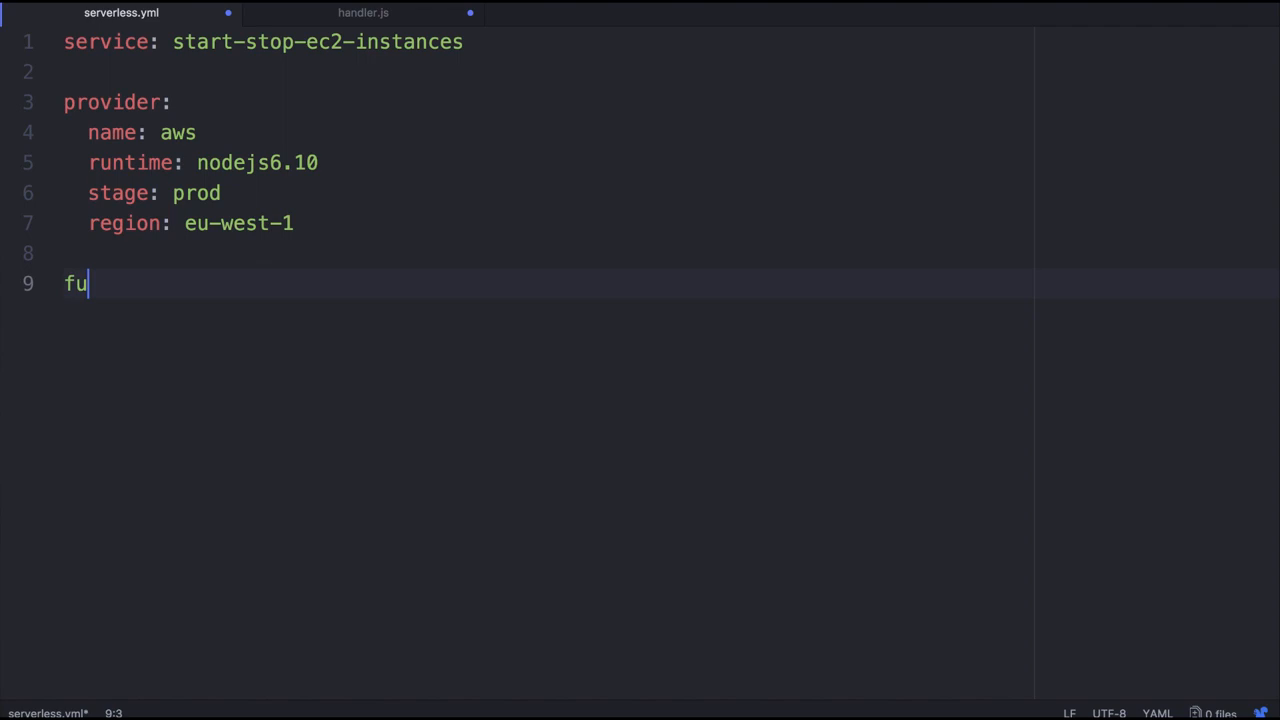
{"action": "type", "text": "nctions:"}
{"action": "type", "text": "start:"}
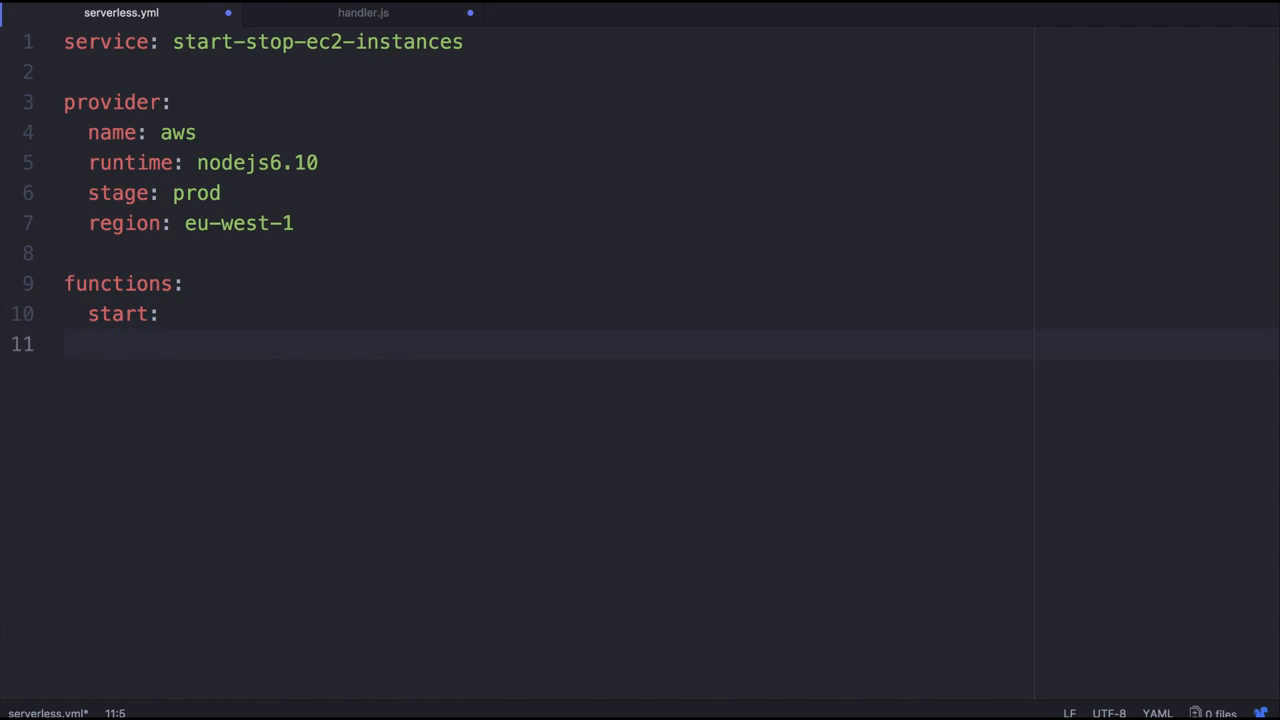
{"action": "type", "text": "handler:"}
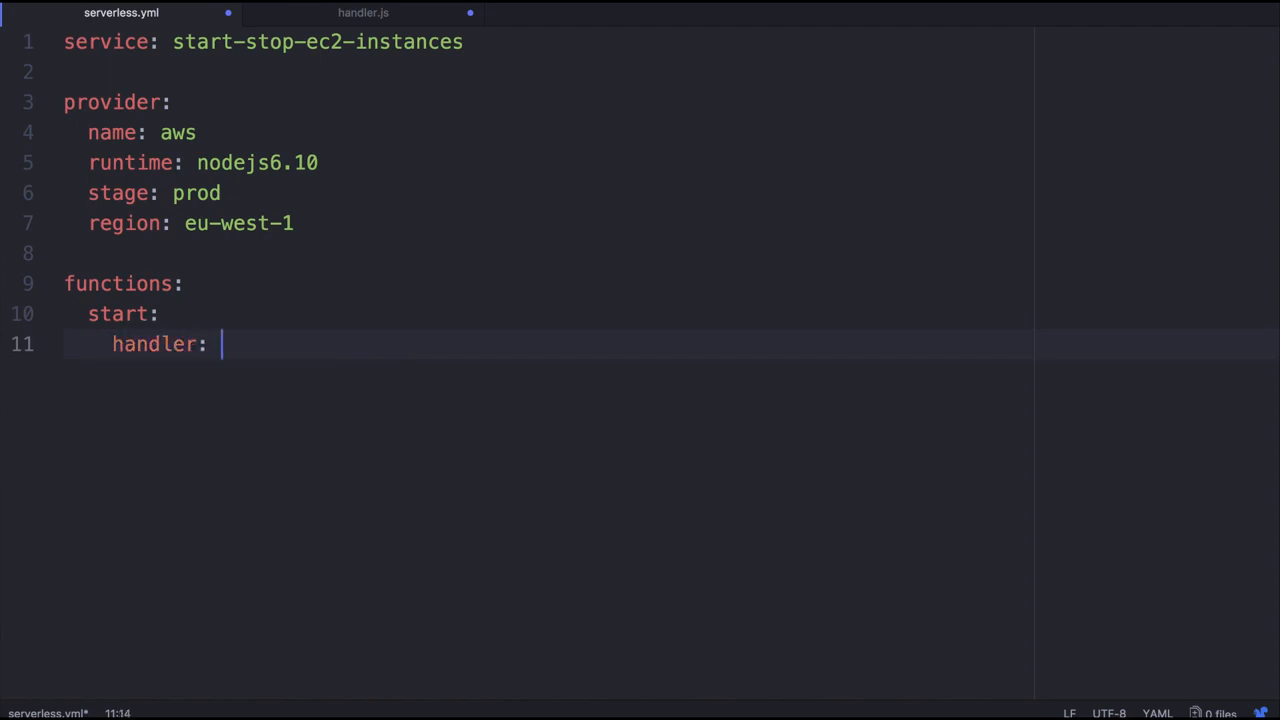
{"action": "type", "text": "handler.start"}
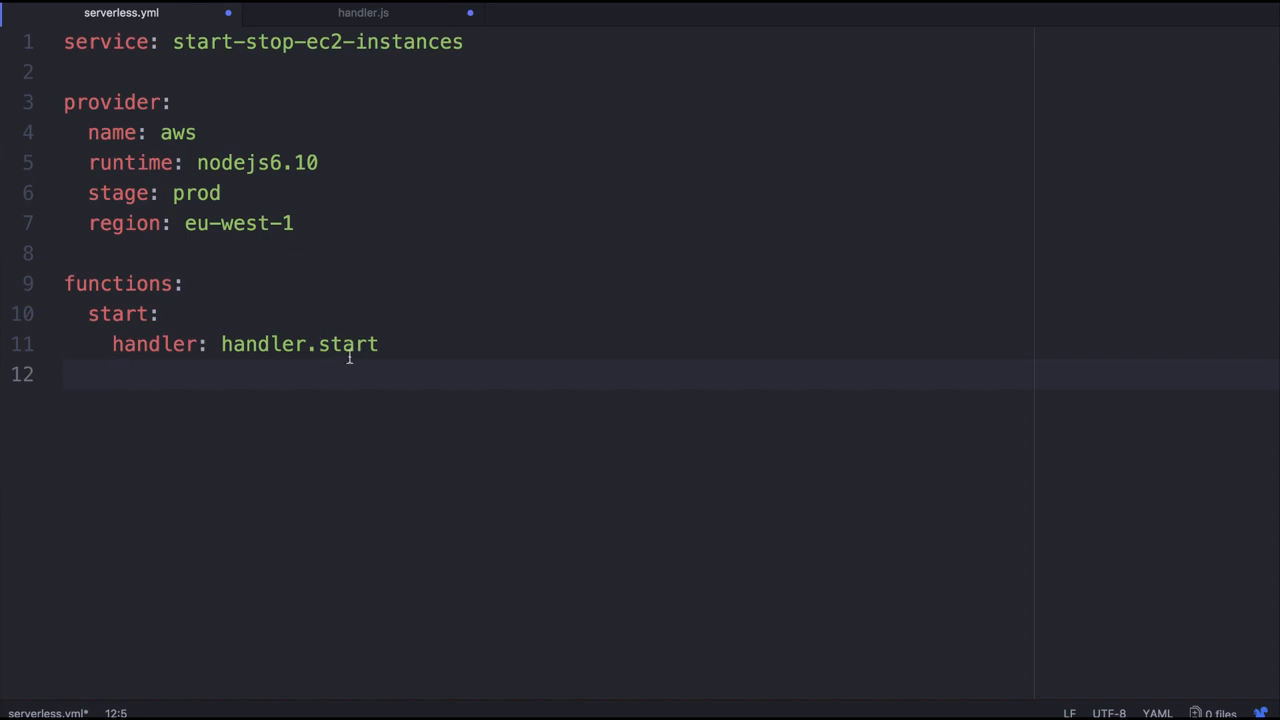
{"action": "type", "text": "events:"}
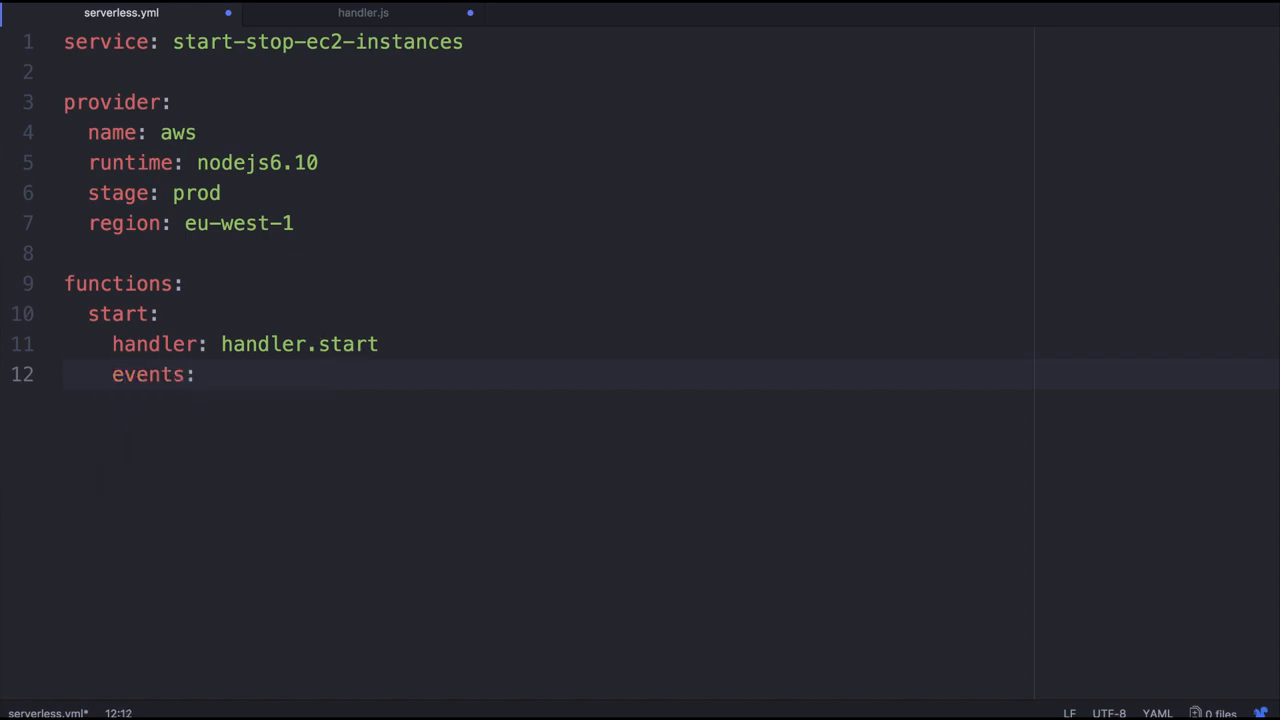
{"action": "type", "text": "- schedule:"}
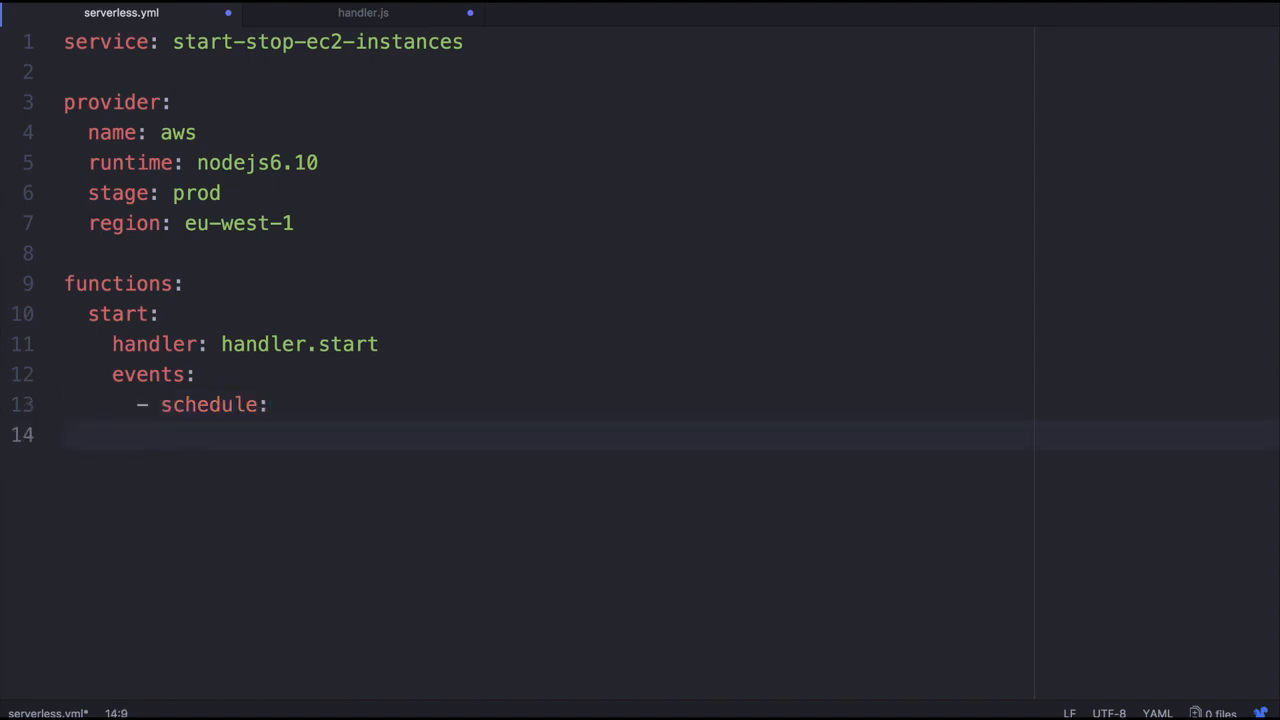
{"action": "type", "text": "rate:"}
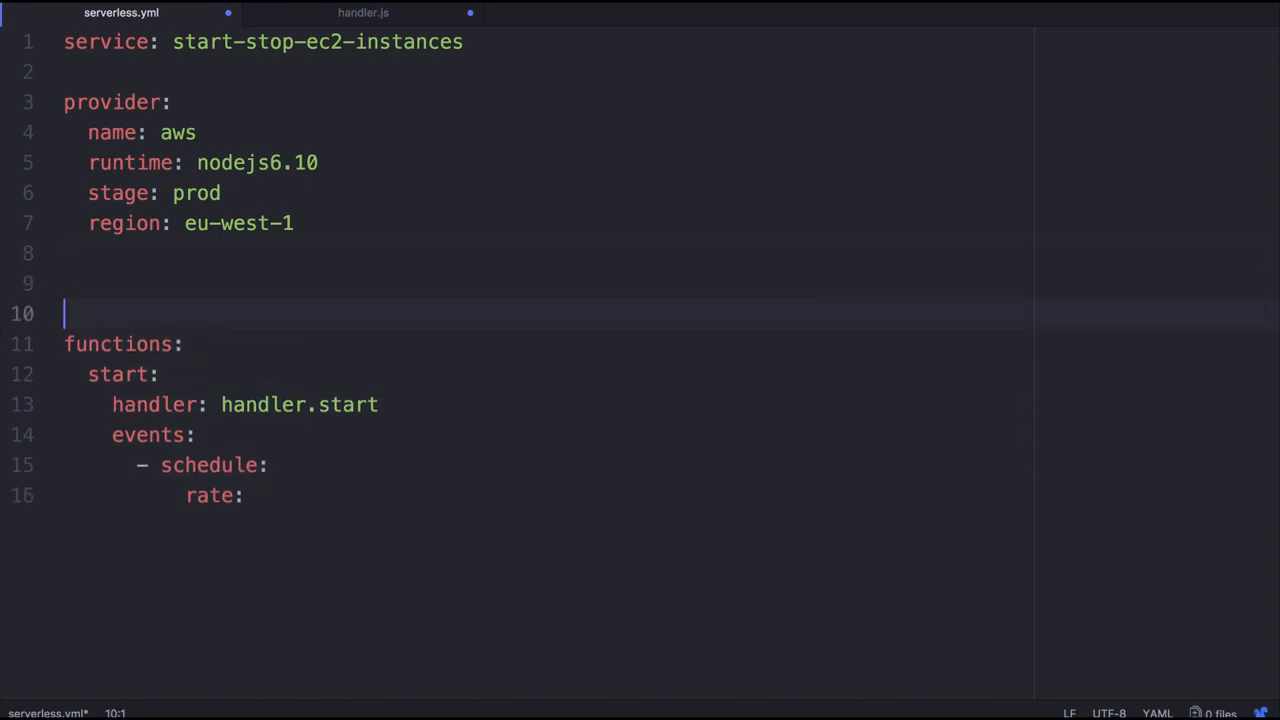
Add a custom start cron(30 6 * * ? *) and use ${self:custom.start} as the schedule rate
{"action": "type", "text": "custom:"}
{"action": "type", "text": "start:"}
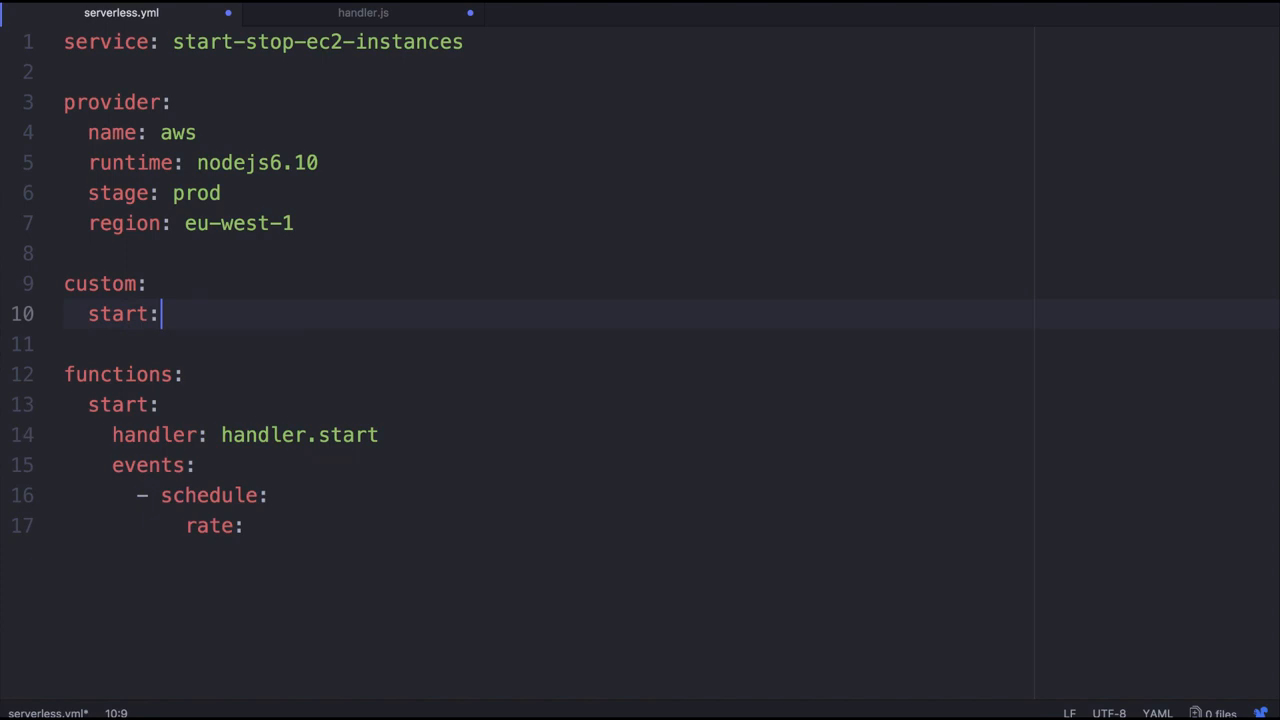
{"action": "type", "text": "cron()"}
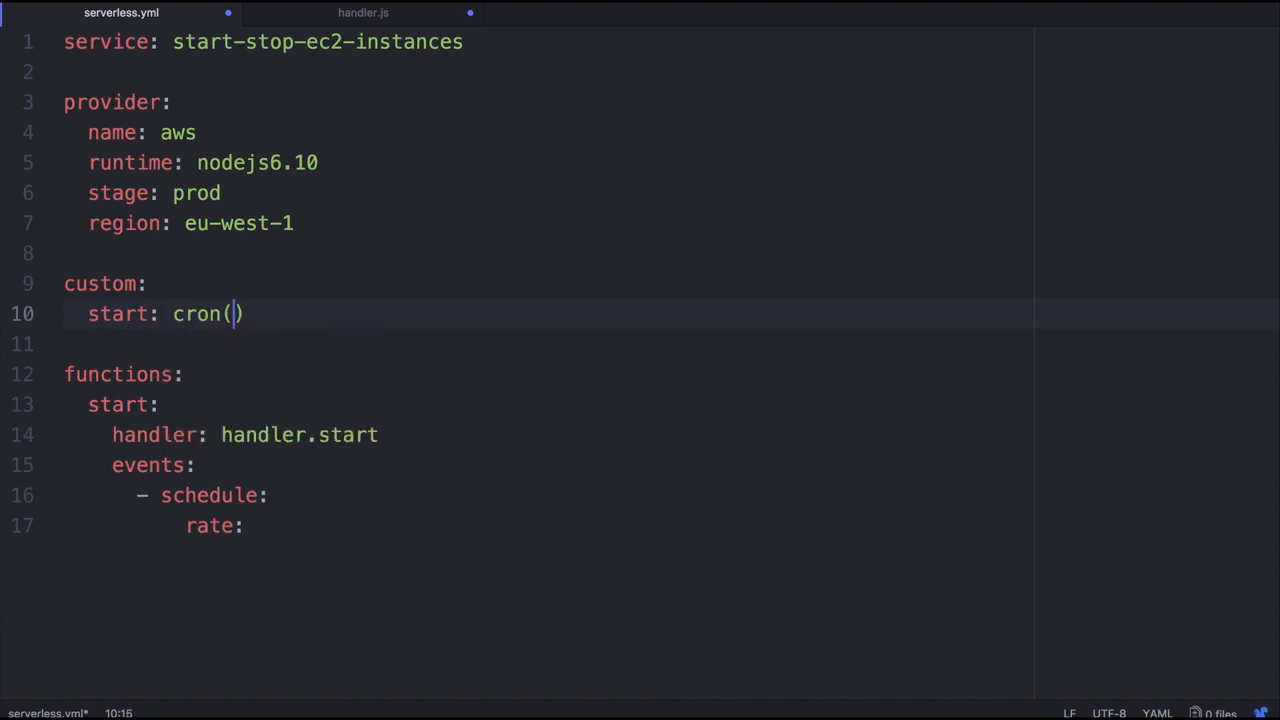
{"action": "type", "text": "30 6"}
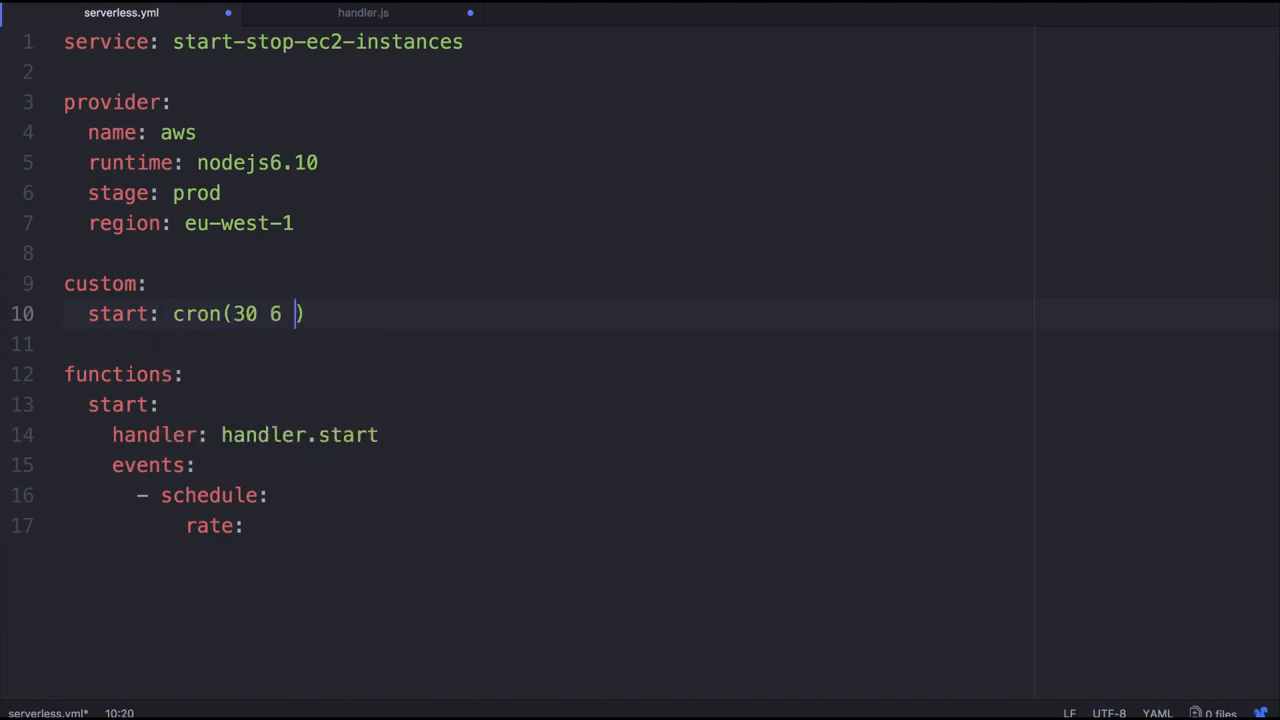
{"action": "type", "text": "* * ? *"}
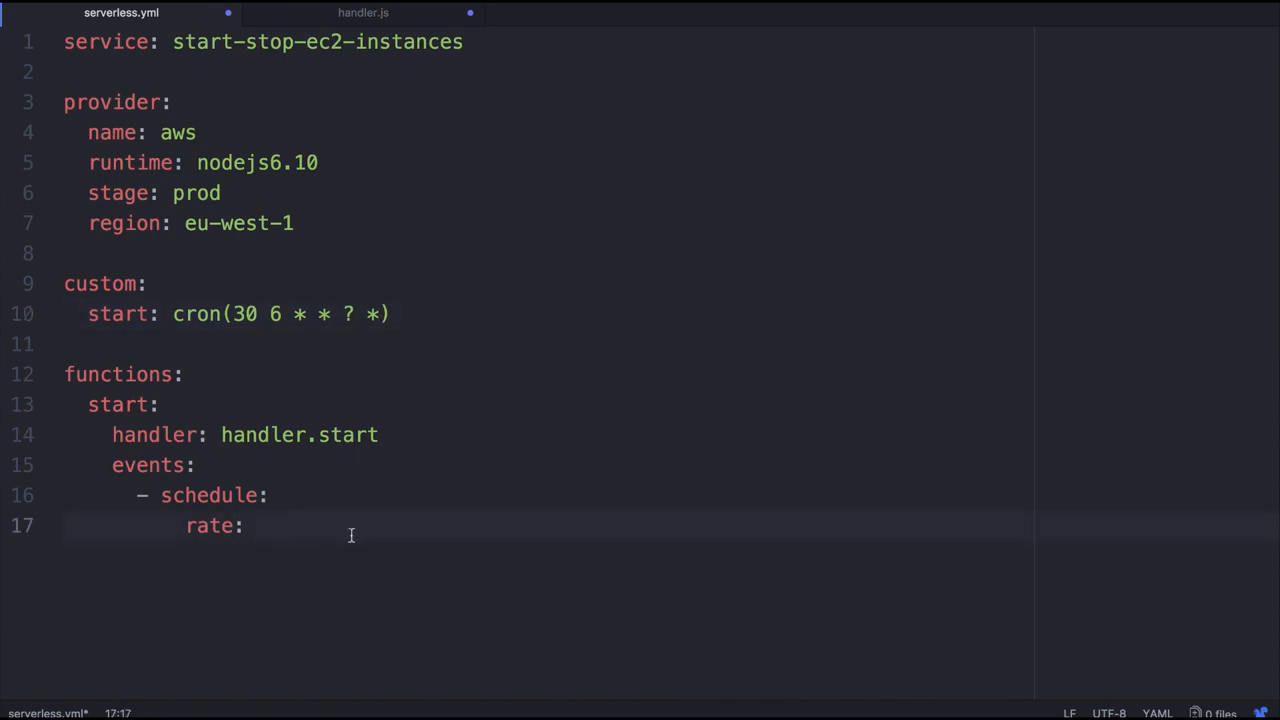
{"action": "type", "text": "${self"}
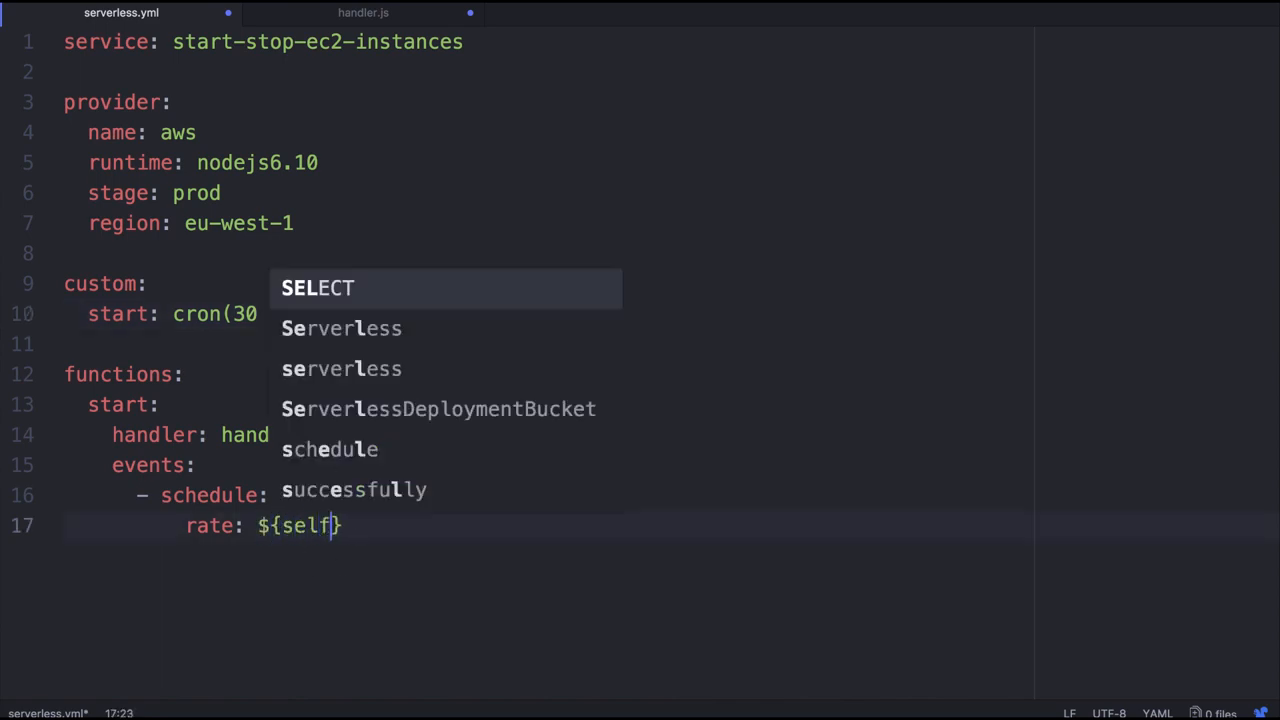
{"action": "type", "text": ":custom"}
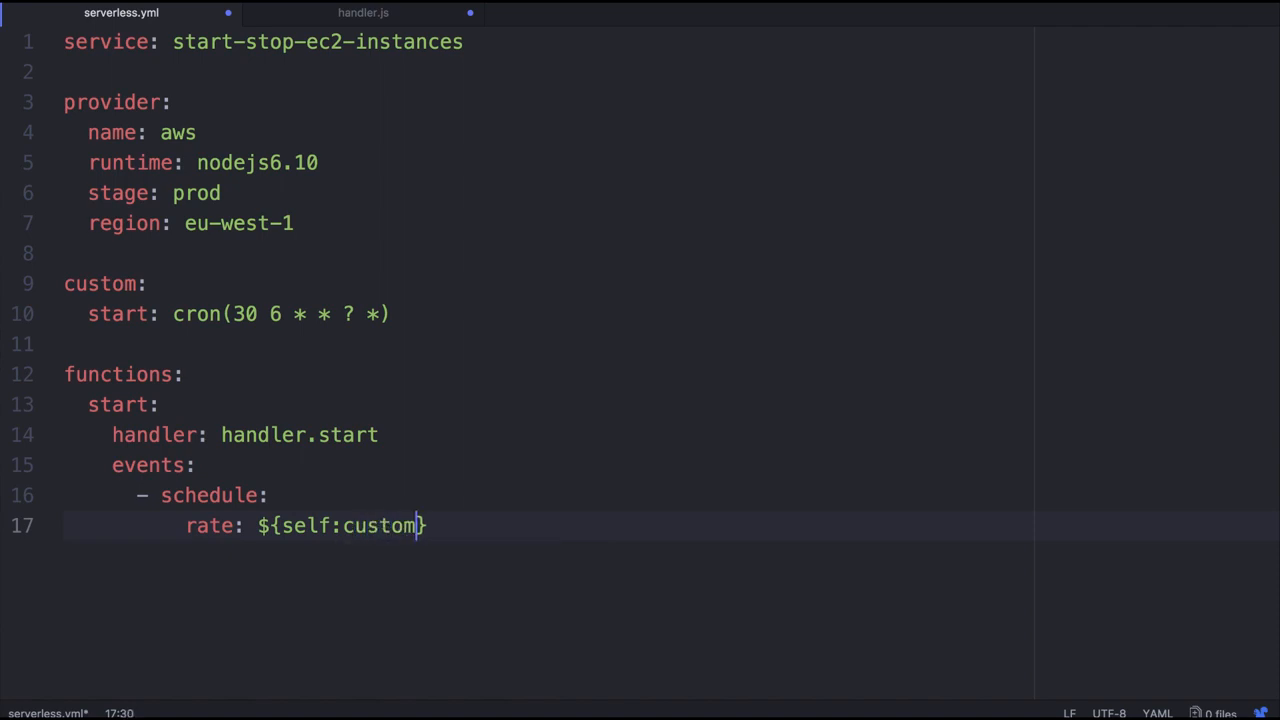
{"action": "type", "text": ".start"}
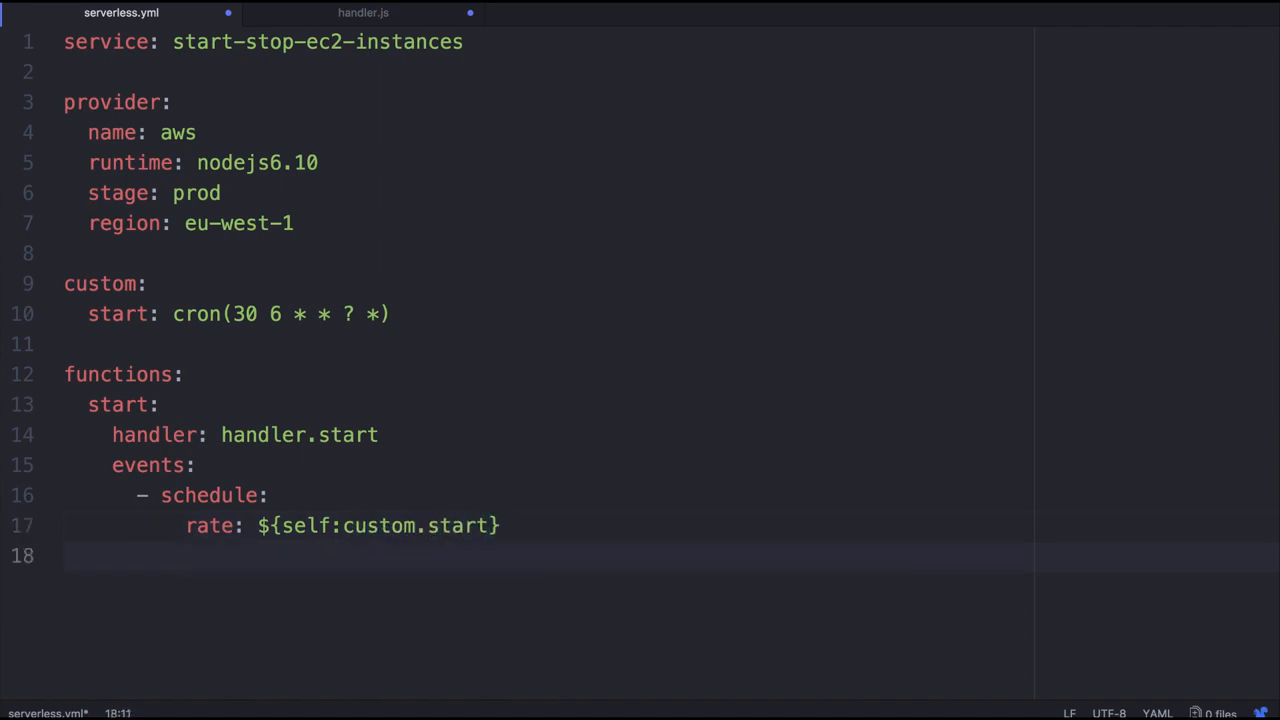
Give the schedule input id ${self:custom.instanceId} and region ${self:provider.region}
{"action": "type", "text": "inpit"}
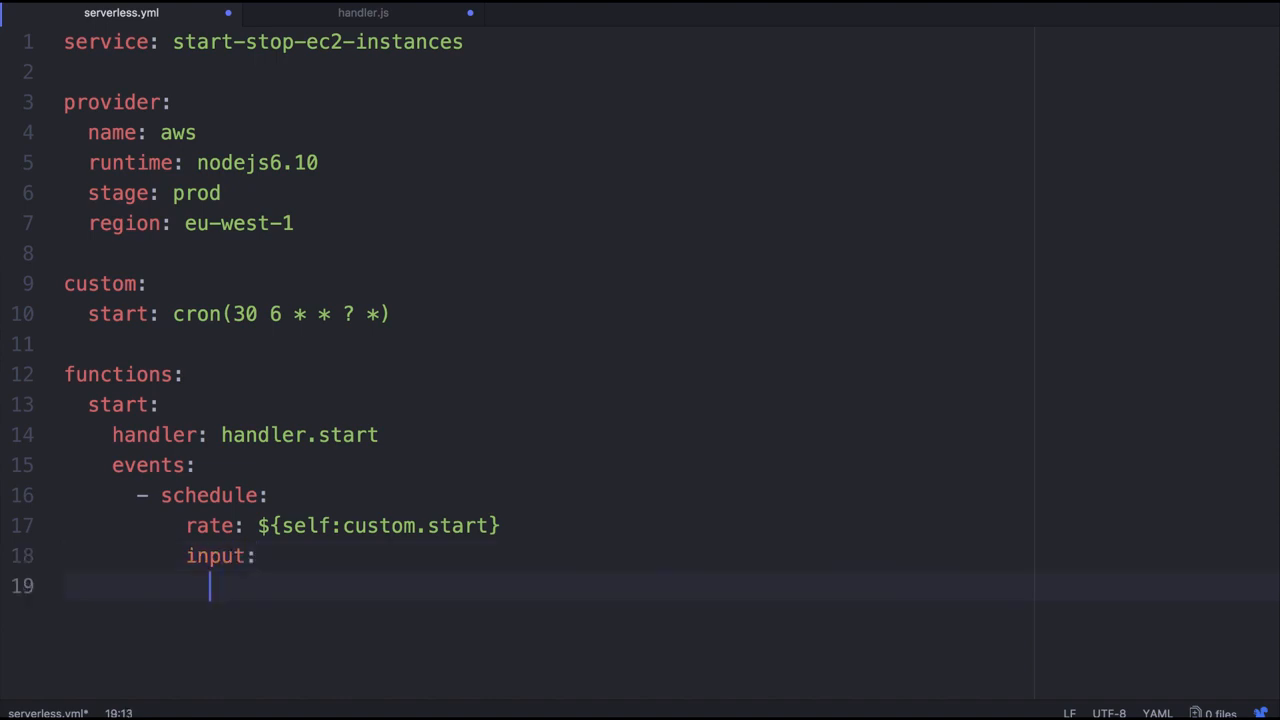
{"action": "type", "text": "id:"}
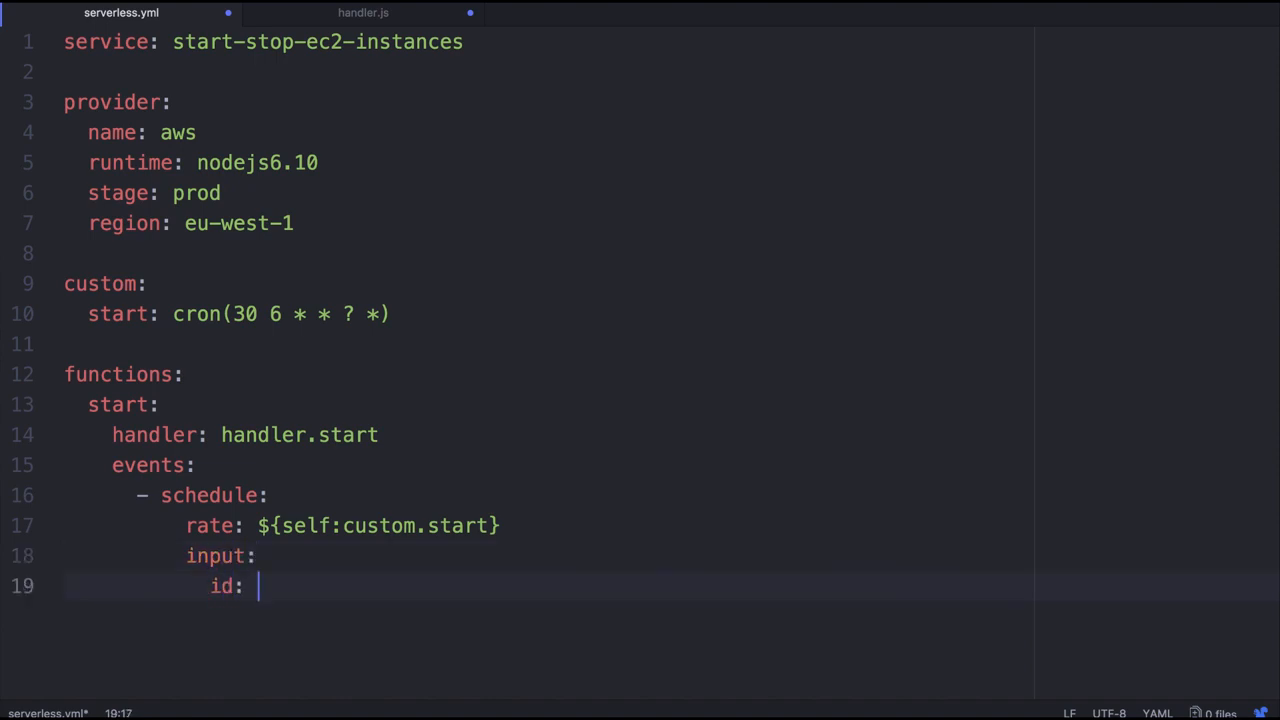
{"action": "type", "text": "${}"}
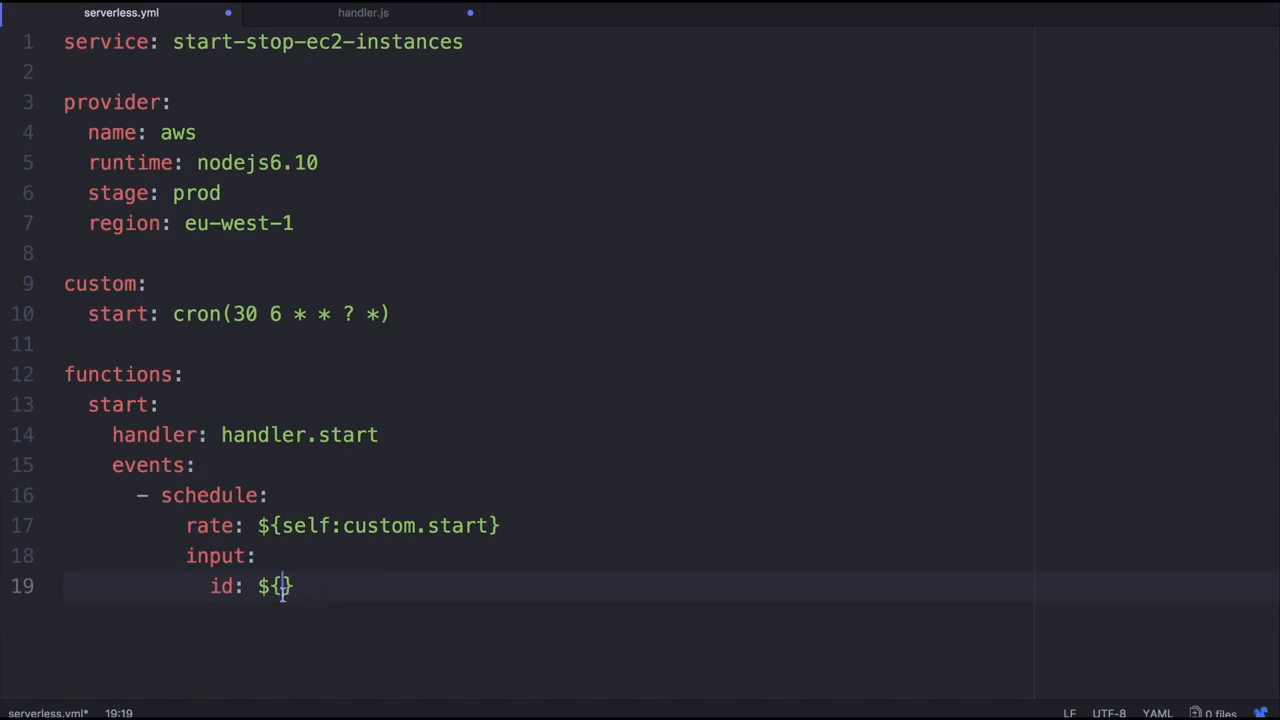
{"action": "type", "text": "self:"}
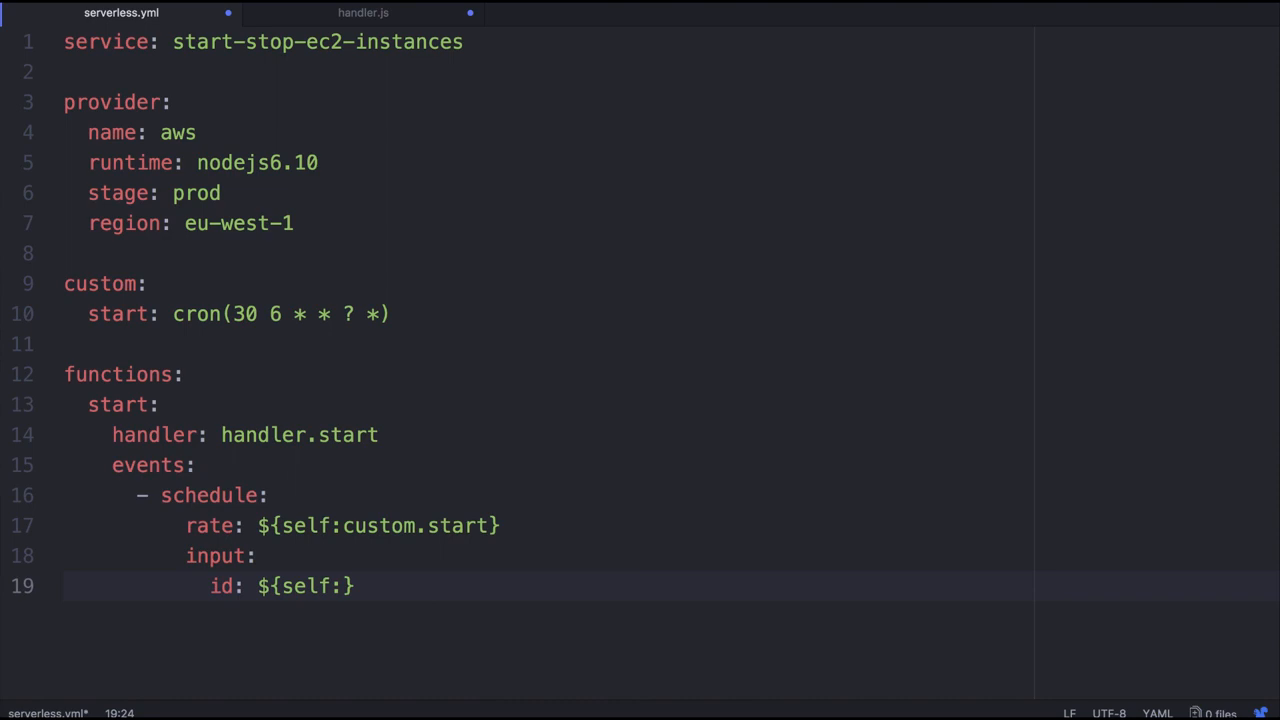
{"action": "type", "text": "custom.instanceId"}
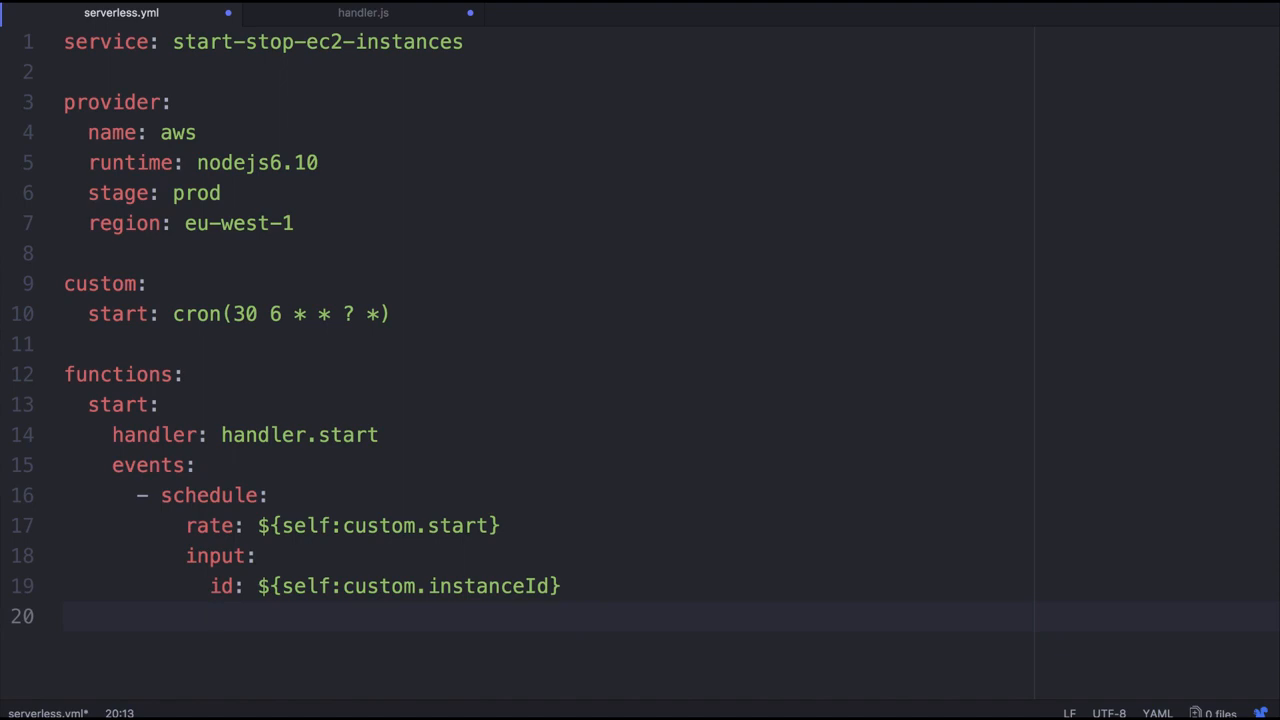
{"action": "type", "text": "region"}
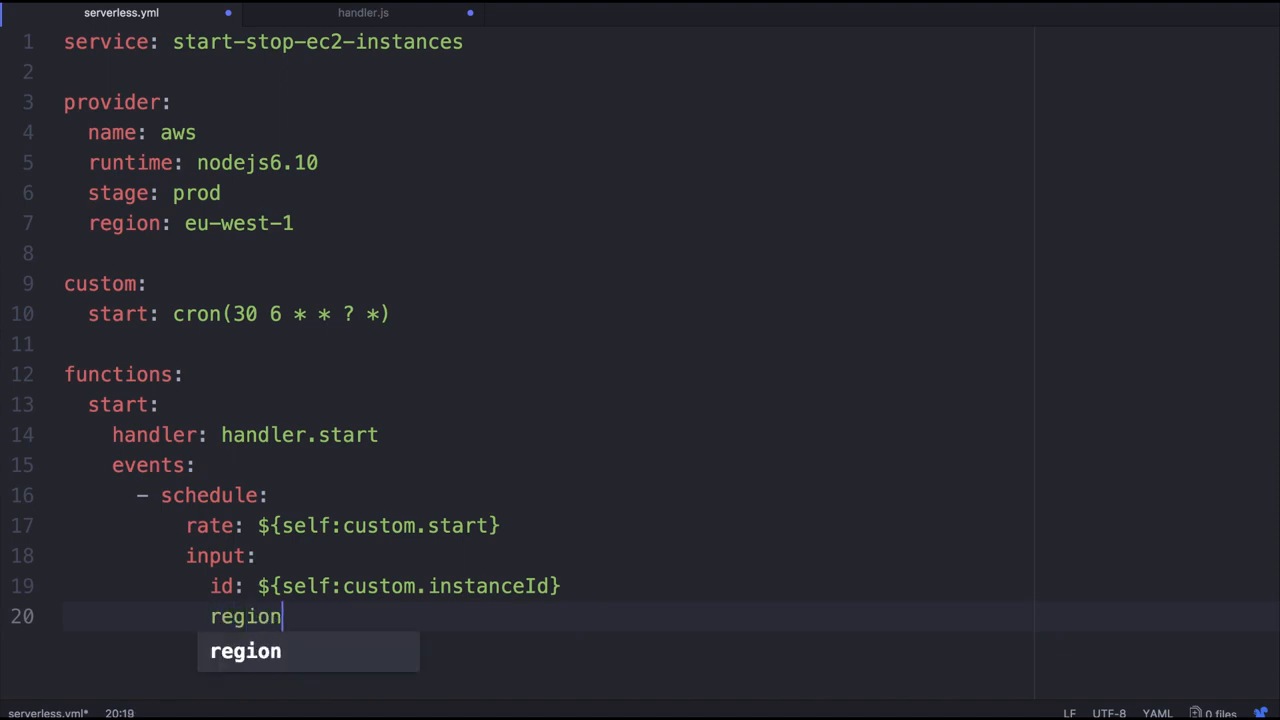
{"action": "type", "text": ": ${s"}
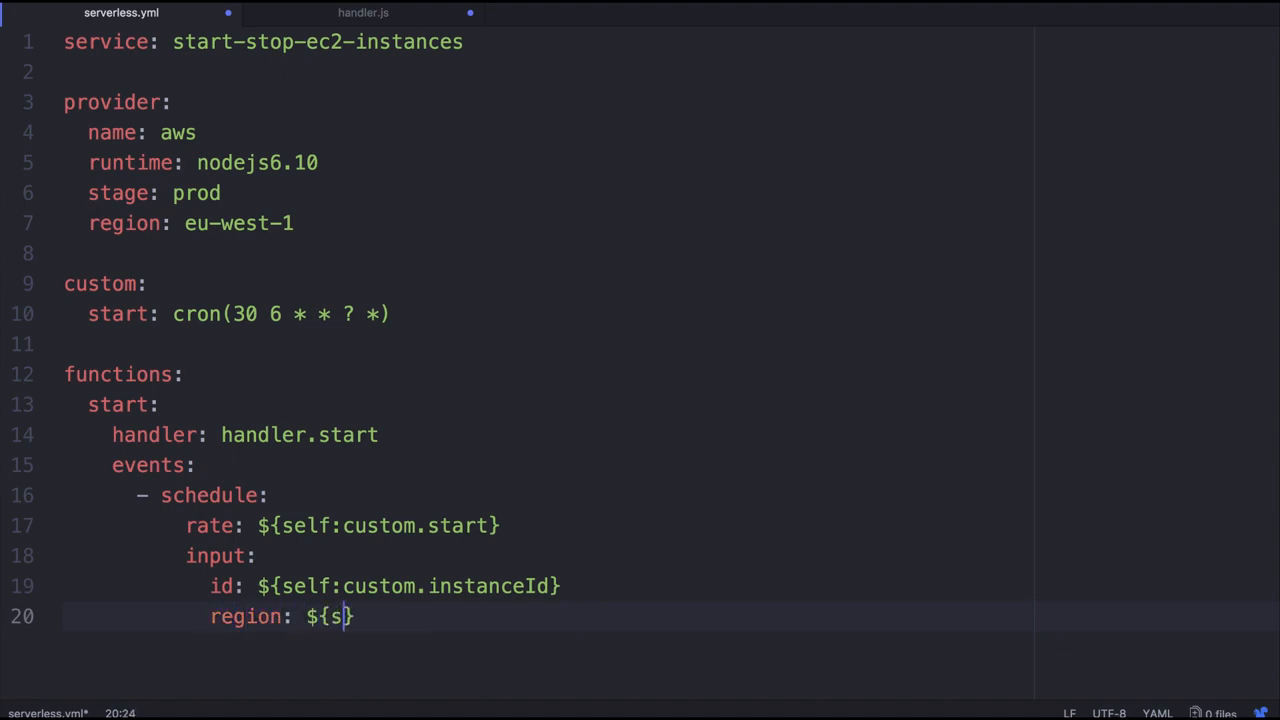
{"action": "type", "text": "elf:privi"}
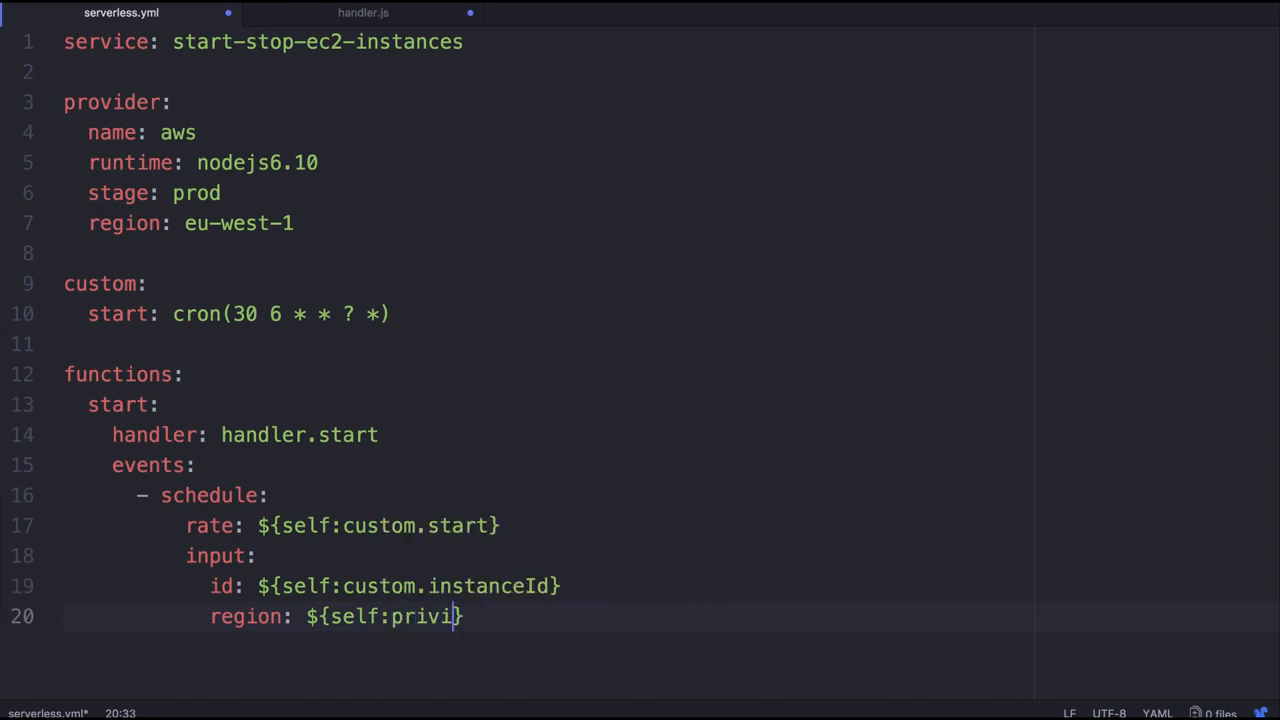
{"action": "type", "text": "provider:"}
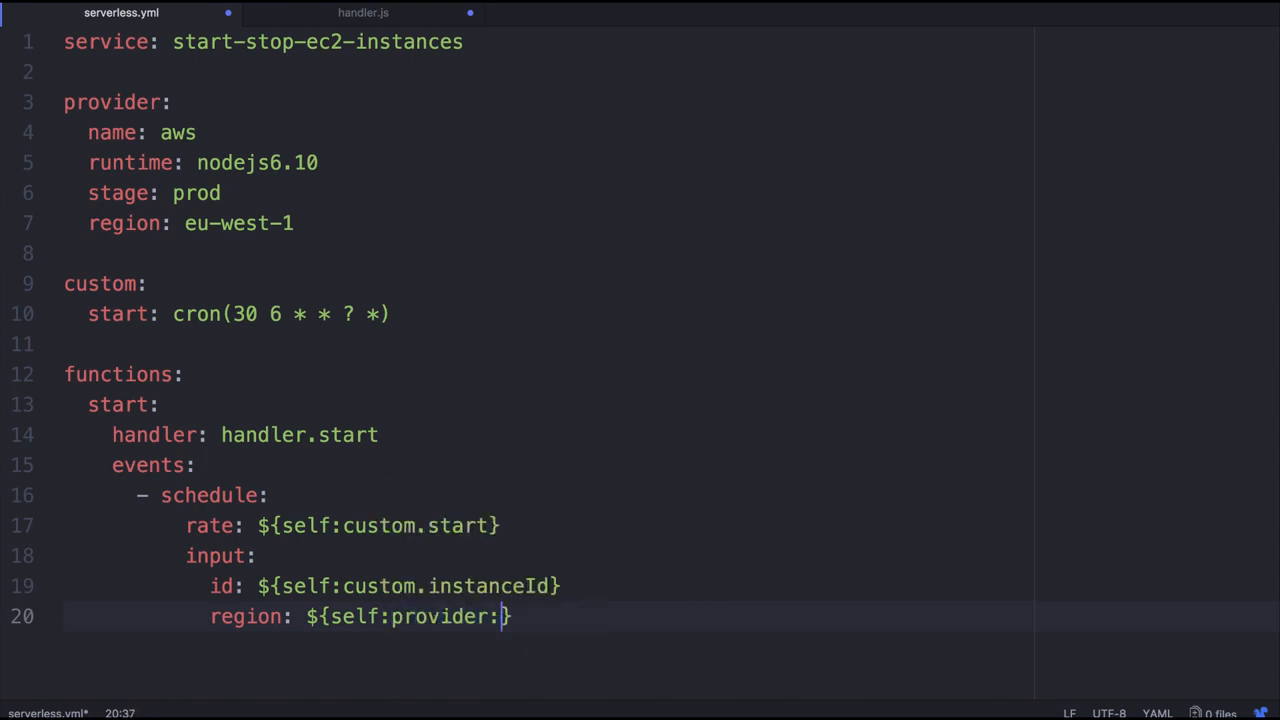
{"action": "type", "text": "region}"}
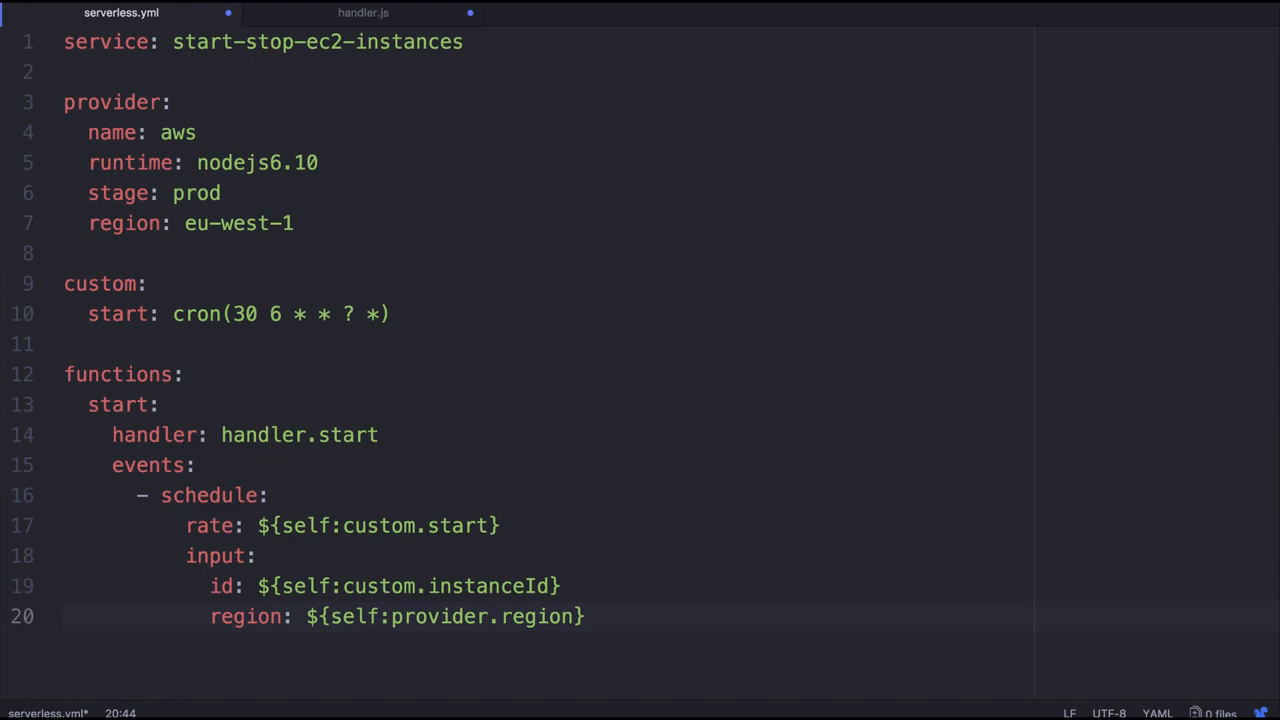
{"action": "type", "text": "instanceId:"}
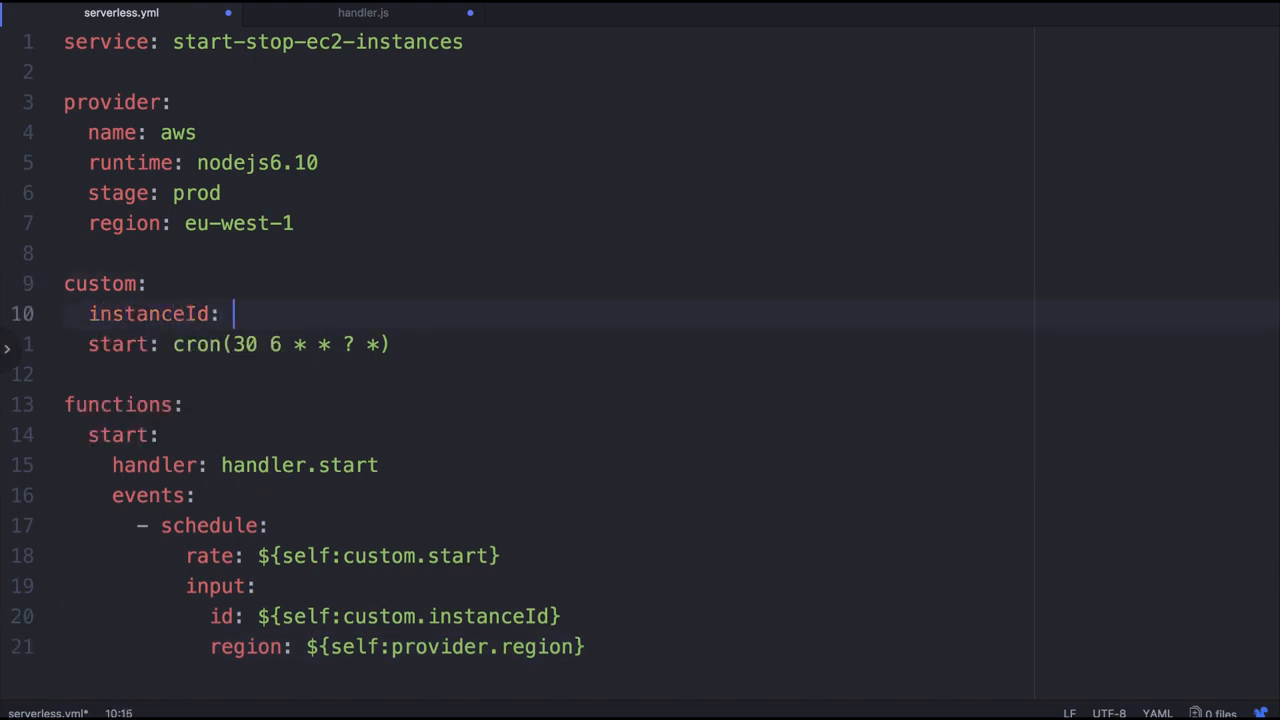
Set custom instanceId i-07d9b4465c771f94f and stop: cron(30 18 * * ? *)
{"action": "type", "text": "i-07d9b4465c771f94f"}
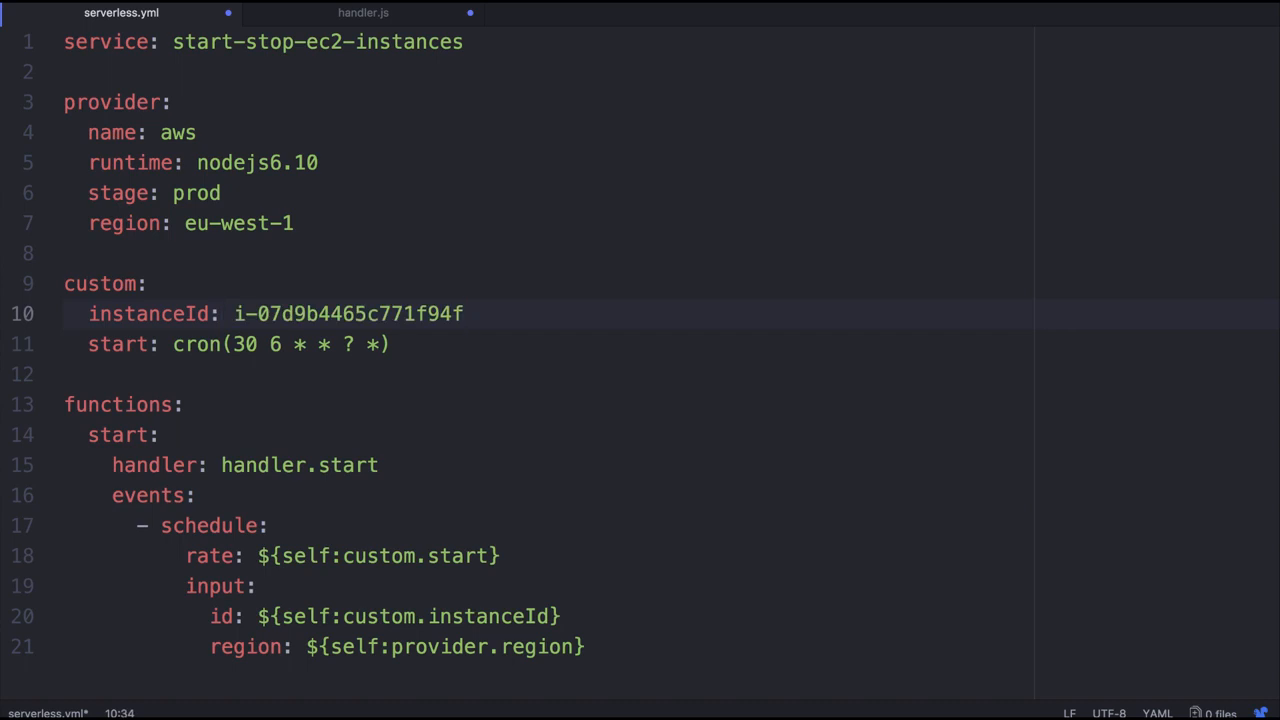
{"action": "type", "text": "stop: cron("}
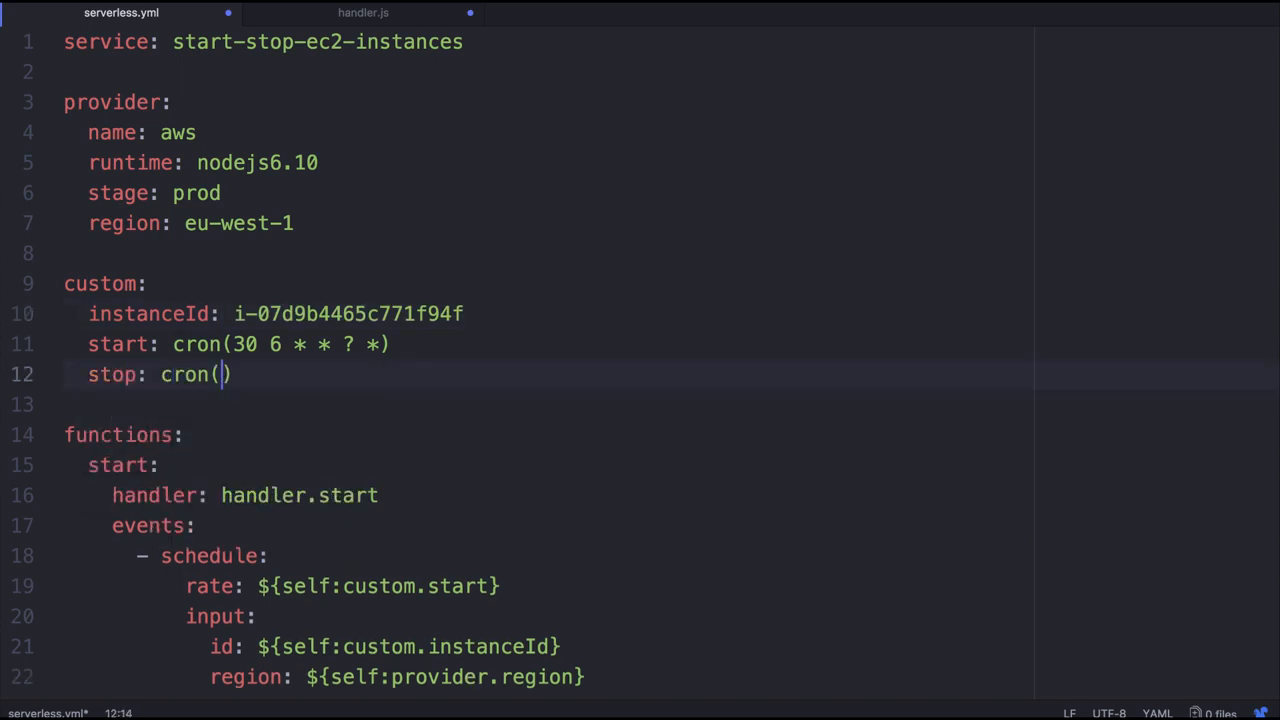
{"action": "type", "text": "30 18"}
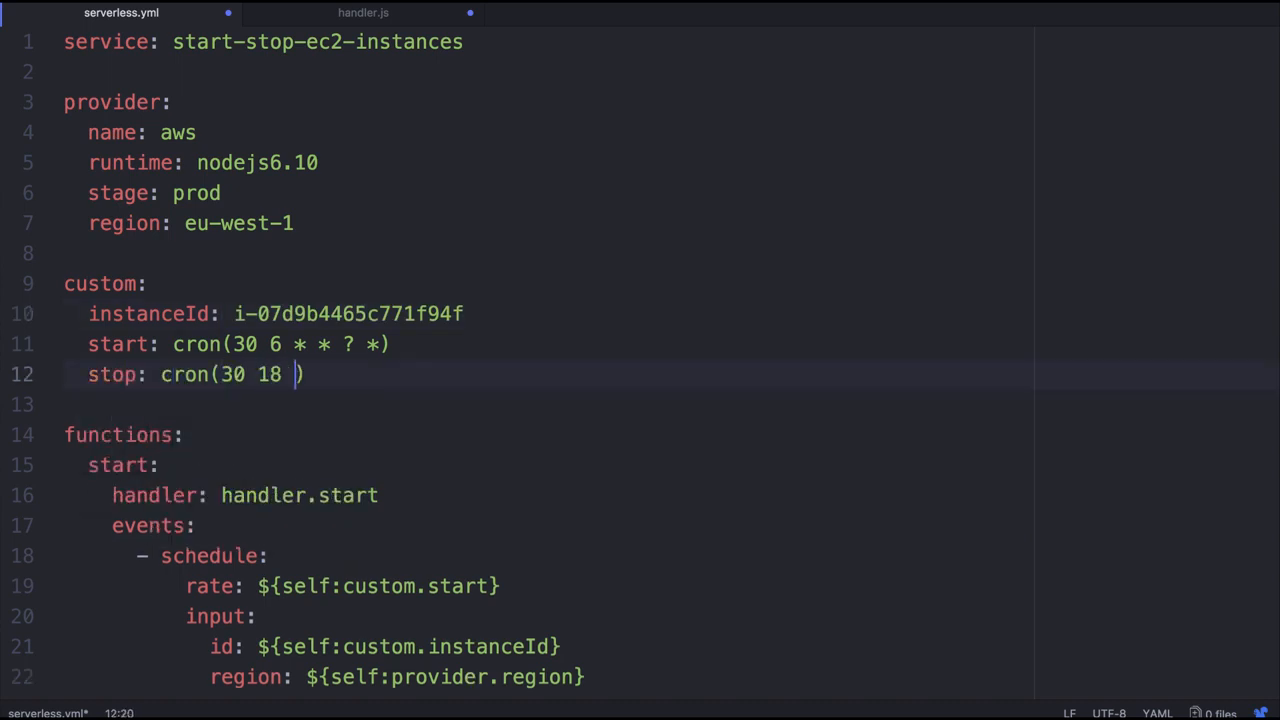
{"action": "type", "text": "* * ?"}
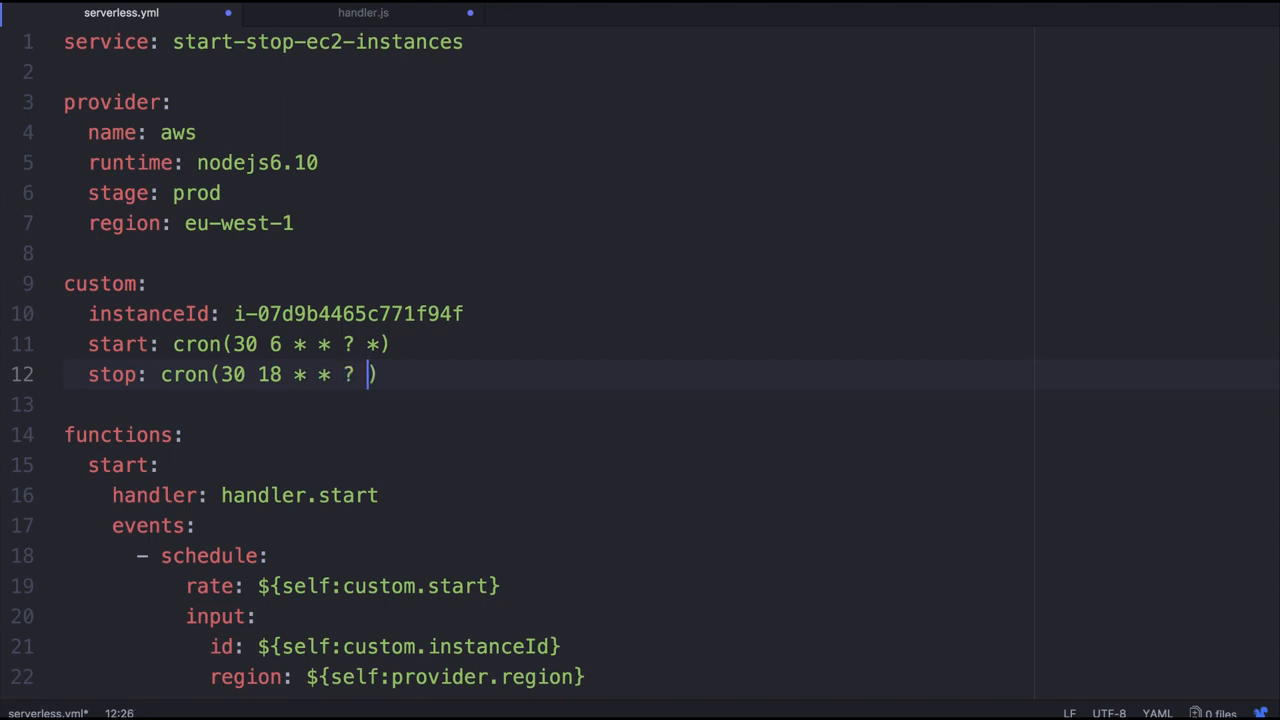
{"action": "type", "text": "*"}
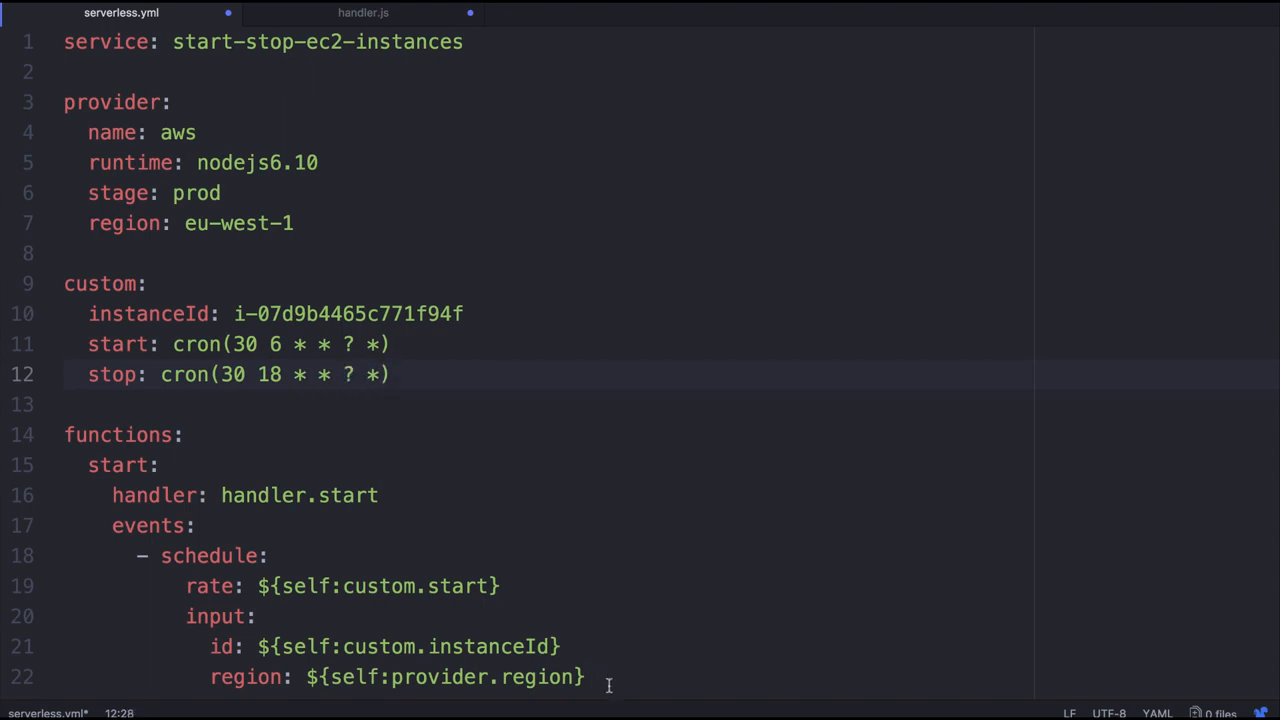
{"action": "key", "text": "enter"}
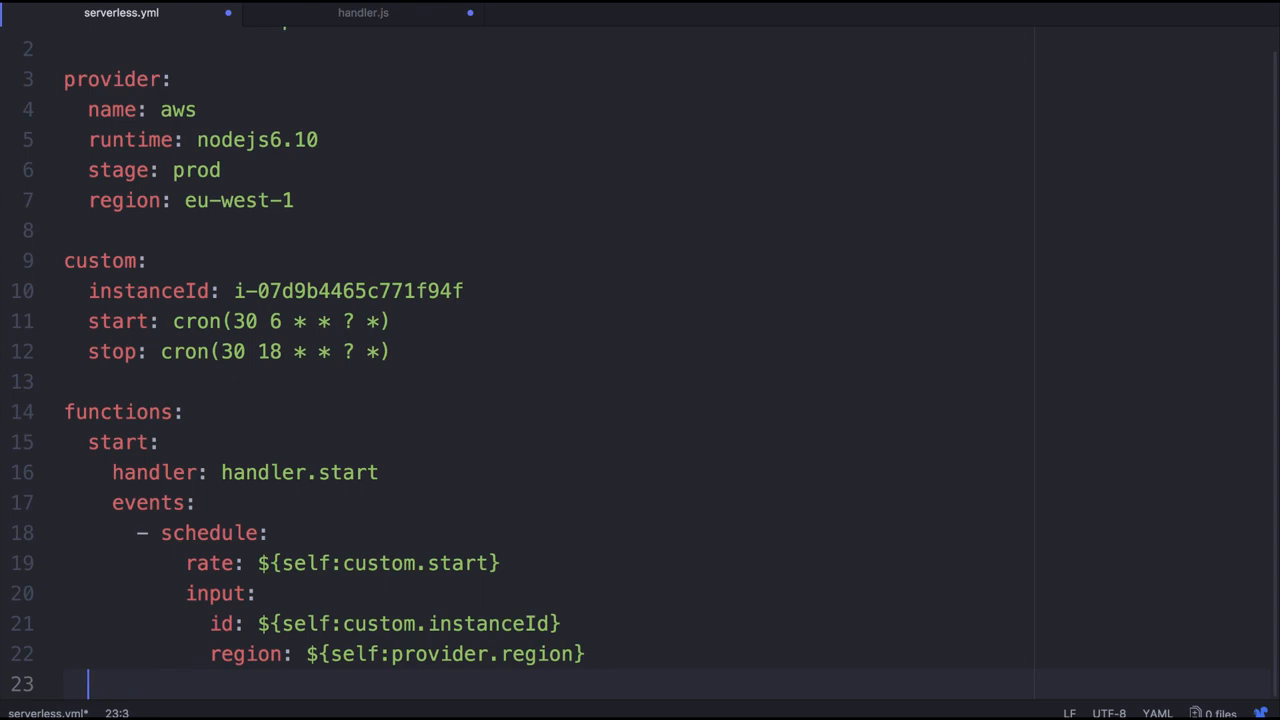
Write a stop function with handler handler.stop, rate ${self:custom.stop} and an input block
{"action": "type", "text": "stop:"}
{"action": "type", "text": "h"}
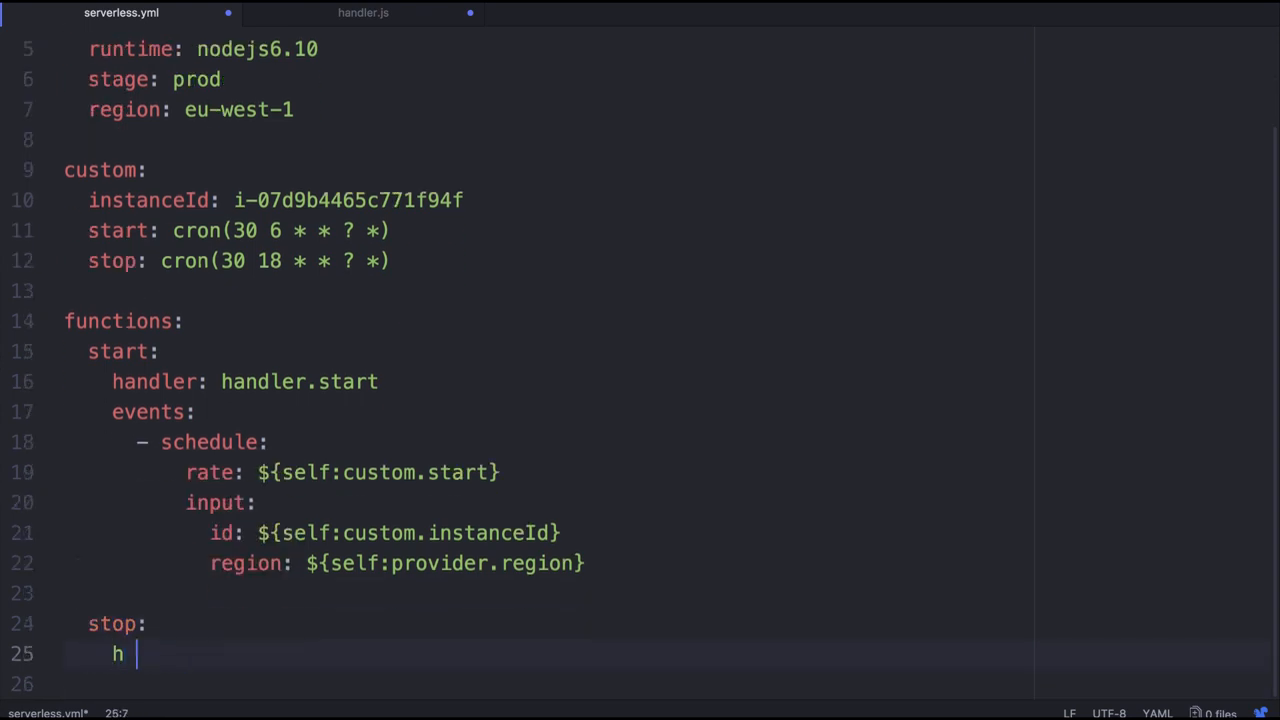
{"action": "type", "text": "andler: handler.stop"}
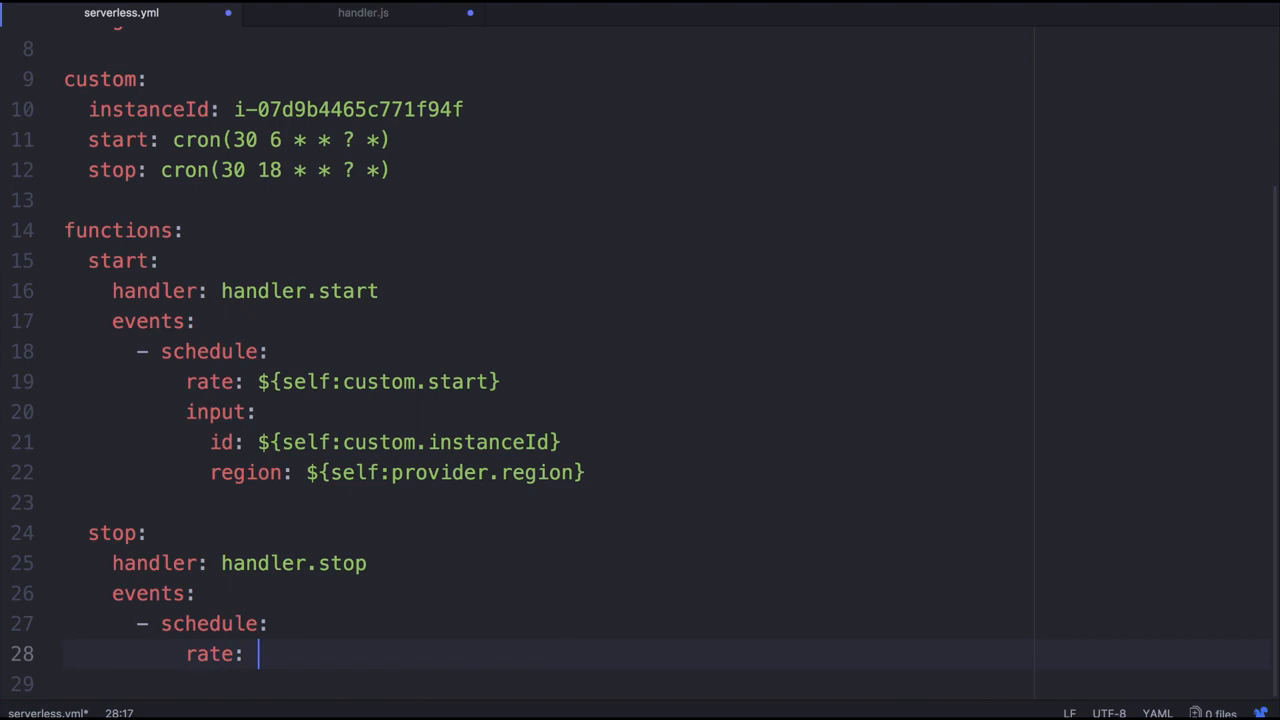
{"action": "type", "text": "${self:c}"}
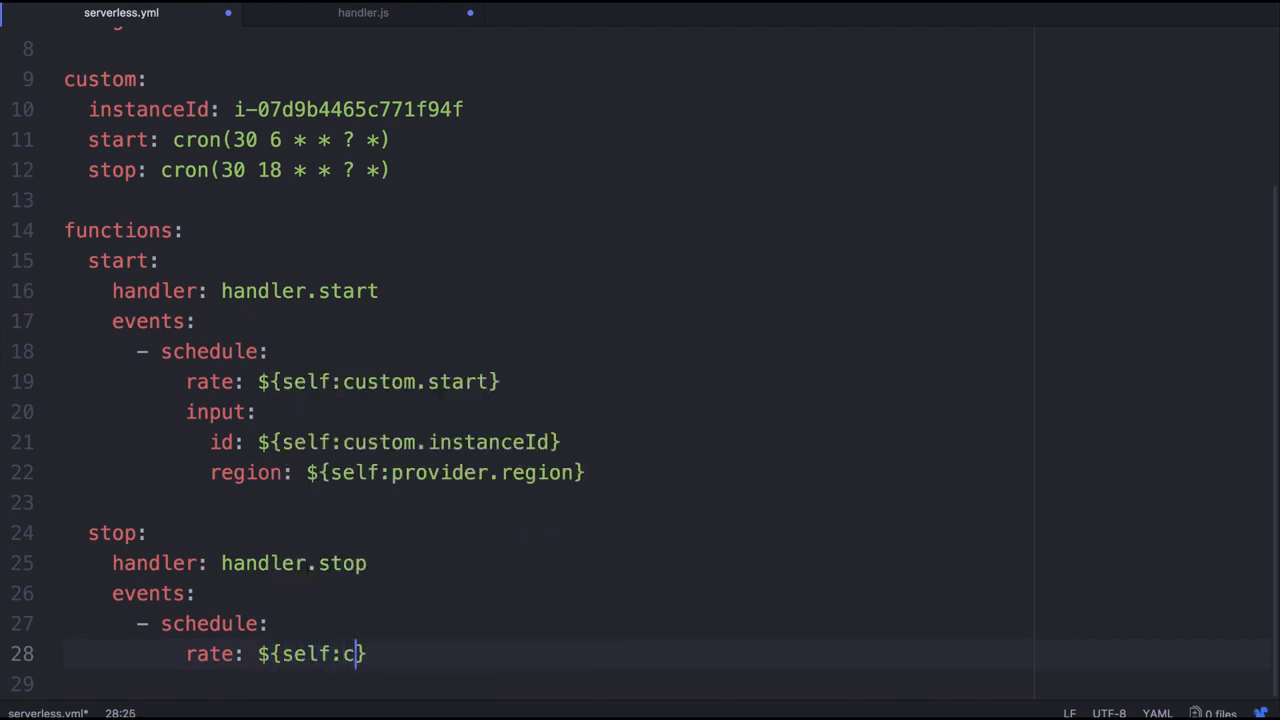
{"action": "type", "text": "ustom.stop"}
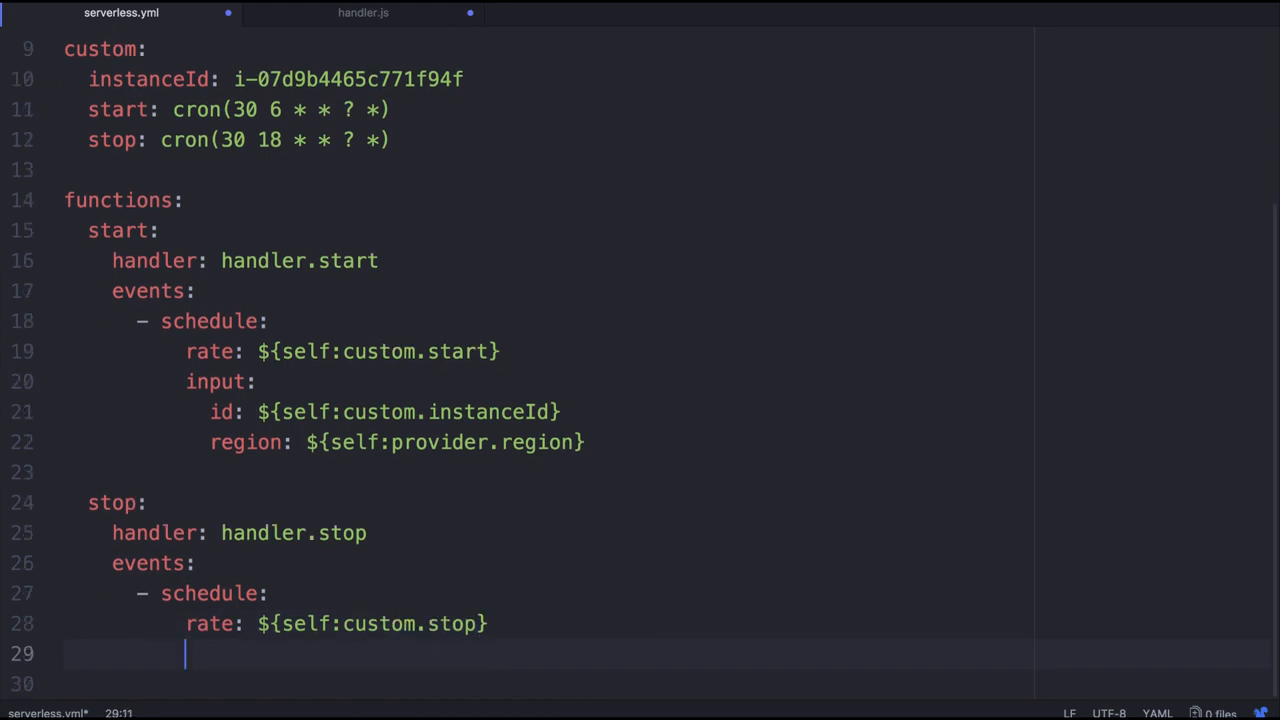
{"action": "type", "text": "input:"}
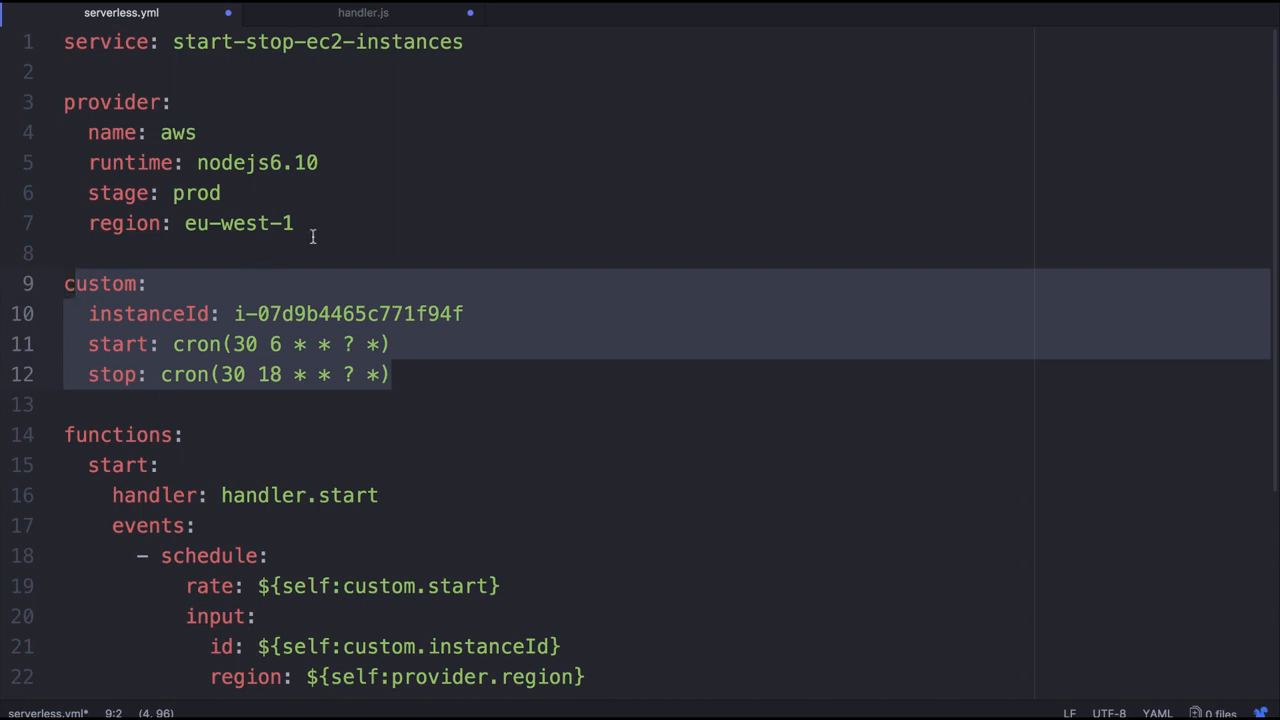
Deselect the custom block and switch to handler.js with its start and stop exports
{"action": "left_click", "coordinate": [296, 224]}
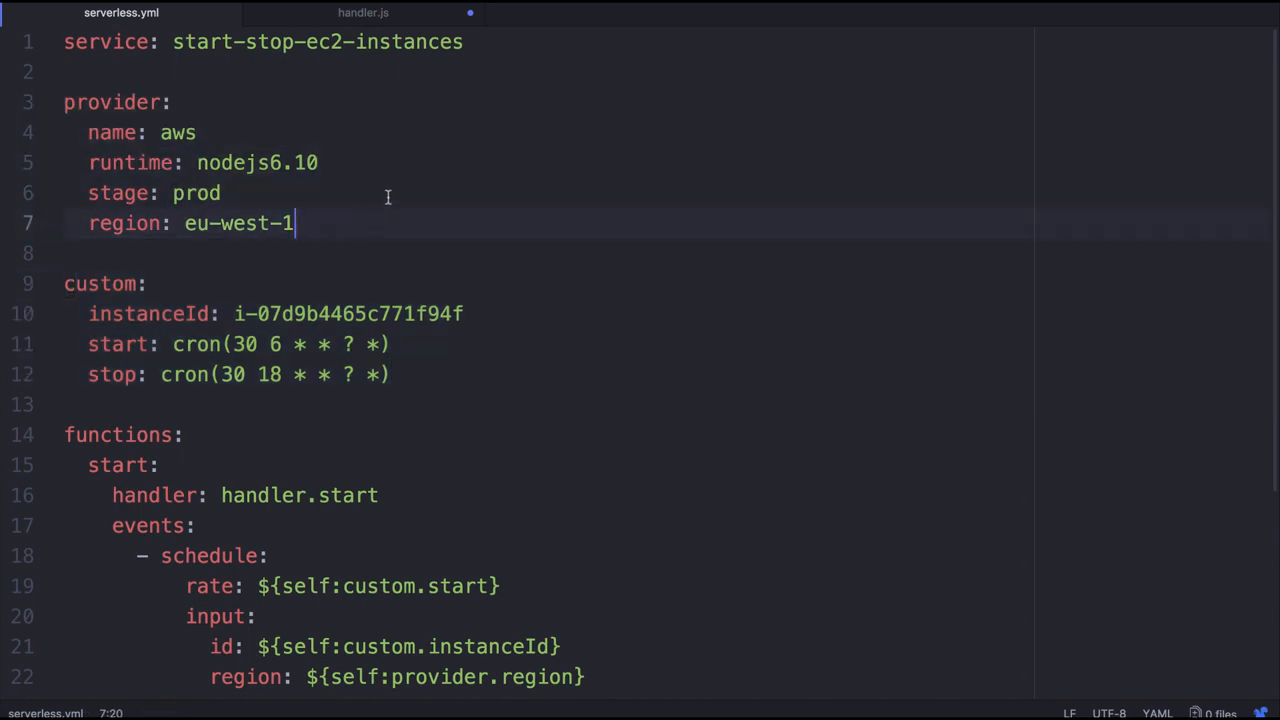
{"action": "left_click", "coordinate": [364, 12]}
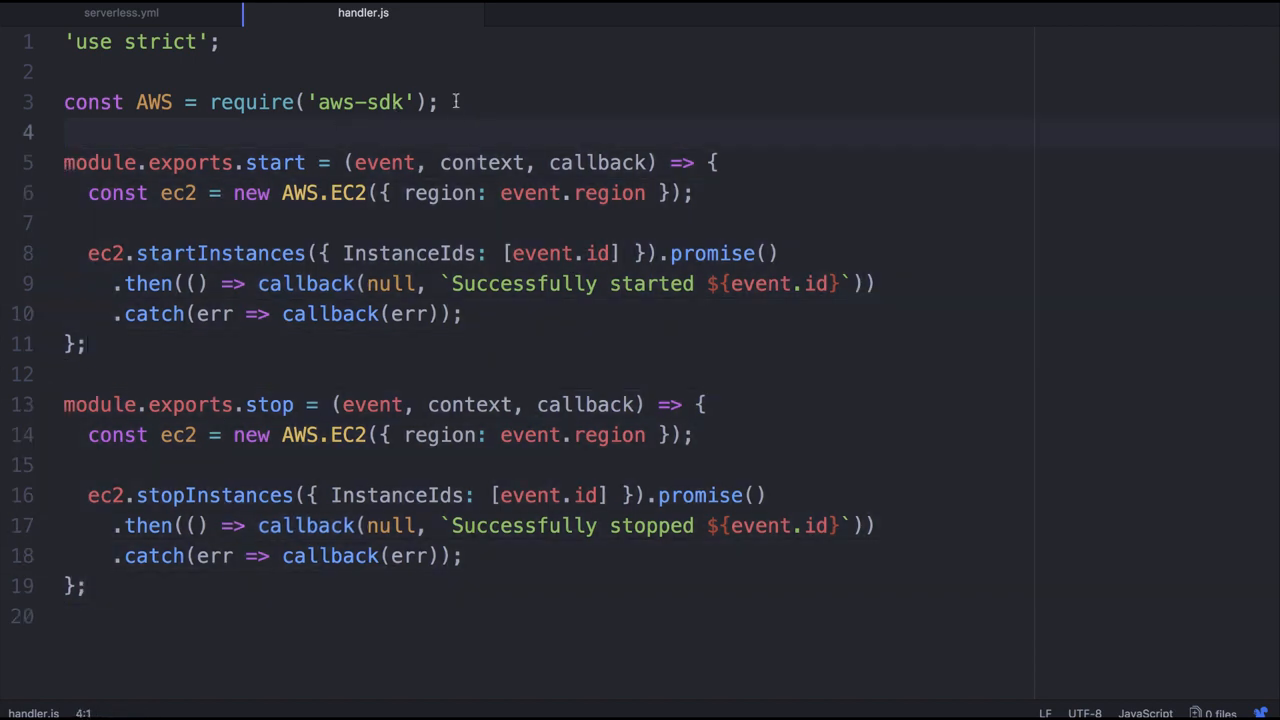
Review the start function in handler.js and return to serverless.yml
{"action": "left_click", "coordinate": [440, 102]}
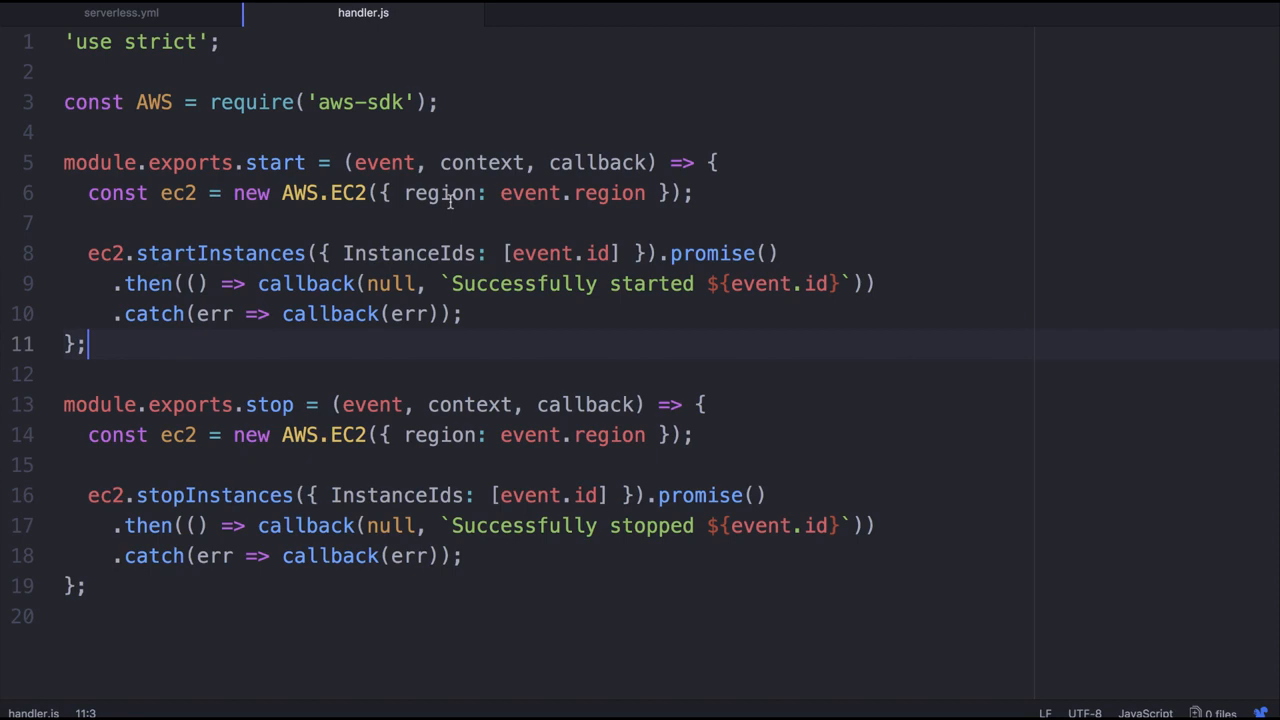
{"action": "left_click", "coordinate": [120, 12]}
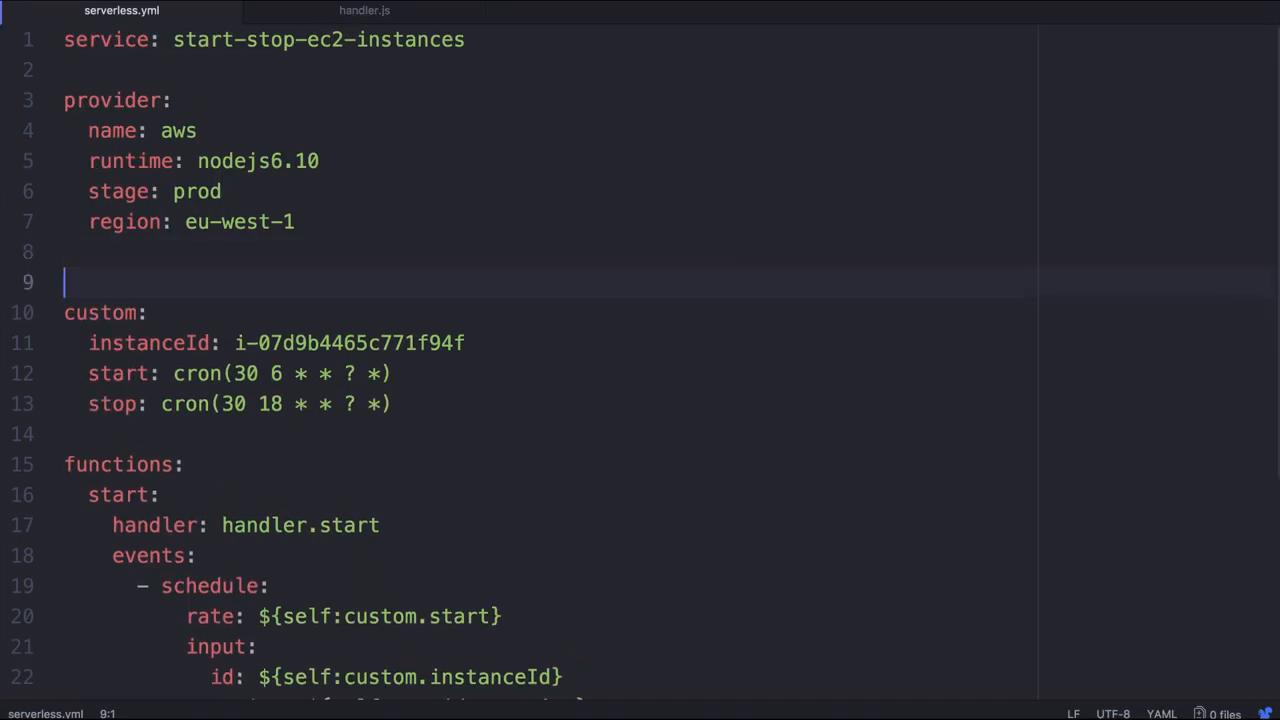
Add iamRoleStatements allowing ec2:StartInstances and ec2:StopInstances on Resource "*", checking the instance id value
{"action": "type", "text": "iamRoleStatements:"}
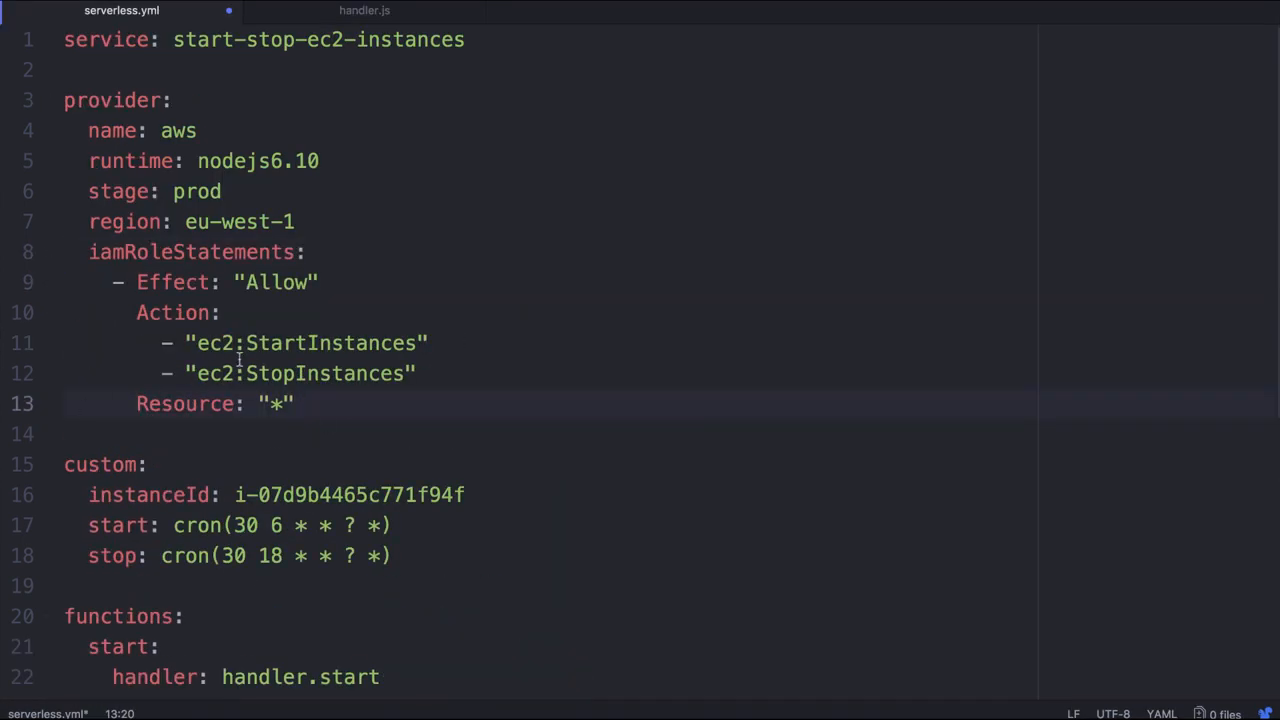
{"action": "left_click", "coordinate": [296, 404]}
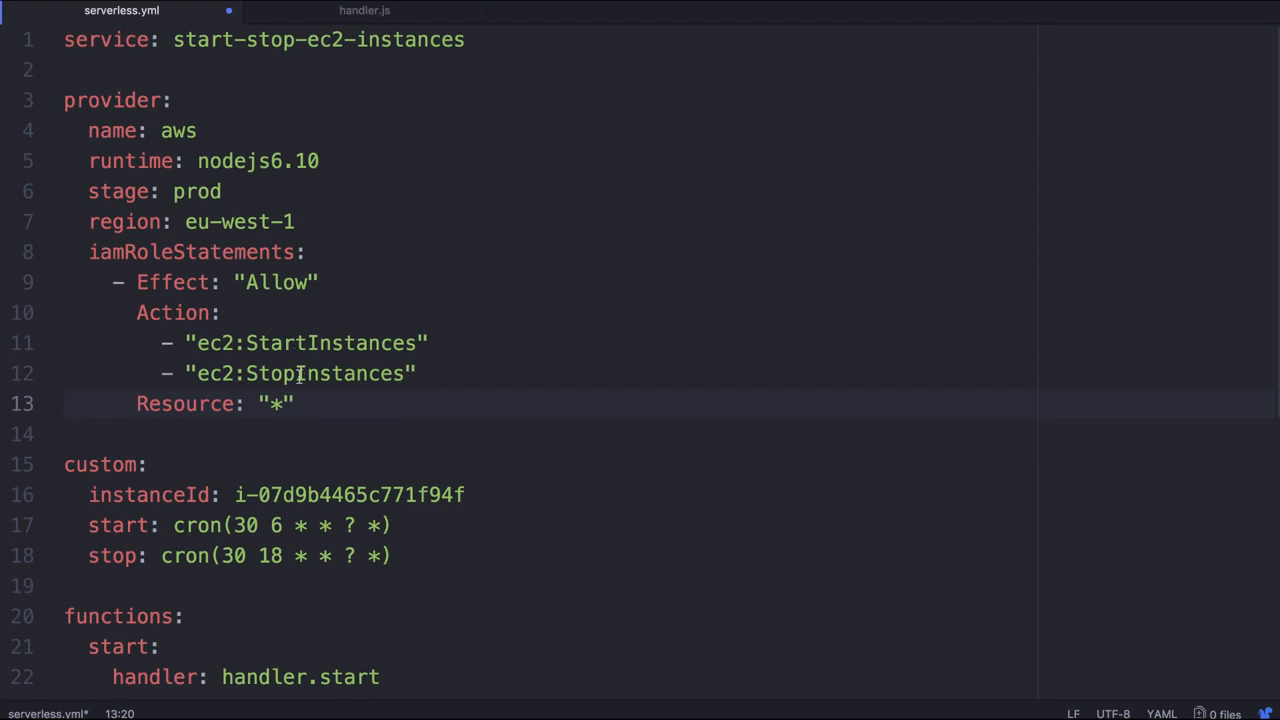
{"action": "double_click", "coordinate": [336, 344]}
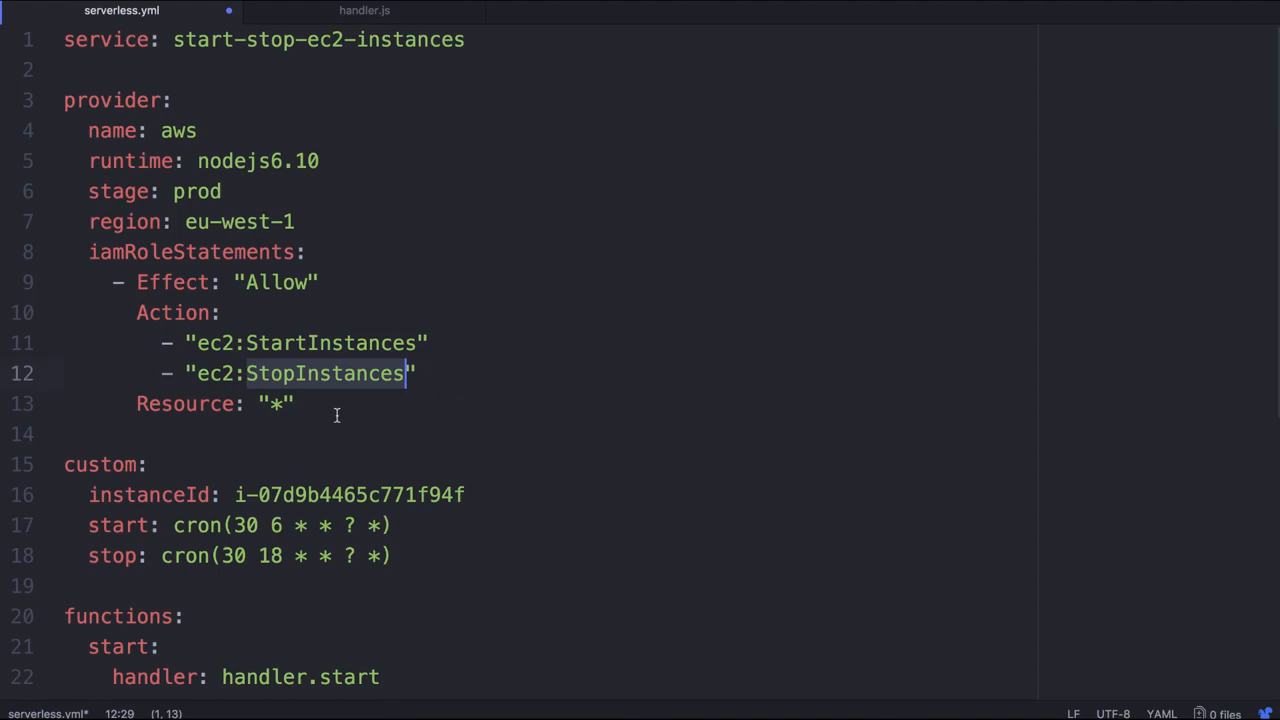
{"action": "scroll", "scroll_direction": "down", "scroll_amount": 3}
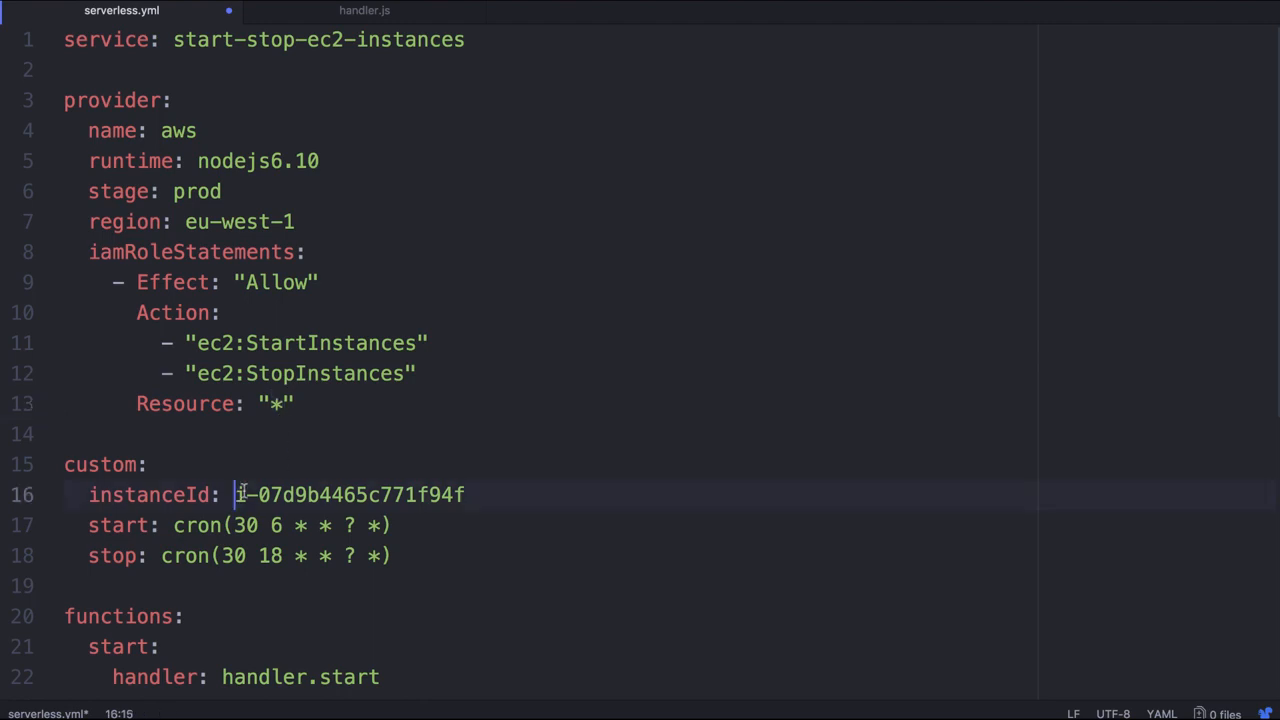
{"action": "left_click_drag", "start_coordinate": [236, 496], "coordinate": [464, 496]}
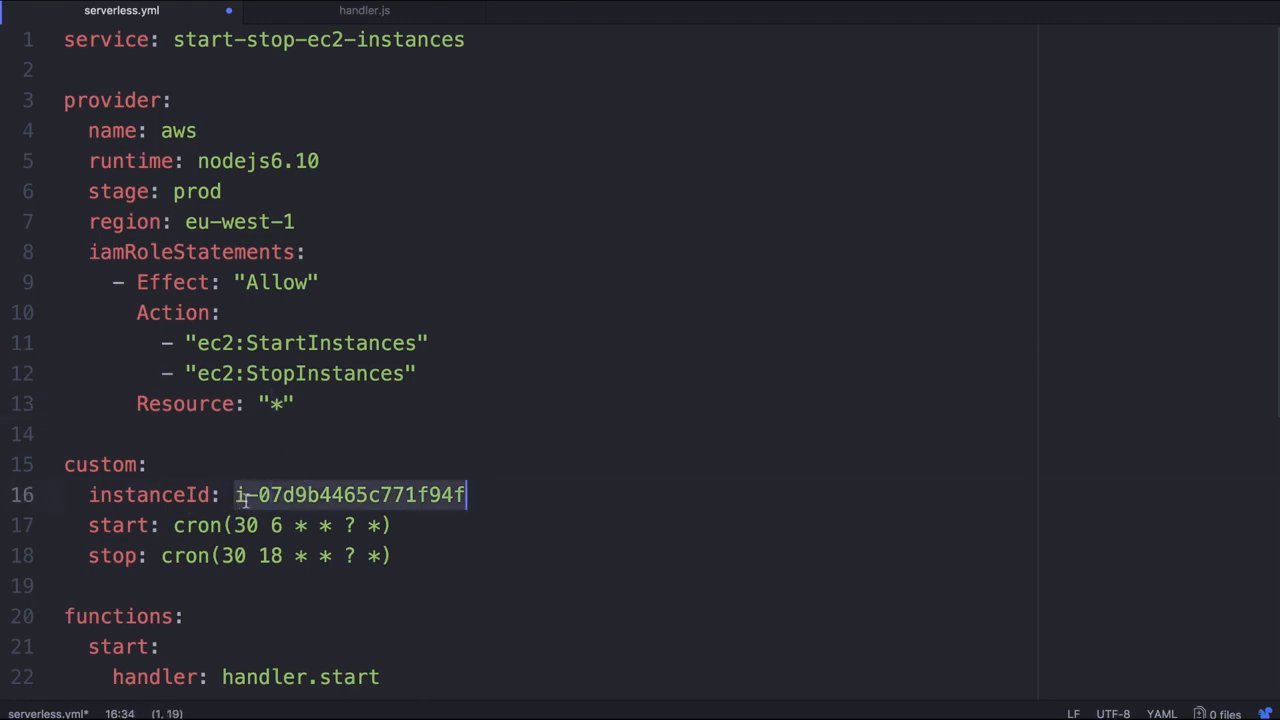
{"action": "left_click", "coordinate": [304, 404]}
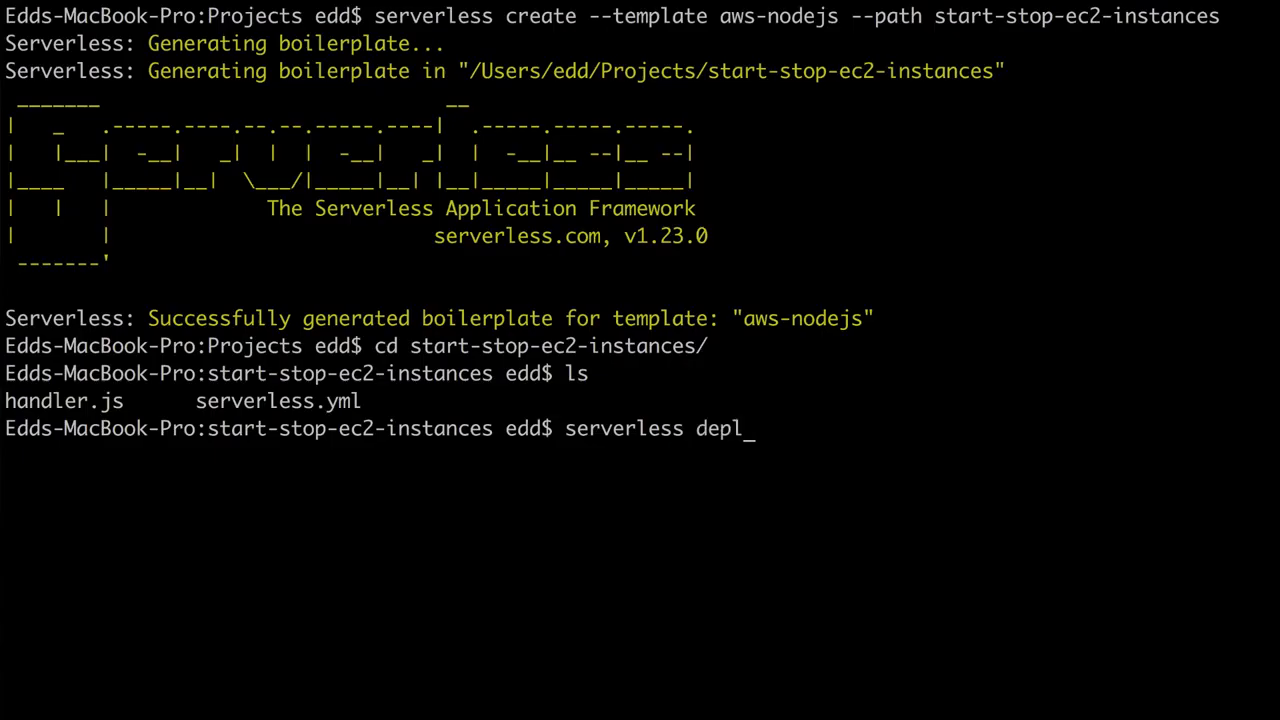
Run serverless deploy -v and scroll the CloudFormation log to the IAM role, Service Information and Stack Outputs
{"action": "type", "text": "oy -v"}
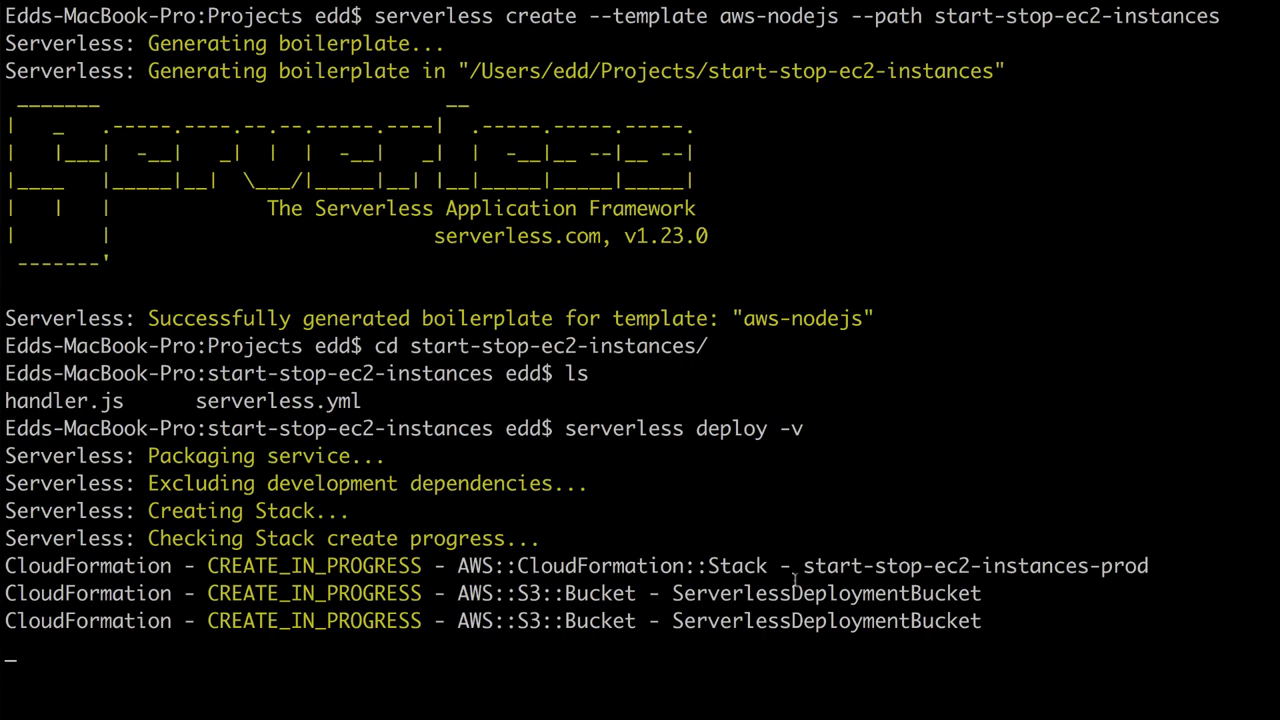
{"action": "mouse_move", "coordinate": [1034, 404]}
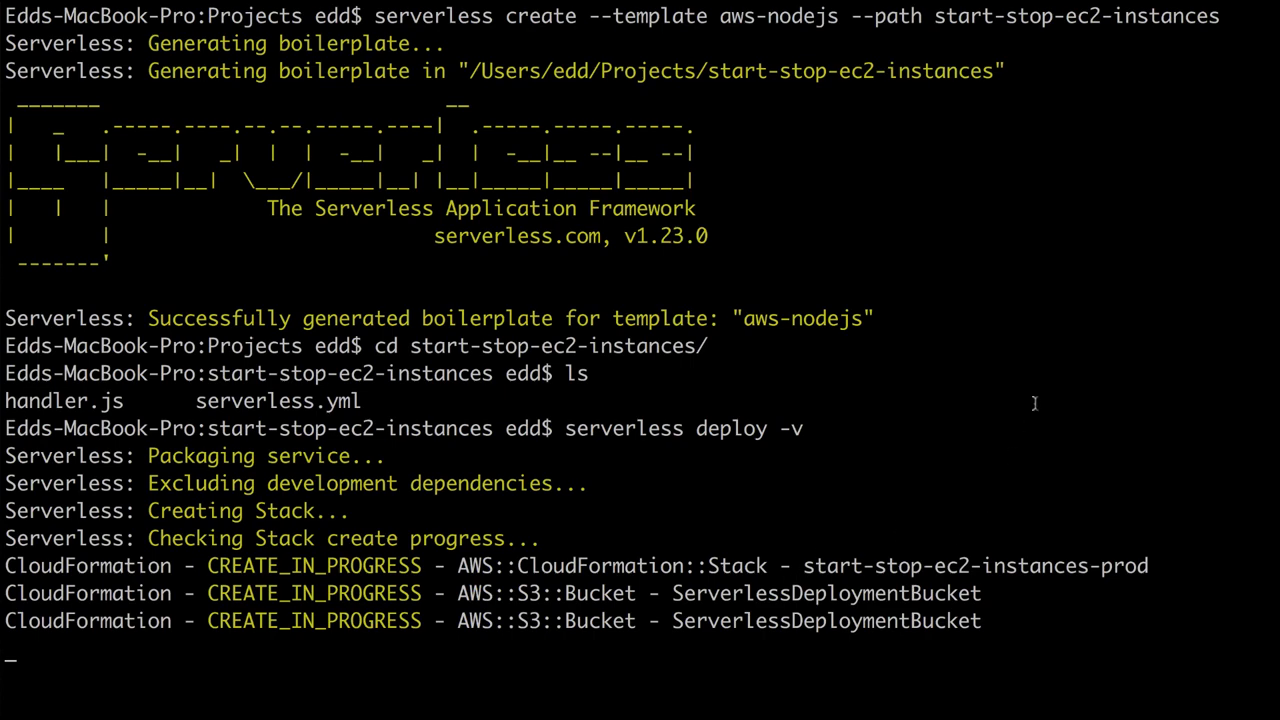
{"action": "scroll", "scroll_direction": "down", "scroll_amount": 3}
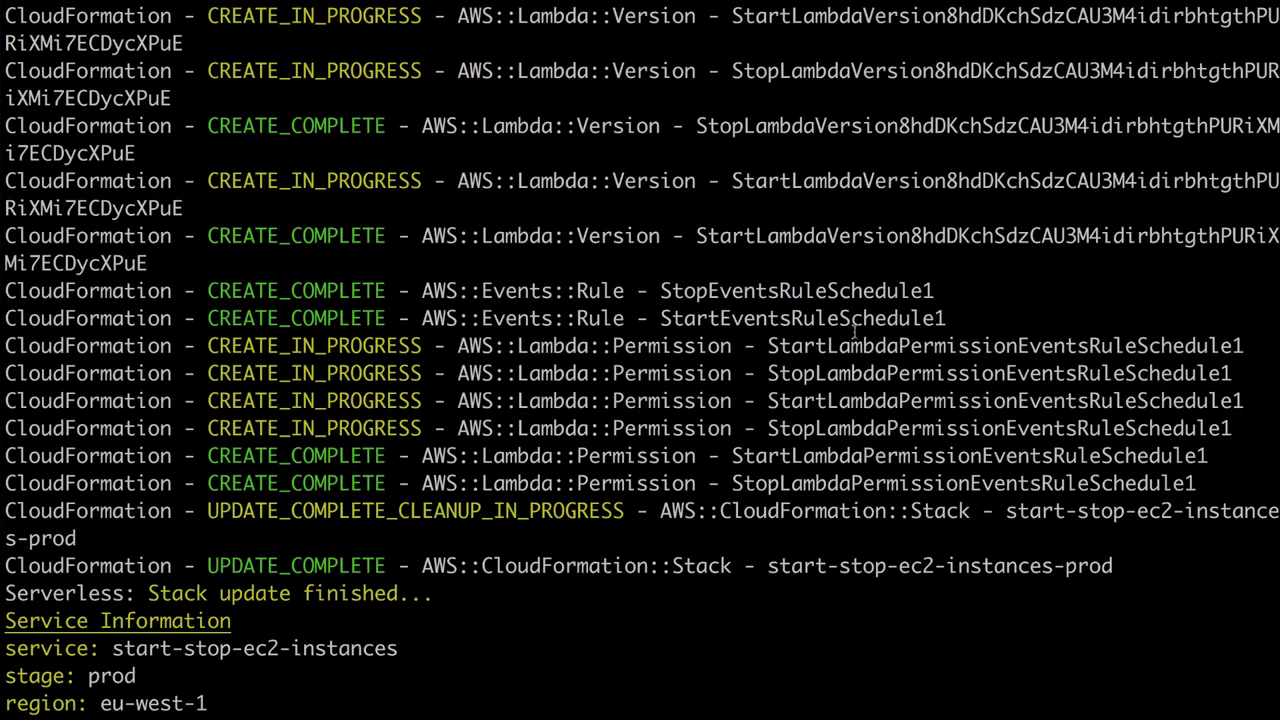
{"action": "scroll", "scroll_direction": "down", "scroll_amount": 3}
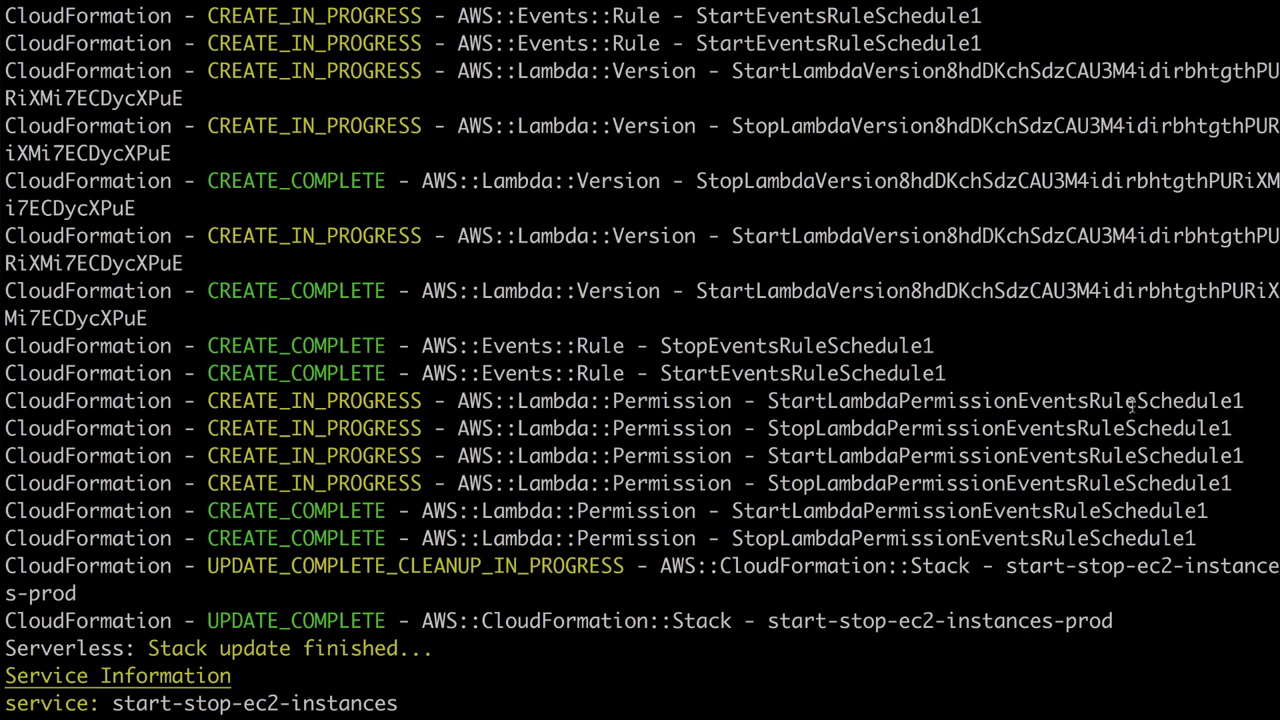
{"action": "scroll", "scroll_direction": "down", "scroll_amount": 3}
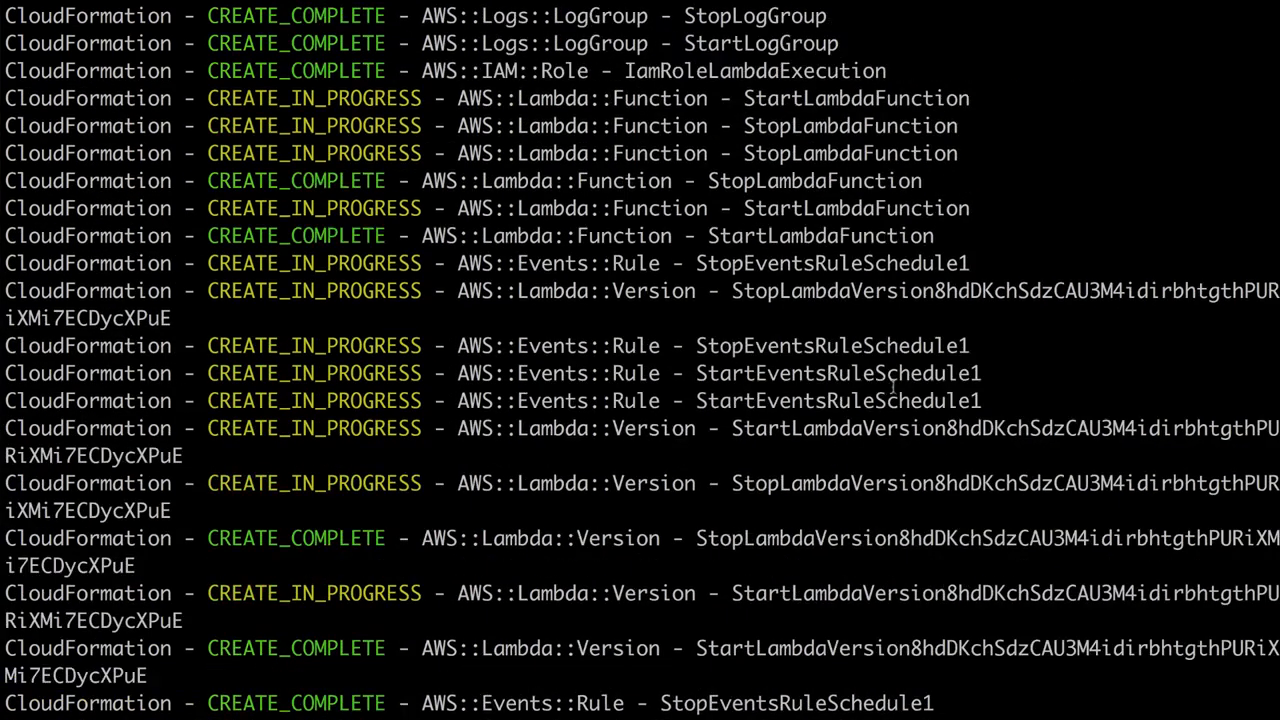
{"action": "scroll", "scroll_direction": "down", "scroll_amount": 3}
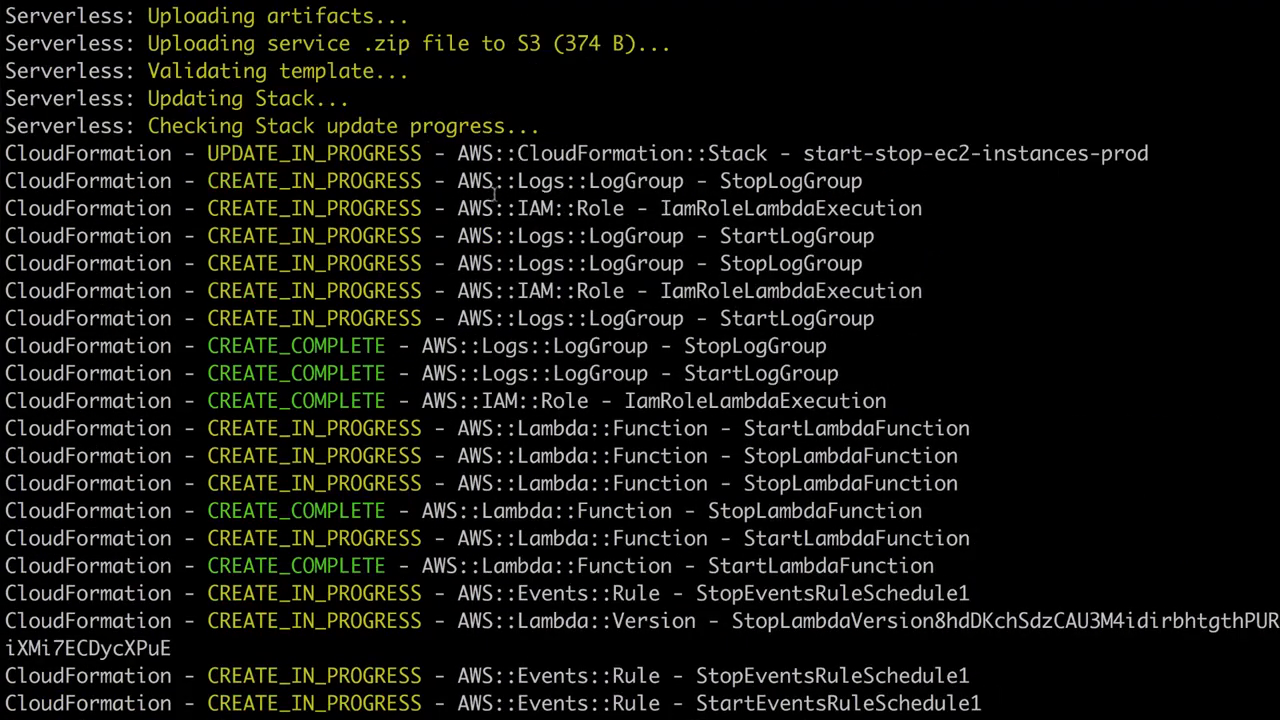
{"action": "double_click", "coordinate": [540, 208]}
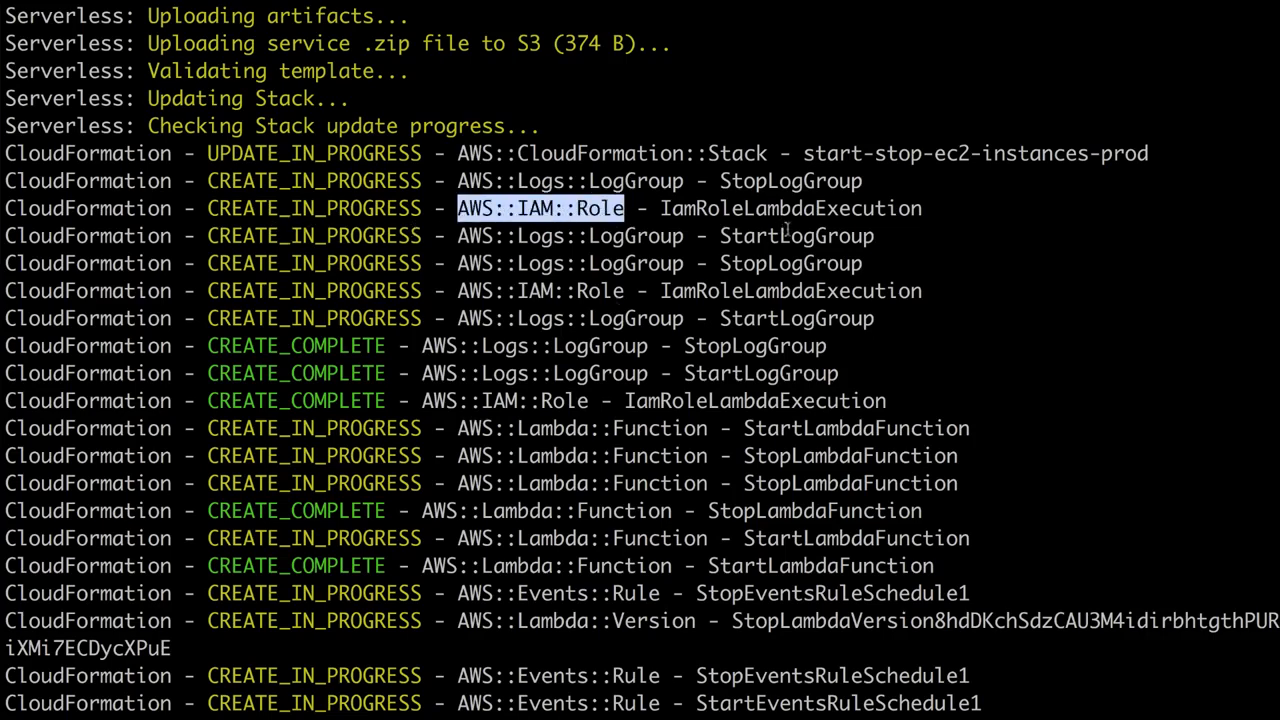
{"action": "scroll", "scroll_direction": "down", "scroll_amount": 3}
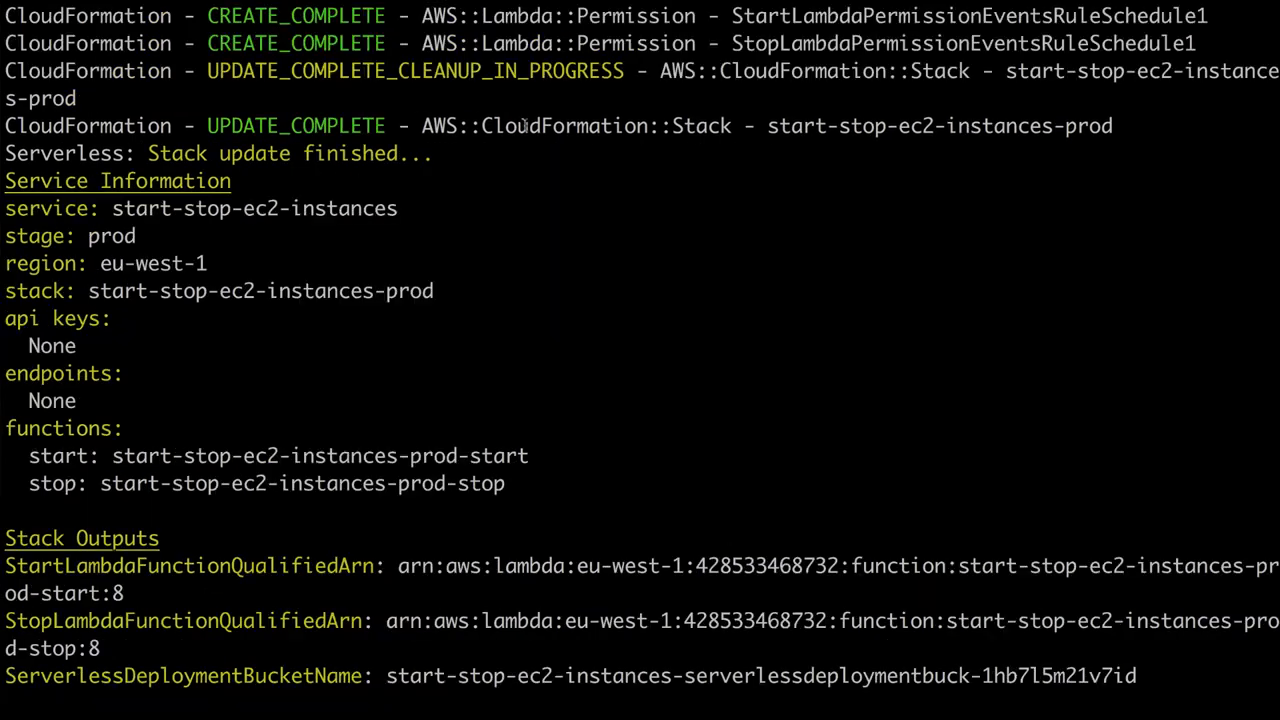
{"action": "mouse_move", "coordinate": [724, 304]}
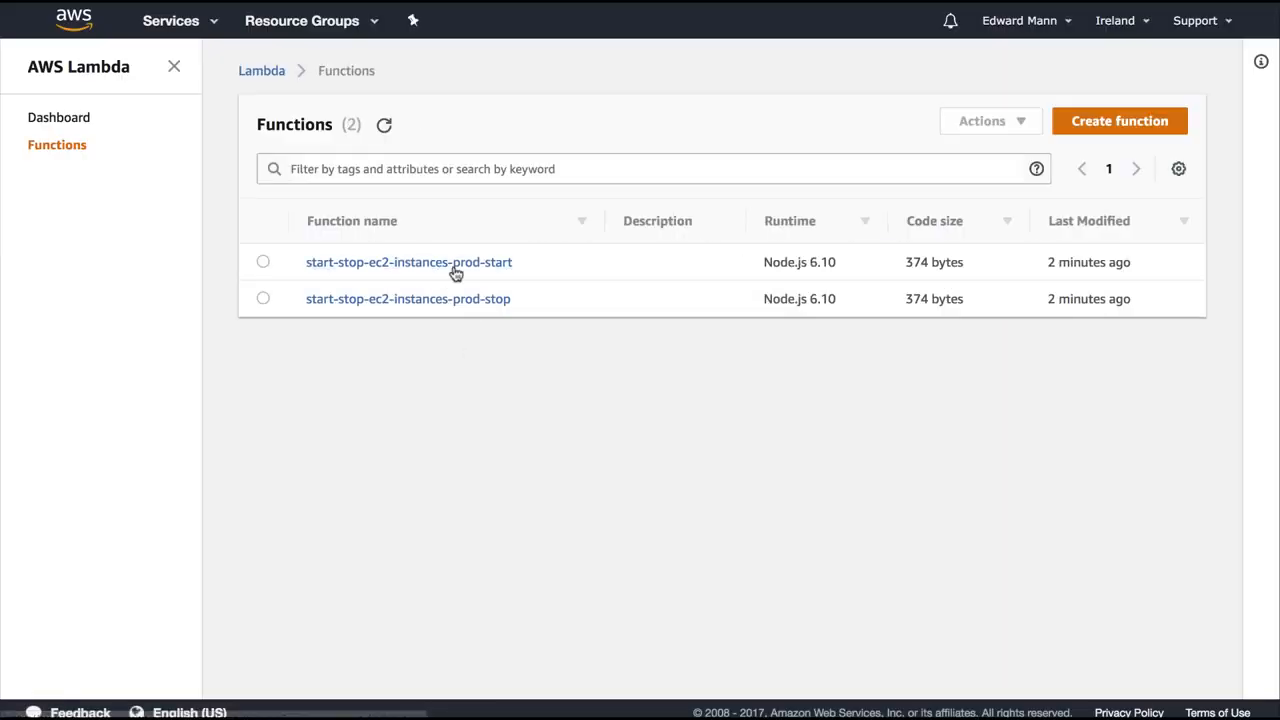
{"action": "mouse_move", "coordinate": [464, 284]}
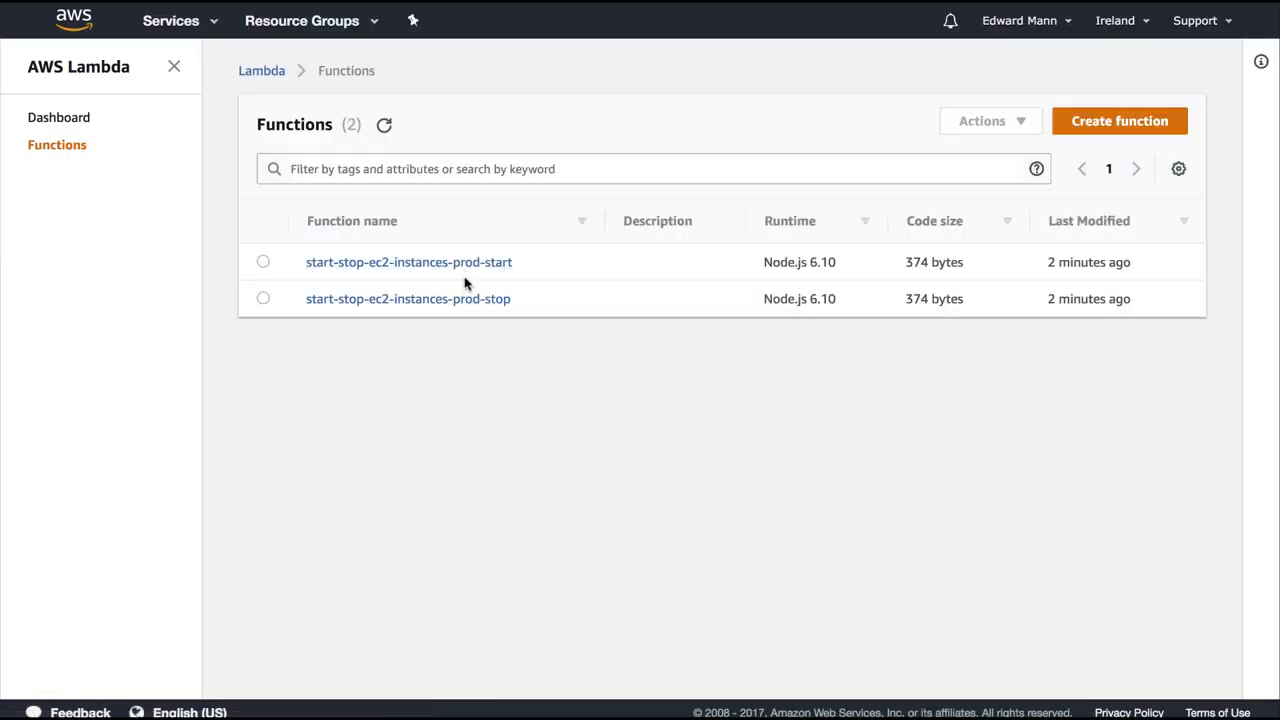
Open the deployed prod-start function and review its inline handler.js code
{"action": "left_click", "coordinate": [408, 260]}
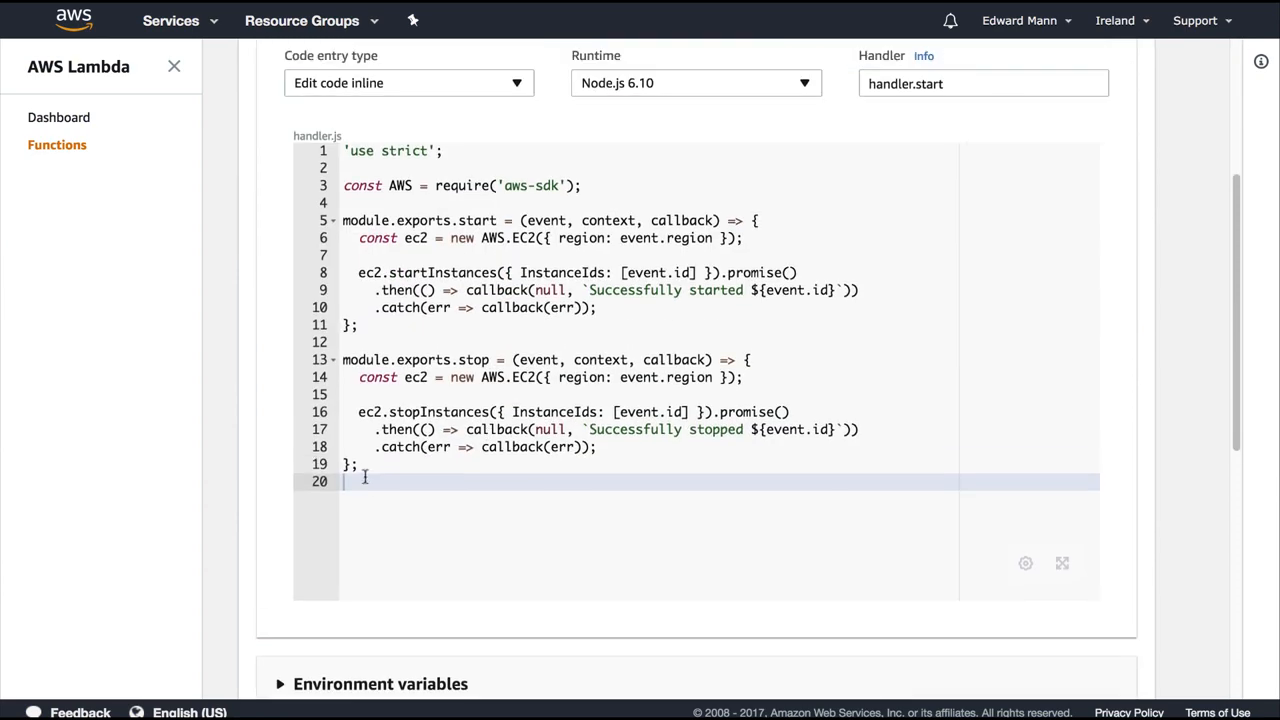
{"action": "key", "text": "ctrl+a"}
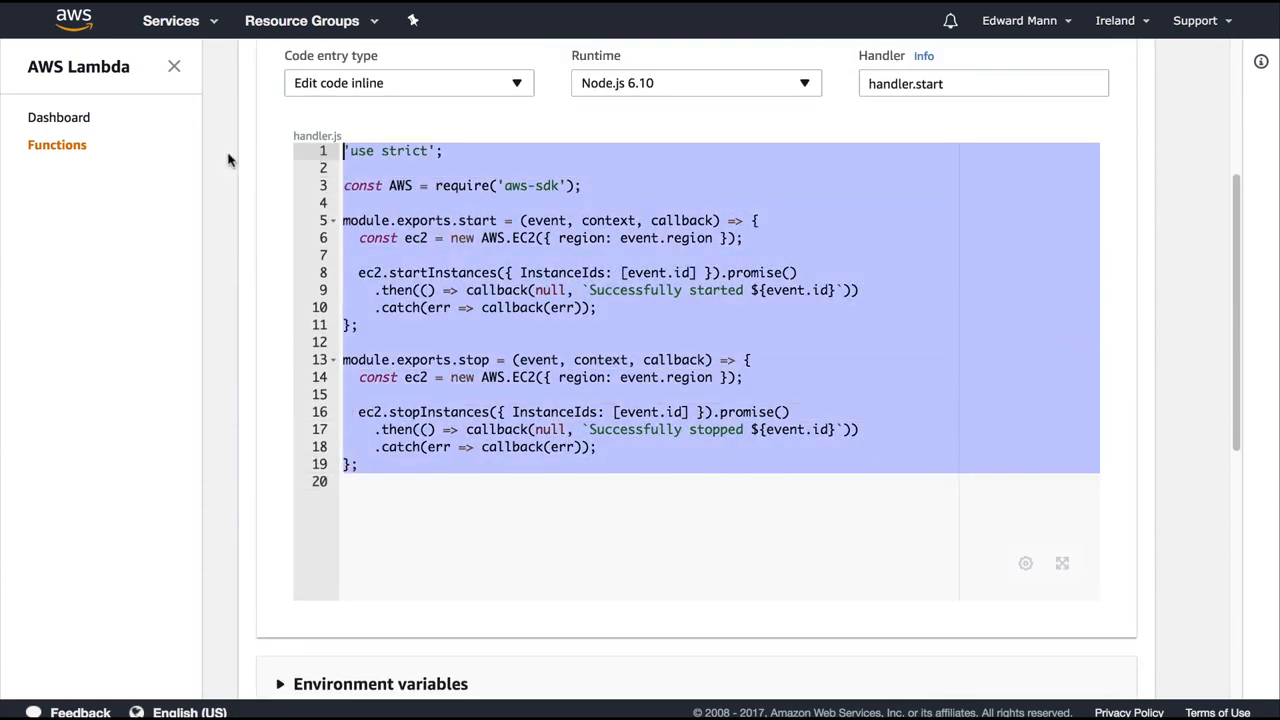
{"action": "left_click", "coordinate": [472, 480]}
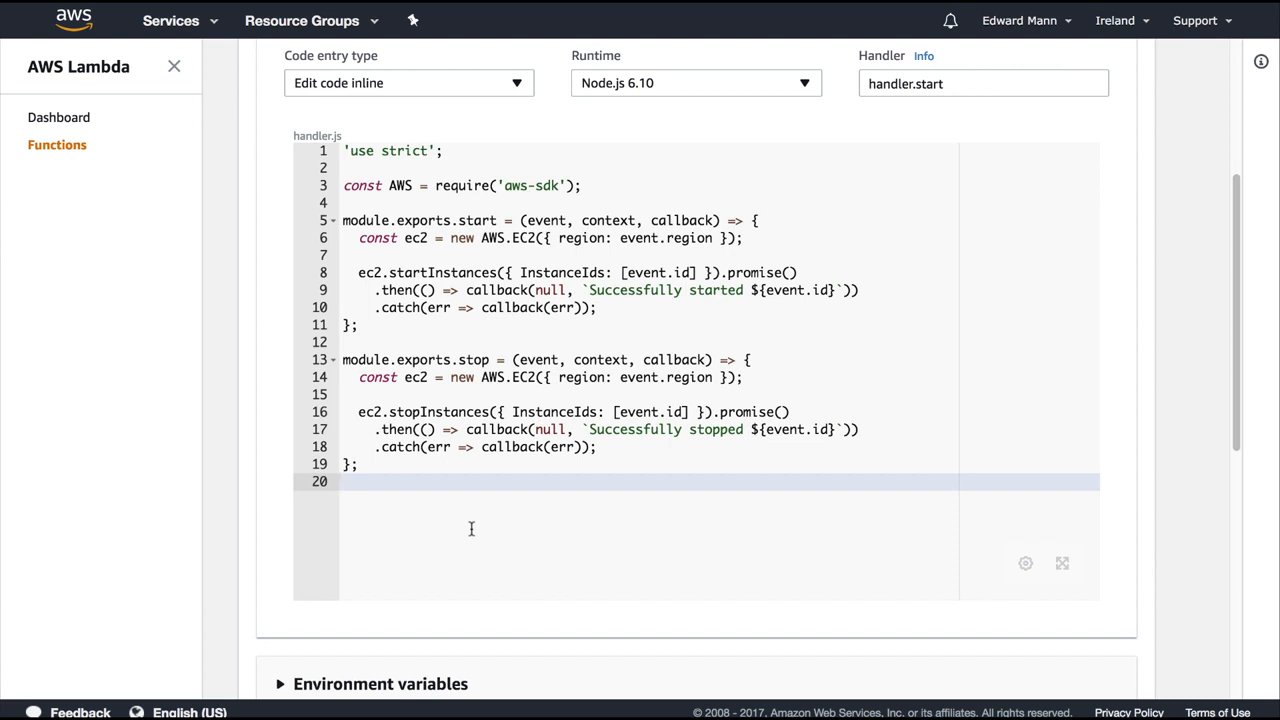
{"action": "key", "text": "ctrl+a"}
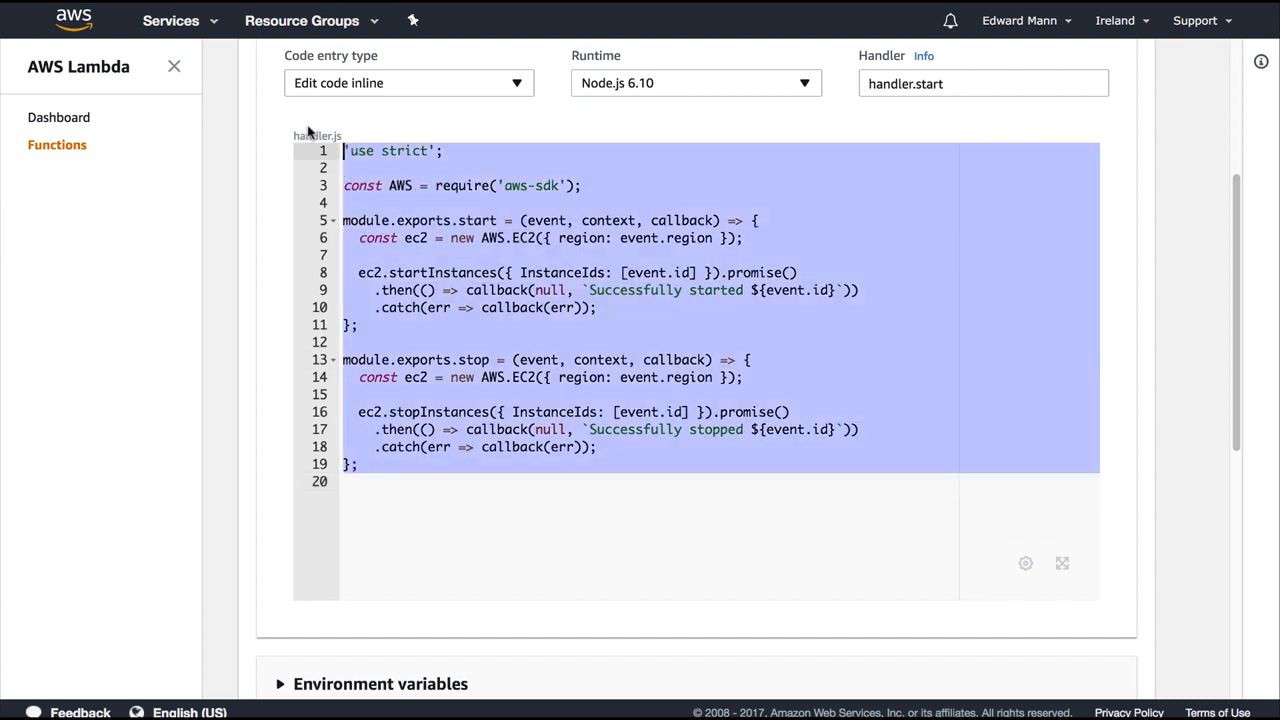
{"action": "left_click", "coordinate": [420, 480]}
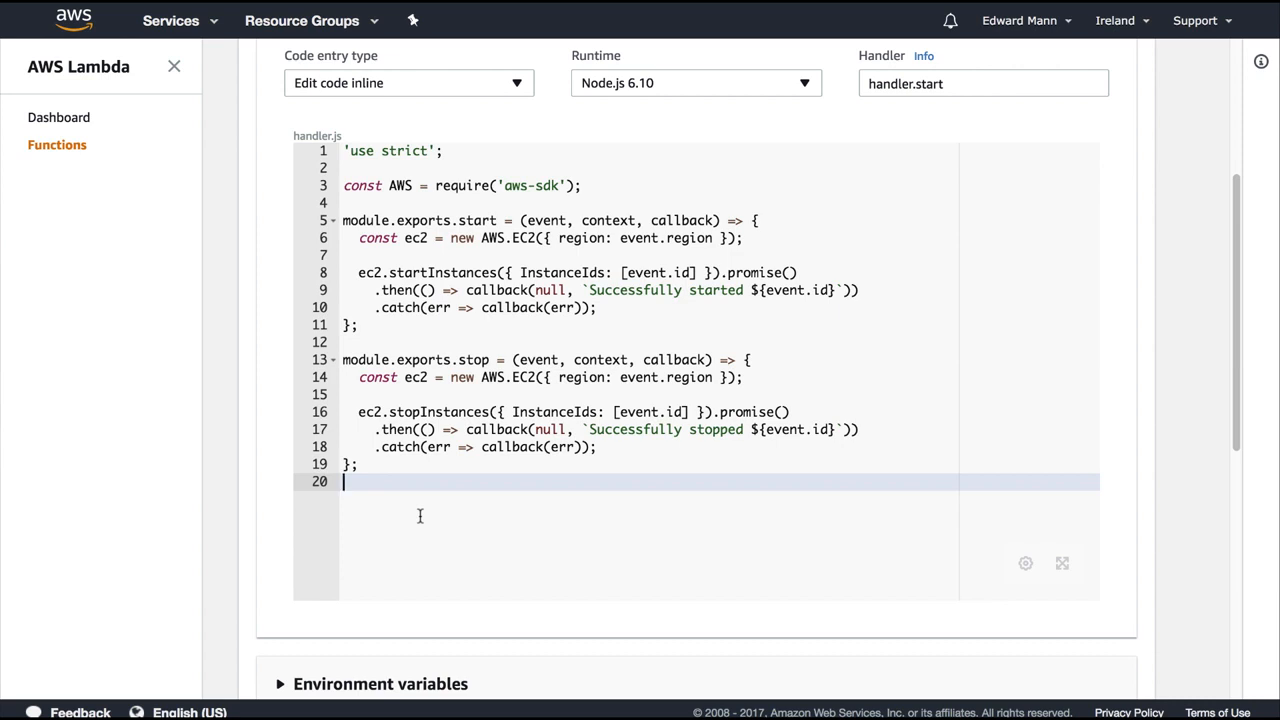
{"action": "mouse_move", "coordinate": [438, 502]}
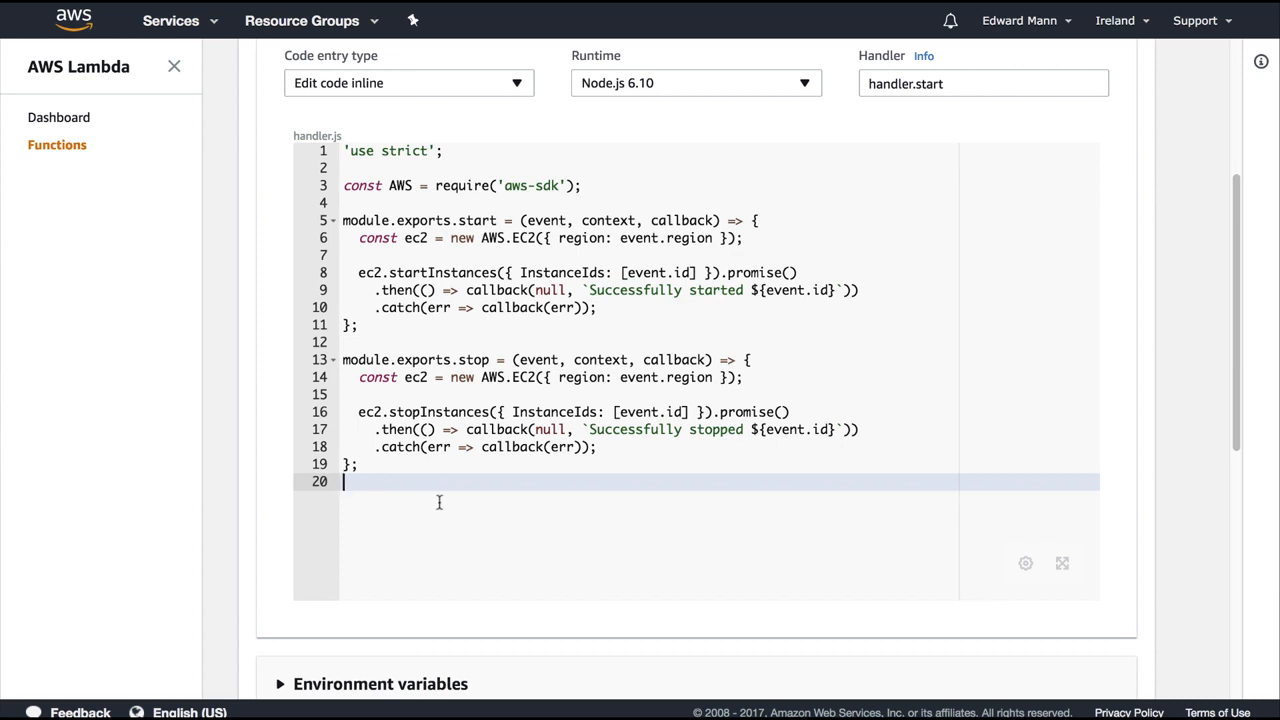
{"action": "mouse_move", "coordinate": [428, 150]}
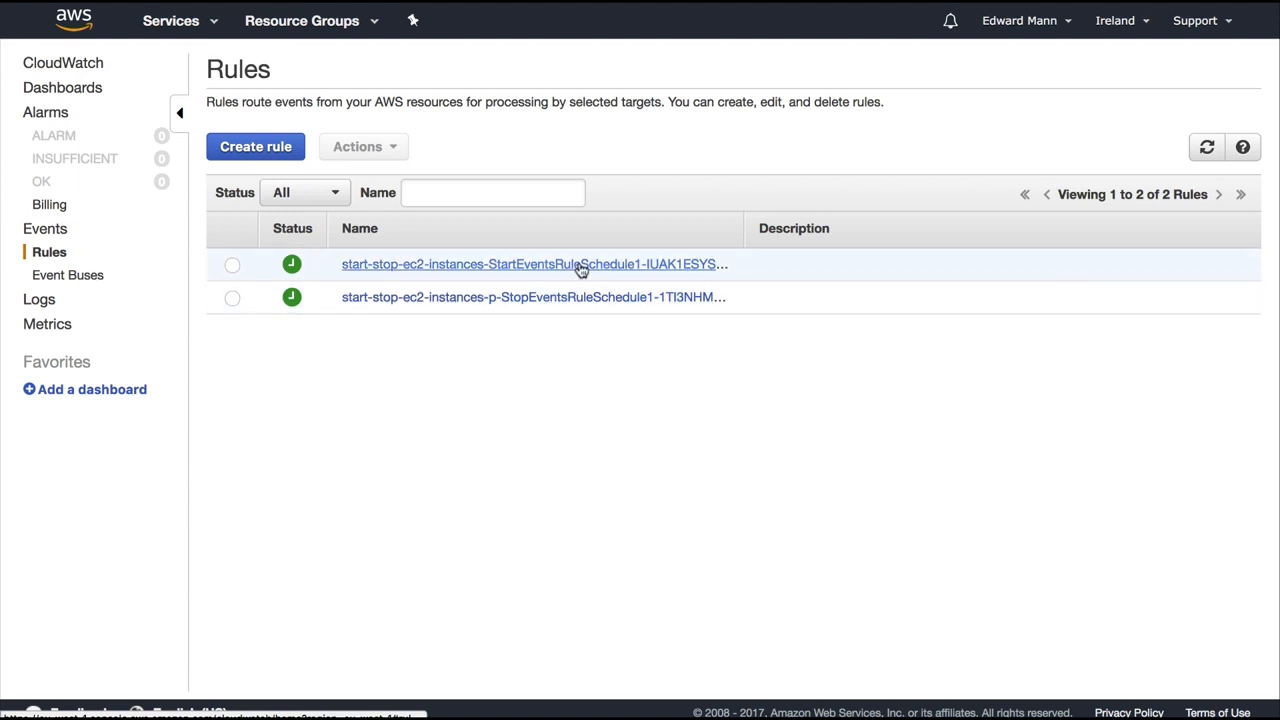
{"action": "mouse_move", "coordinate": [592, 278]}
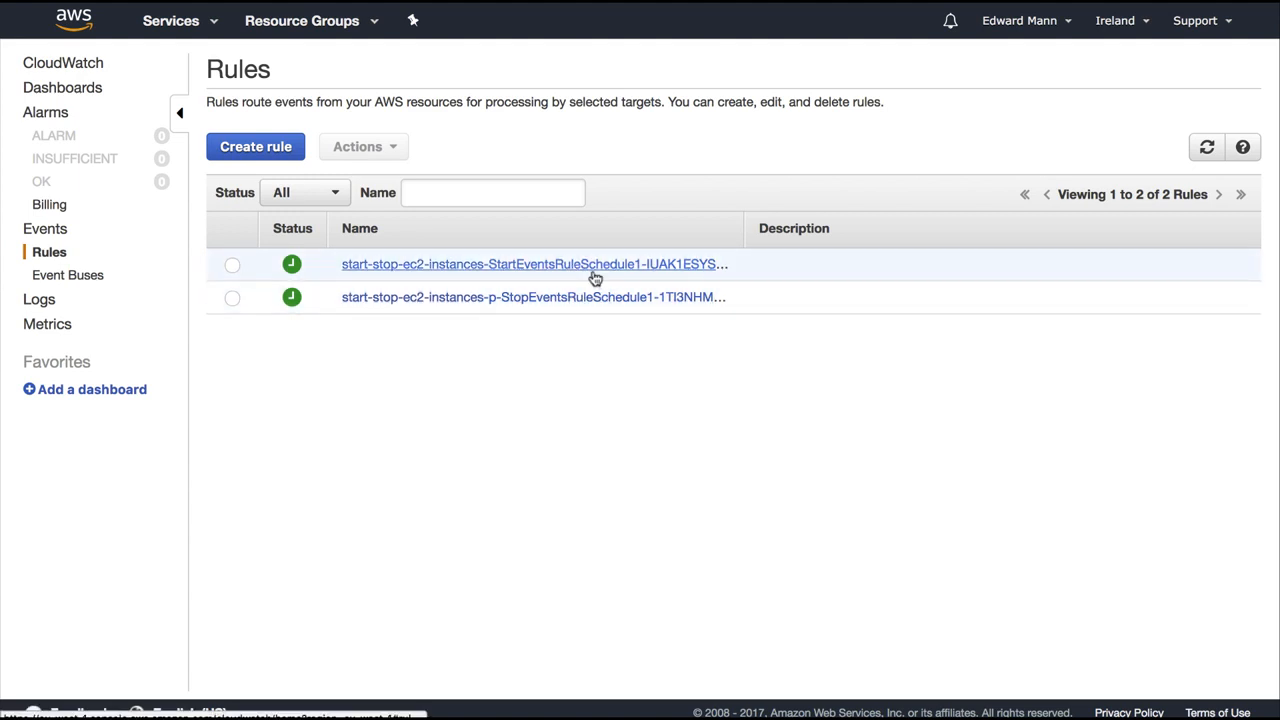
Open StartEventsRuleSchedule1 and check its cron schedule with the instance id and eu-west-1 input
{"action": "left_click", "coordinate": [532, 264]}
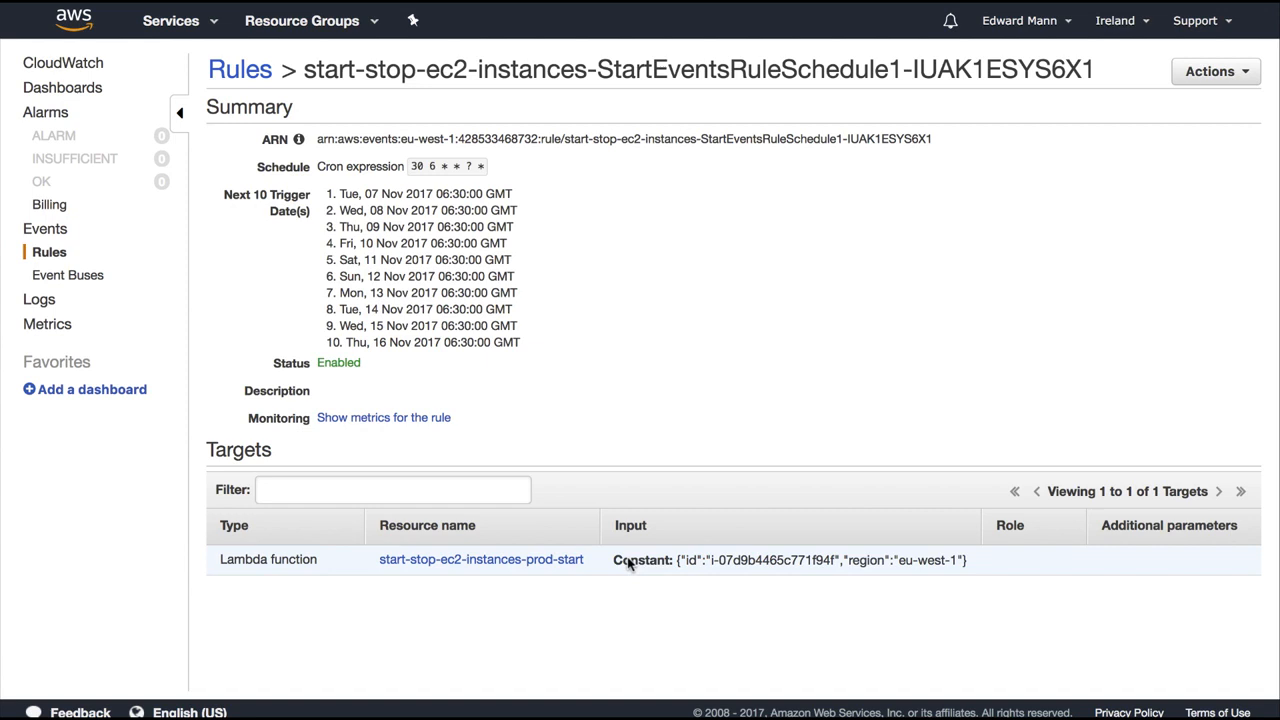
{"action": "mouse_move", "coordinate": [680, 572]}
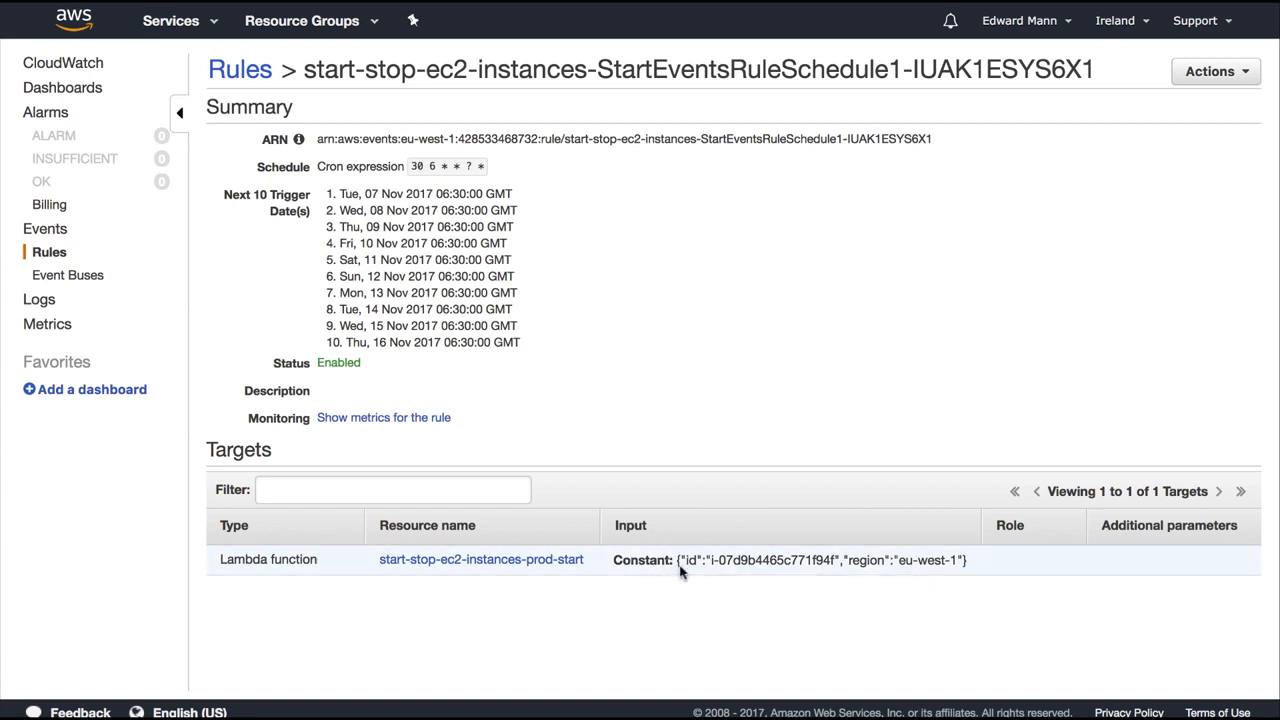
{"action": "double_click", "coordinate": [928, 560]}
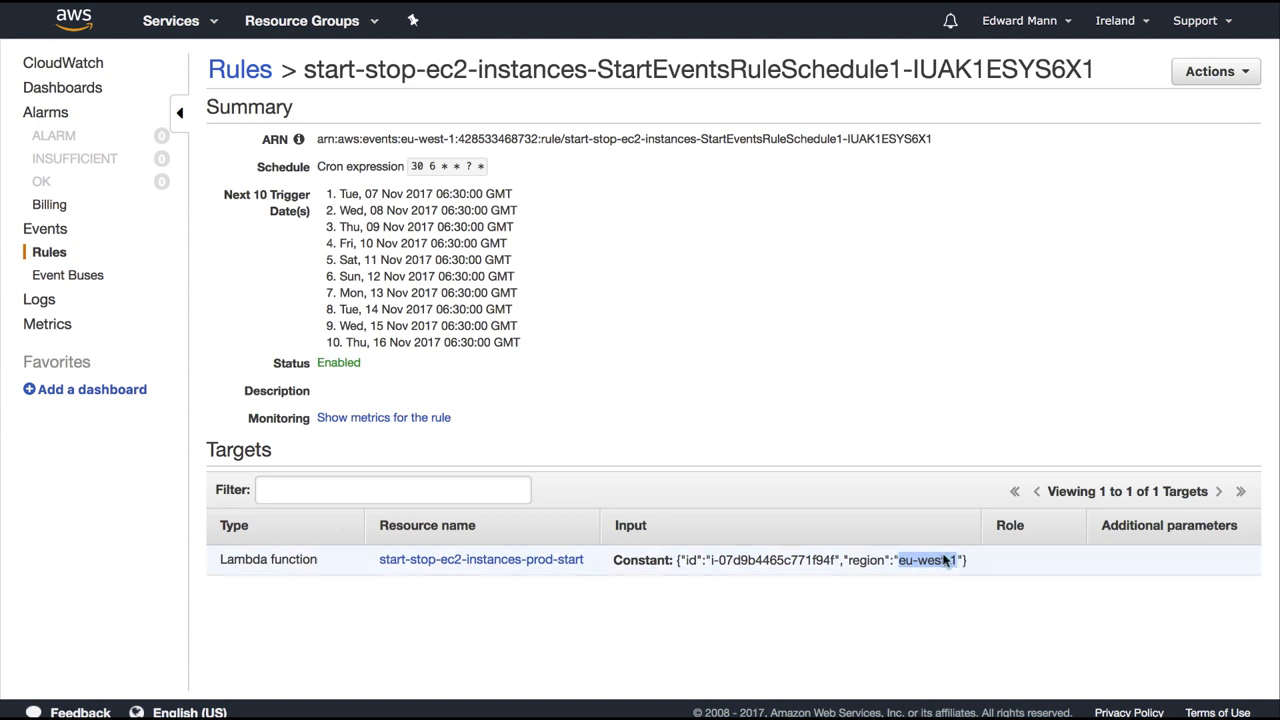
{"action": "mouse_move", "coordinate": [928, 570]}
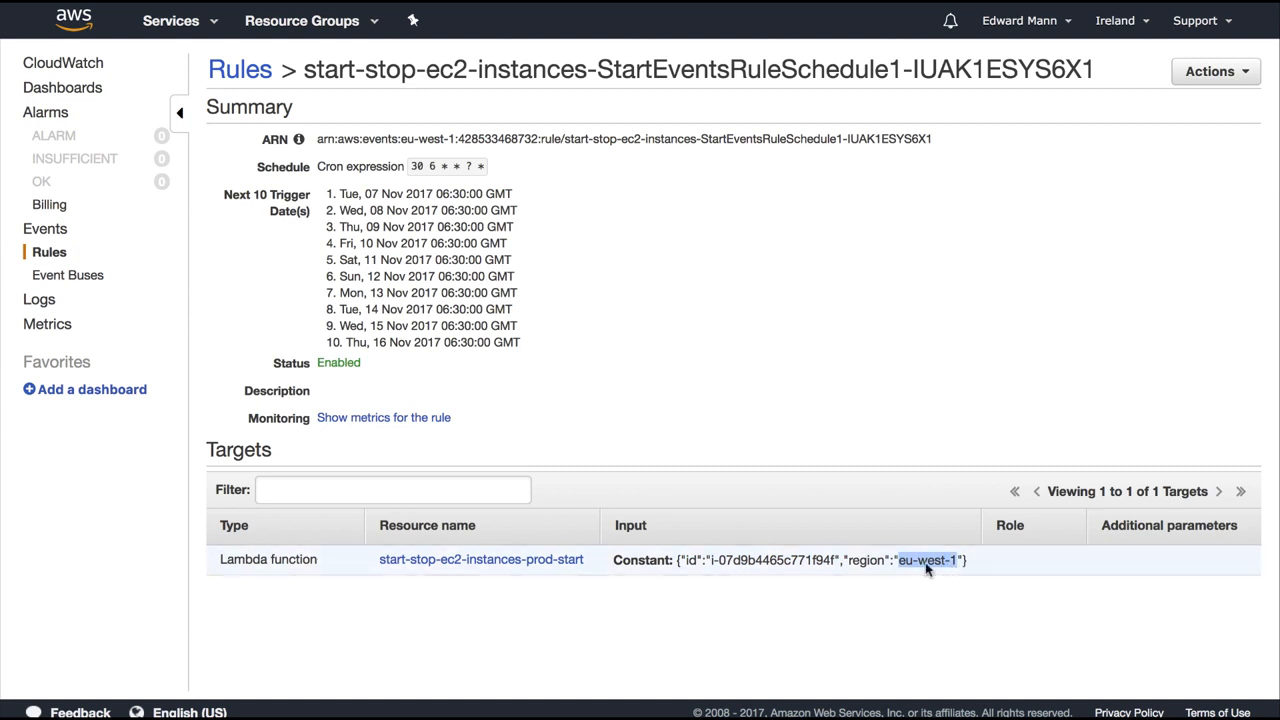
{"action": "mouse_move", "coordinate": [928, 560]}
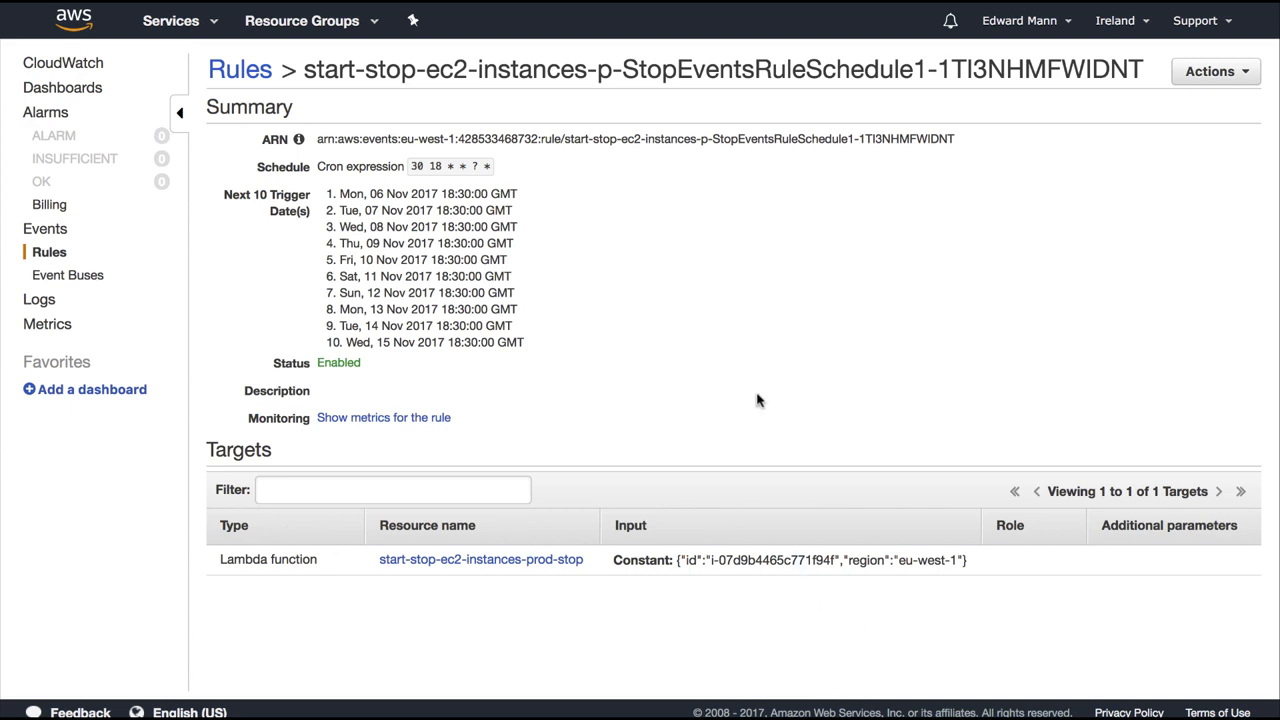
{"action": "mouse_move", "coordinate": [724, 324]}
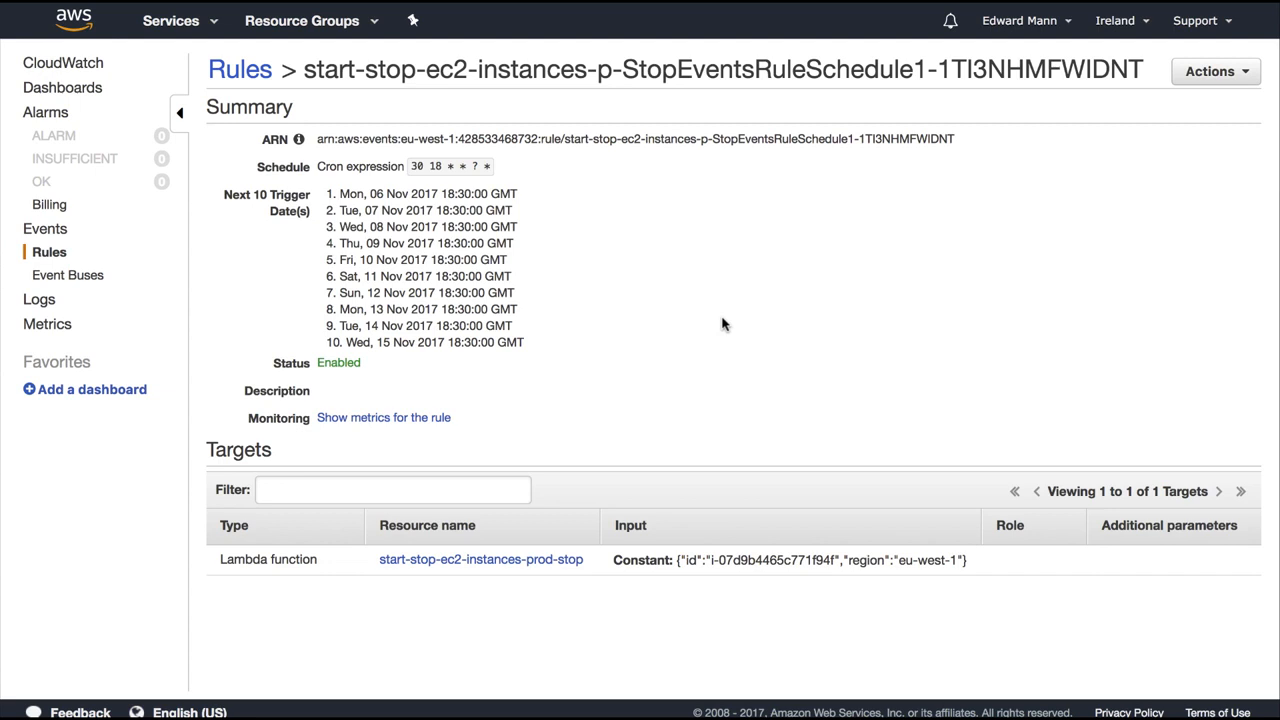
{"action": "mouse_move", "coordinate": [352, 50]}
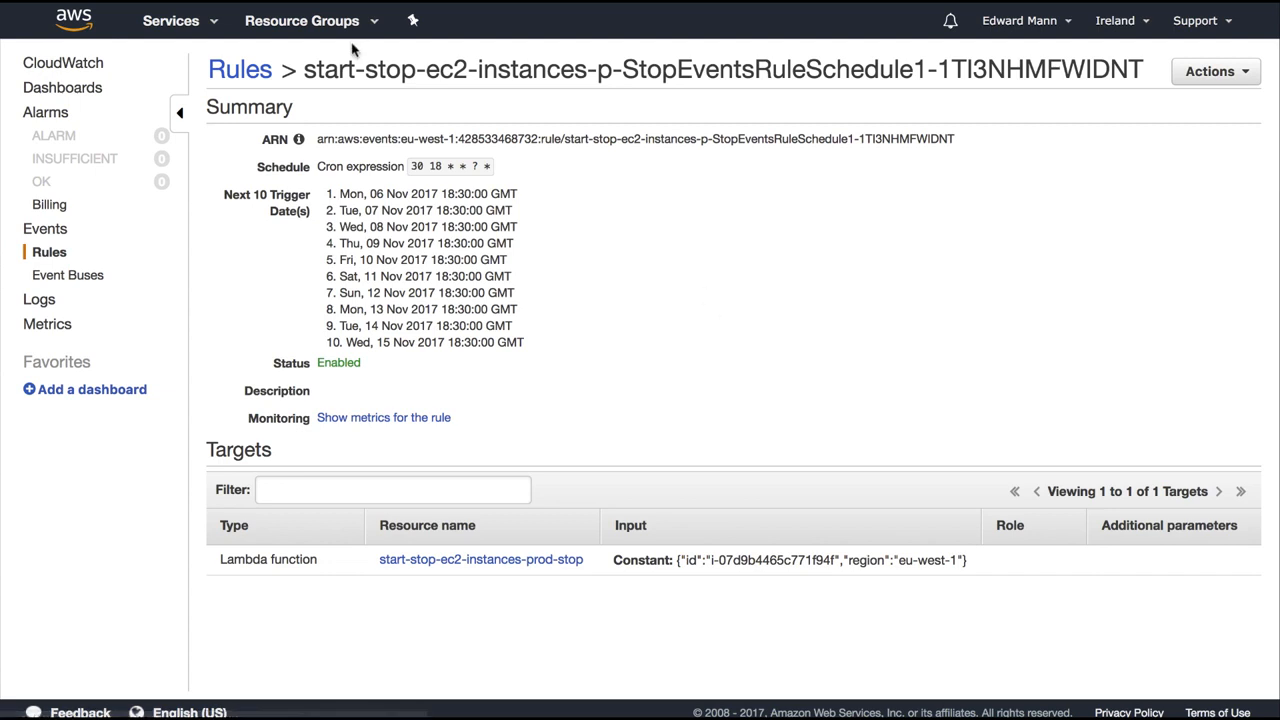
{"action": "mouse_move", "coordinate": [728, 332]}
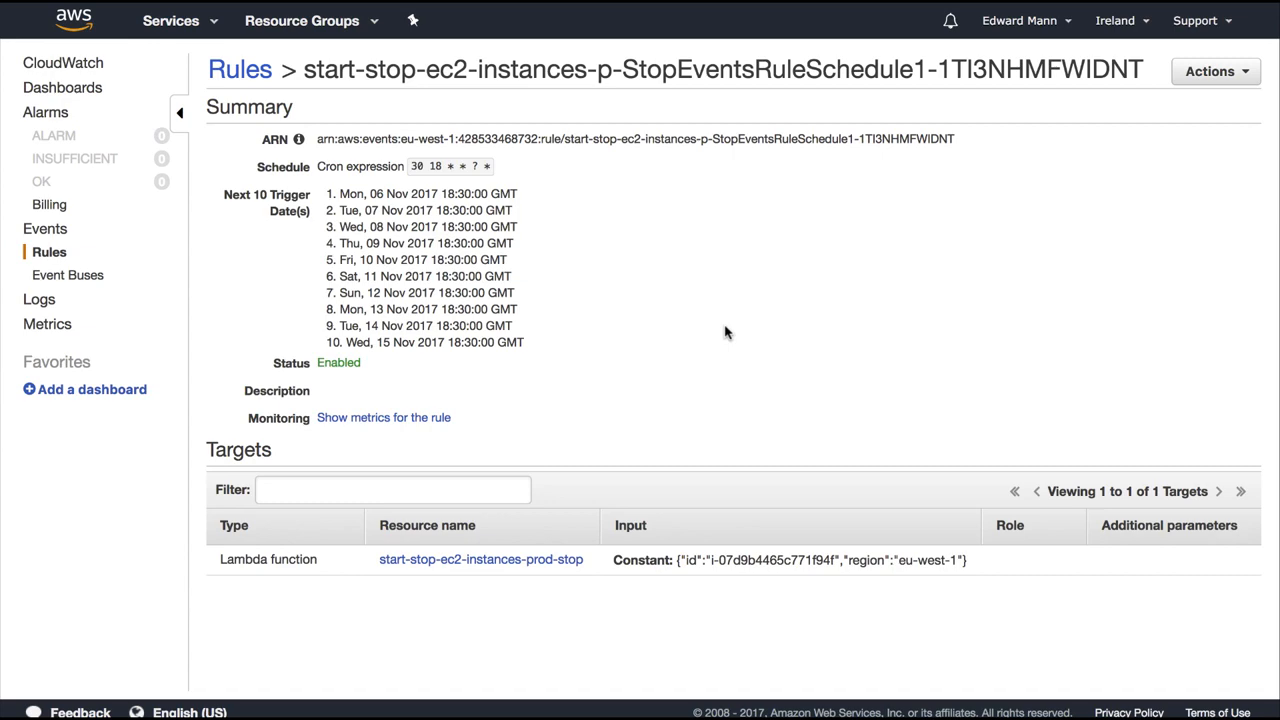
{"action": "mouse_move", "coordinate": [840, 276]}
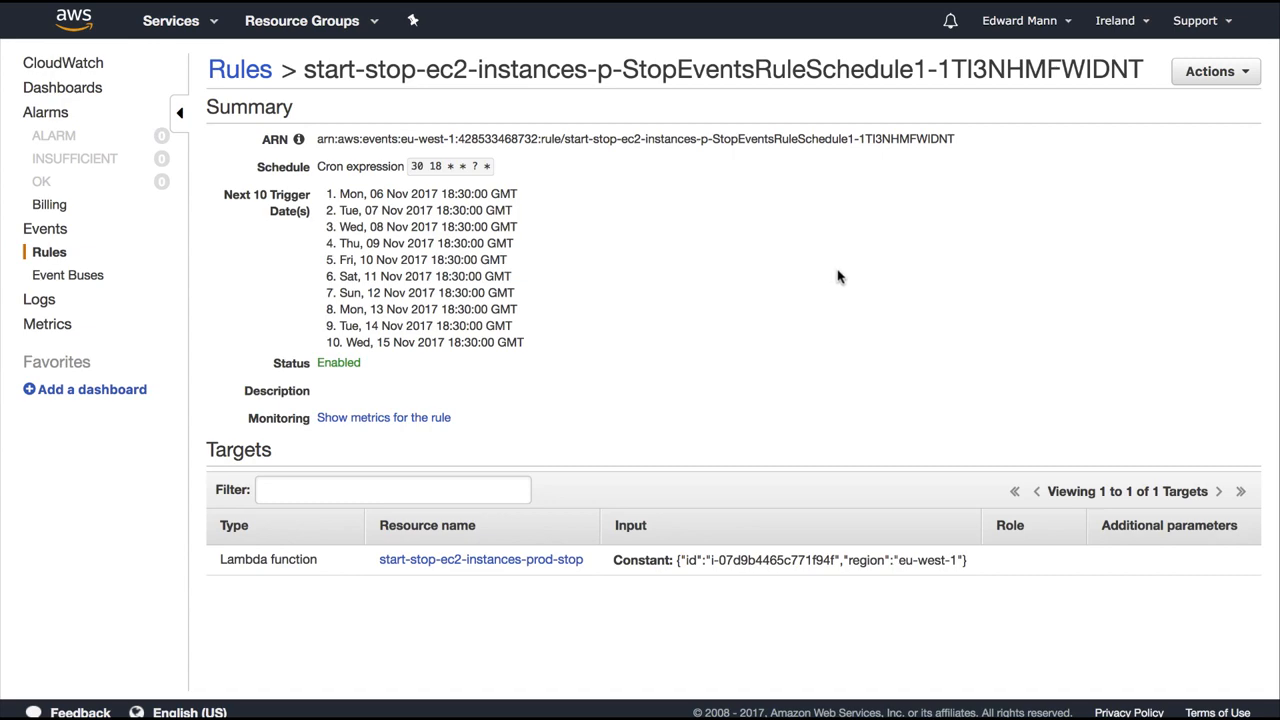